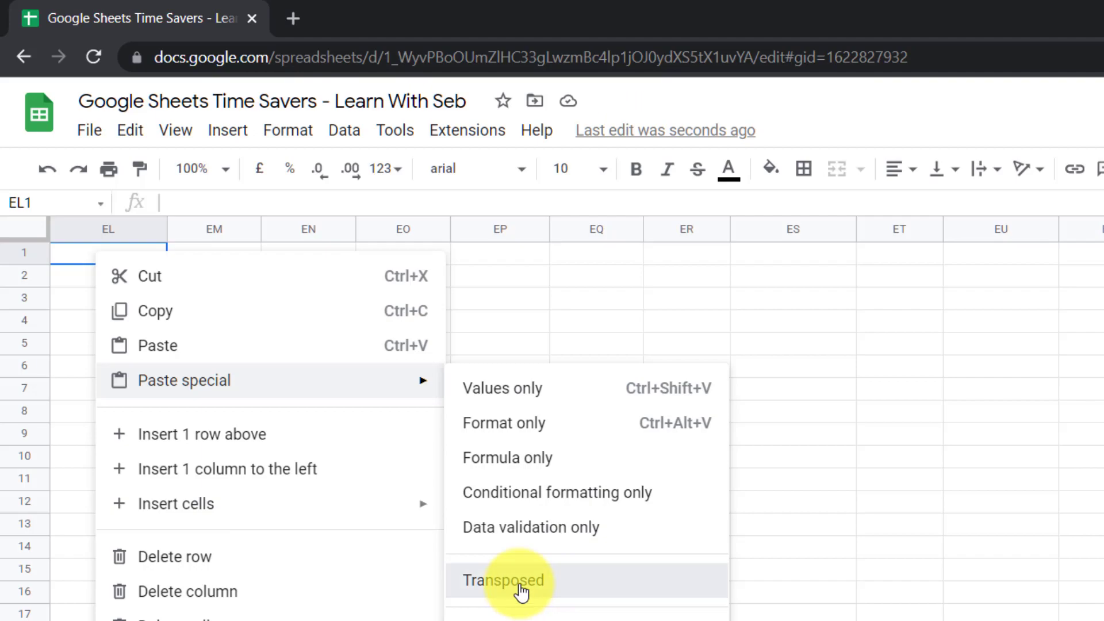
Step: Paste the order data transposed at EL1 on the Blank sheet, then go to Tip 1
{"action": "left_click", "coordinate": [502, 580]}
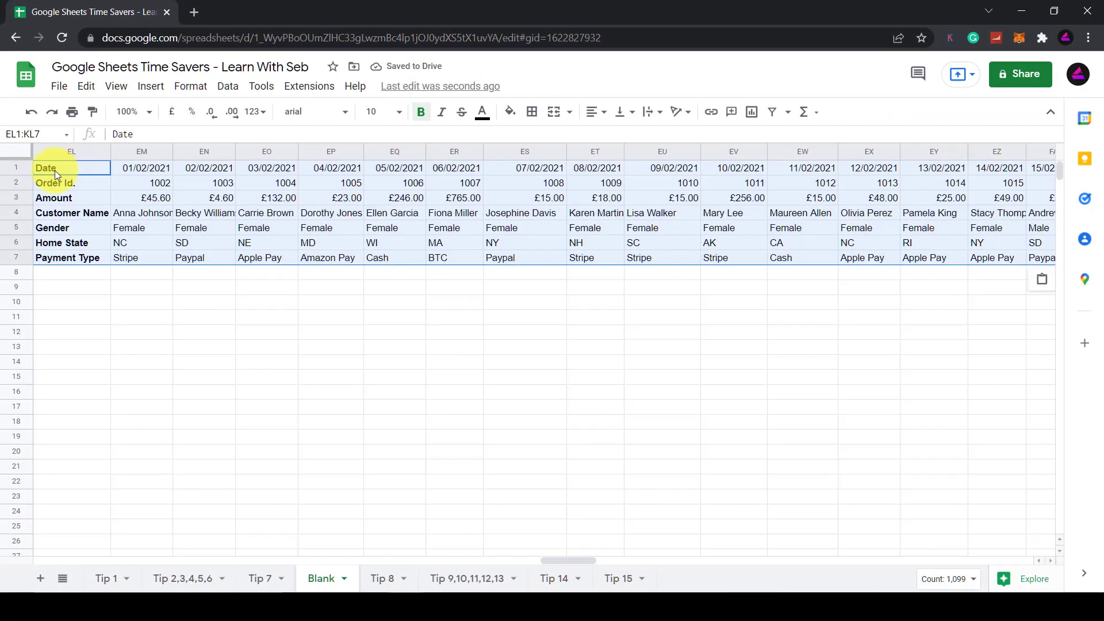
{"action": "left_click", "coordinate": [107, 578]}
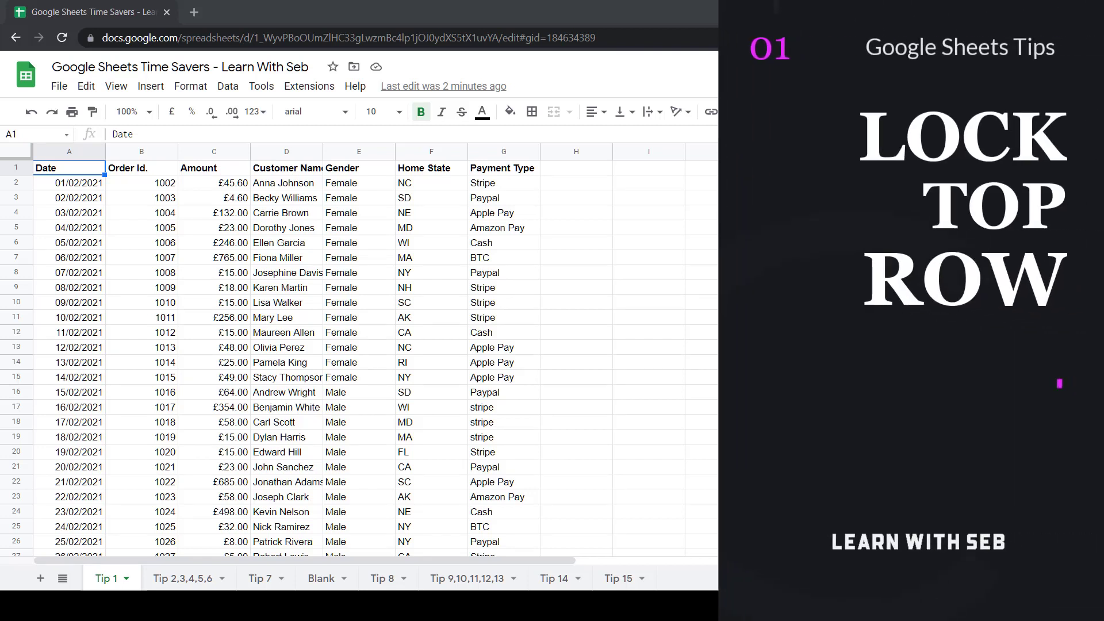
{"action": "mouse_move", "coordinate": [667, 247]}
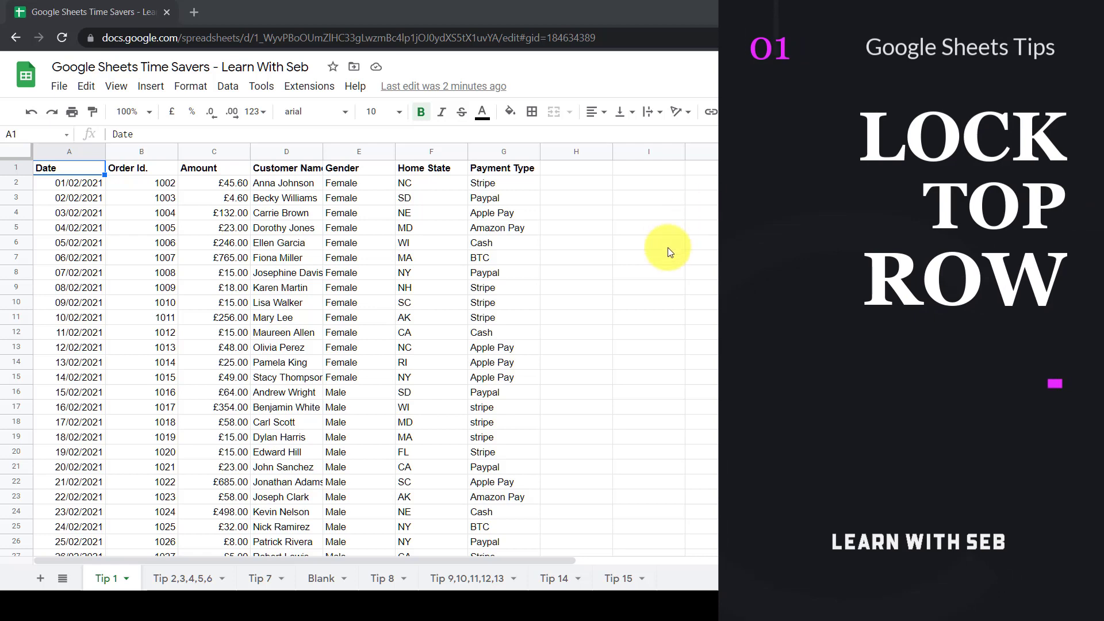
{"action": "mouse_move", "coordinate": [652, 310]}
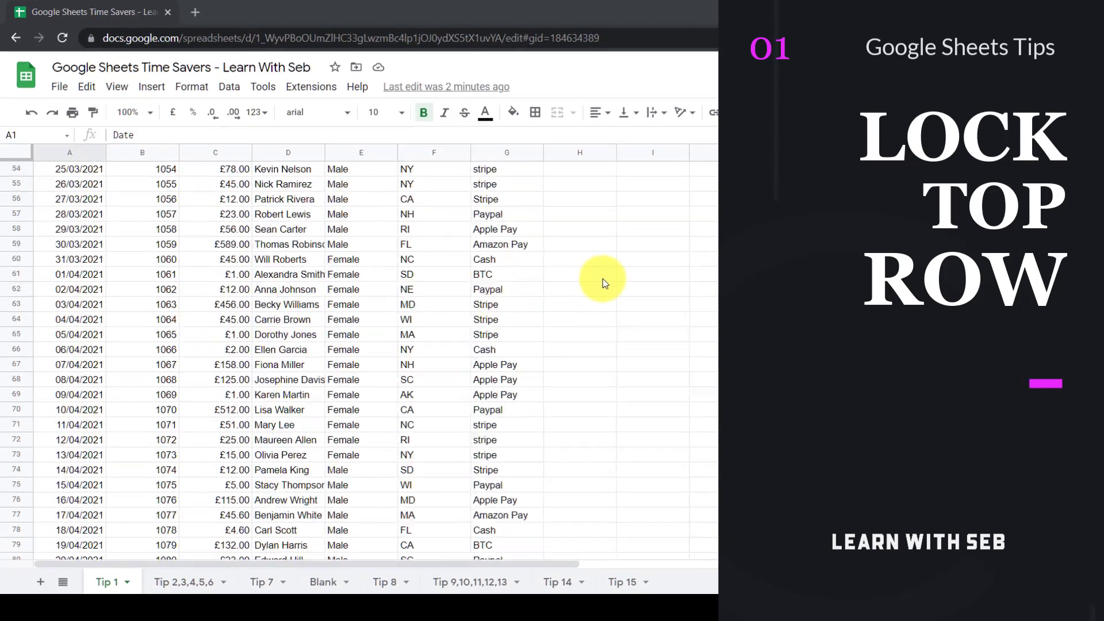
Step: Freeze the order table's header row and scroll down to confirm it stays visible
{"action": "scroll", "scroll_direction": "down", "scroll_amount": 3}
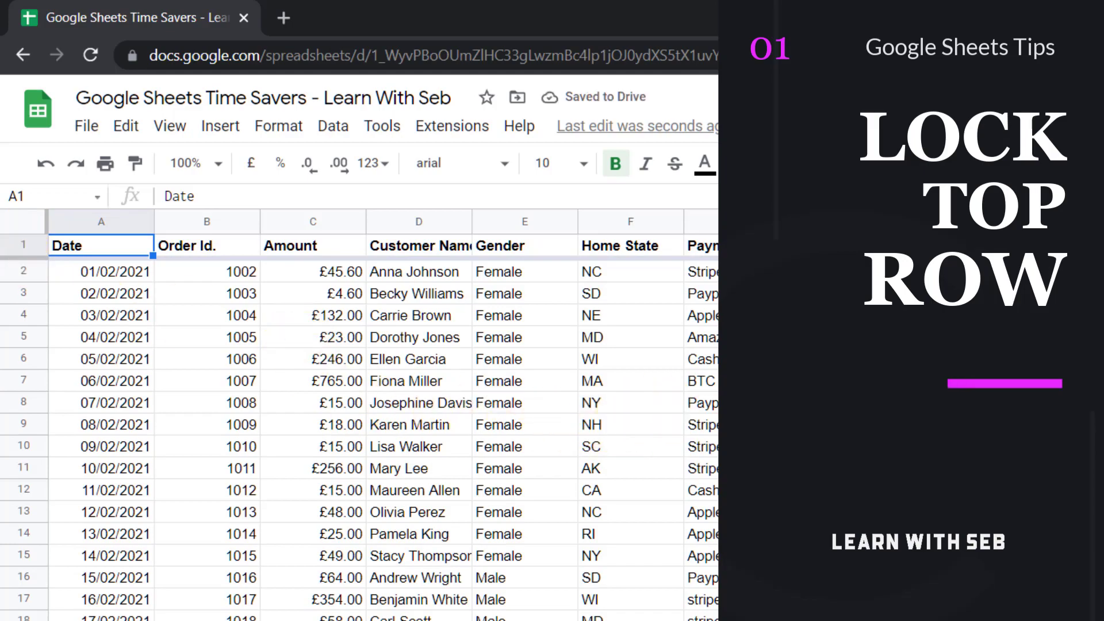
{"action": "scroll", "scroll_direction": "down", "scroll_amount": 3}
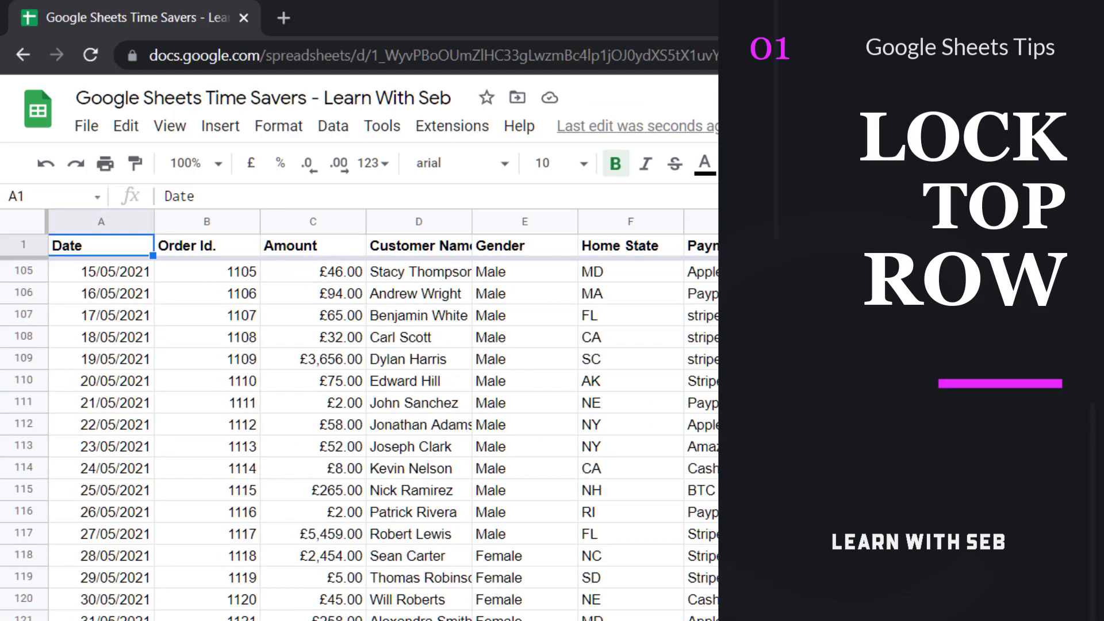
{"action": "left_click", "coordinate": [44, 221]}
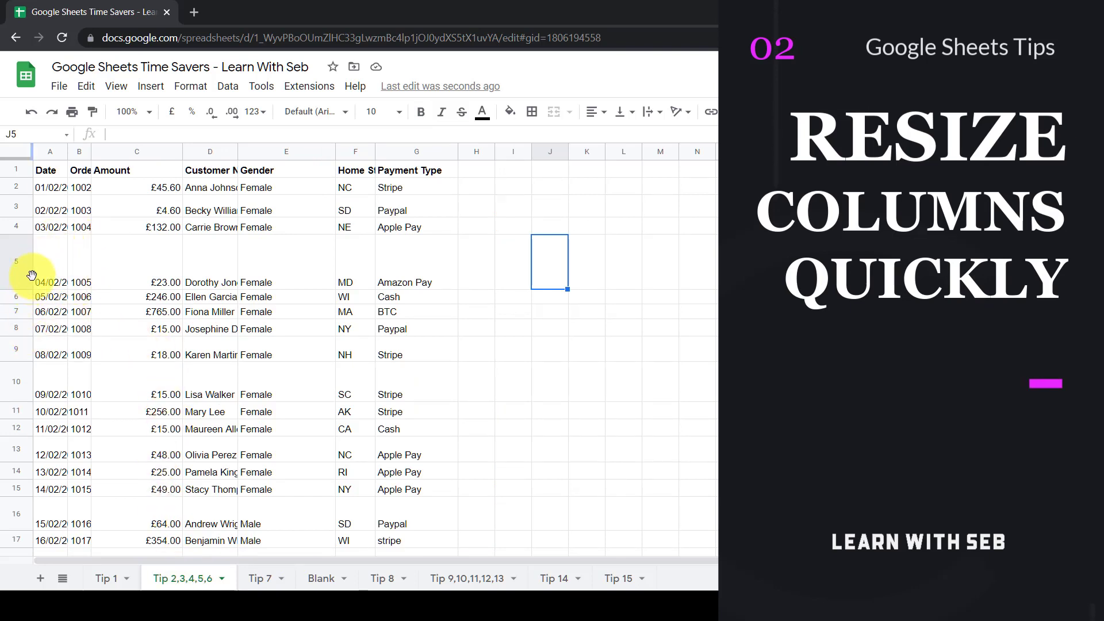
{"action": "mouse_move", "coordinate": [67, 285]}
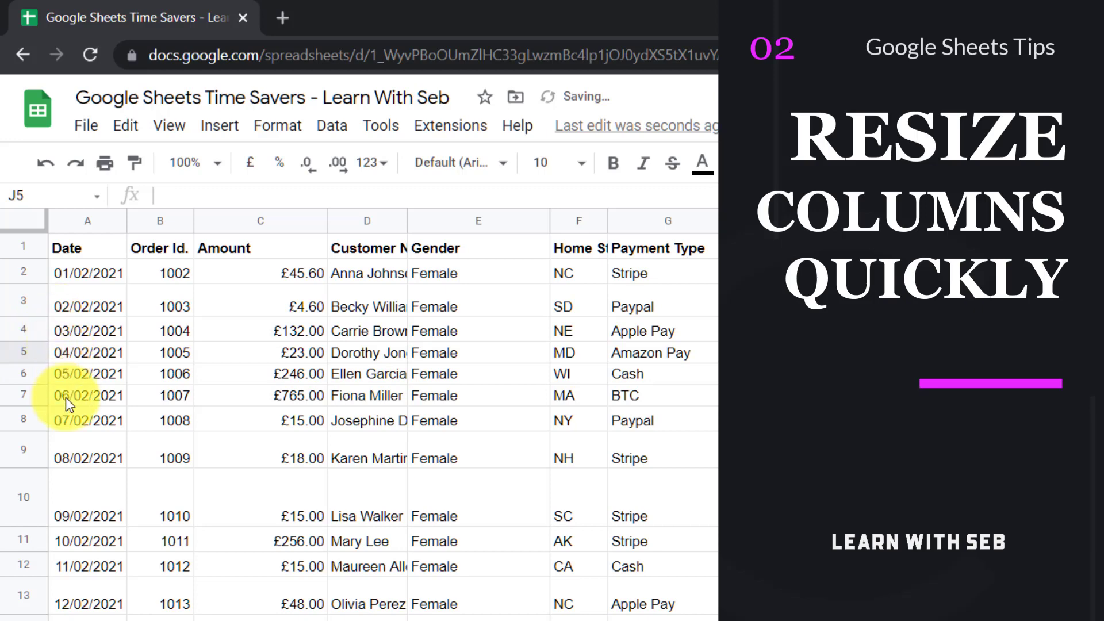
{"action": "mouse_move", "coordinate": [159, 220]}
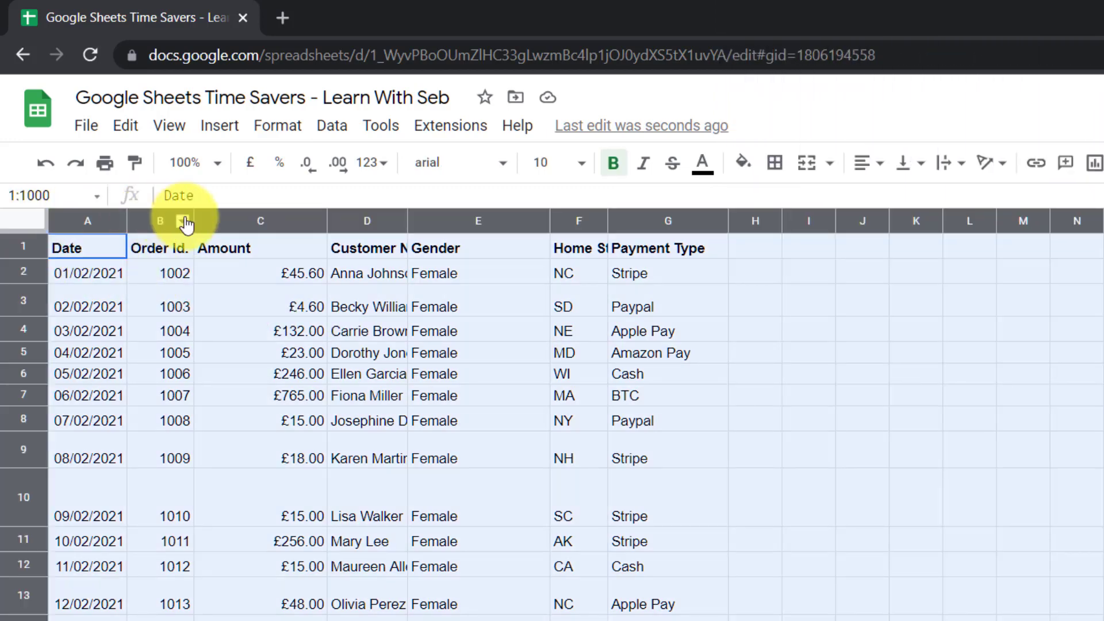
{"action": "mouse_move", "coordinate": [194, 220]}
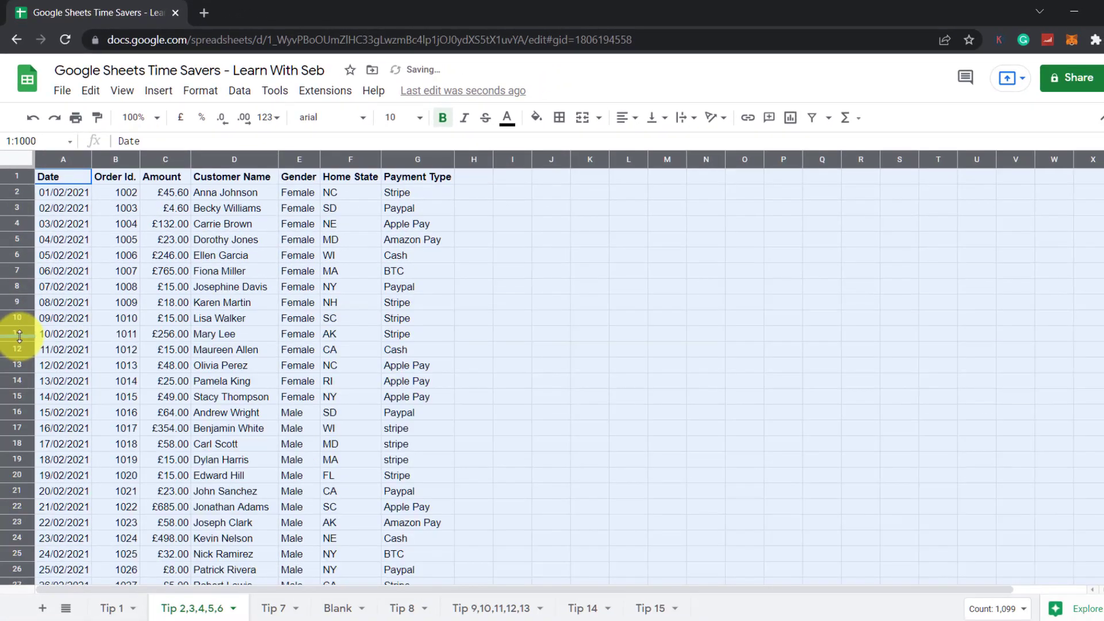
{"action": "mouse_move", "coordinate": [498, 255]}
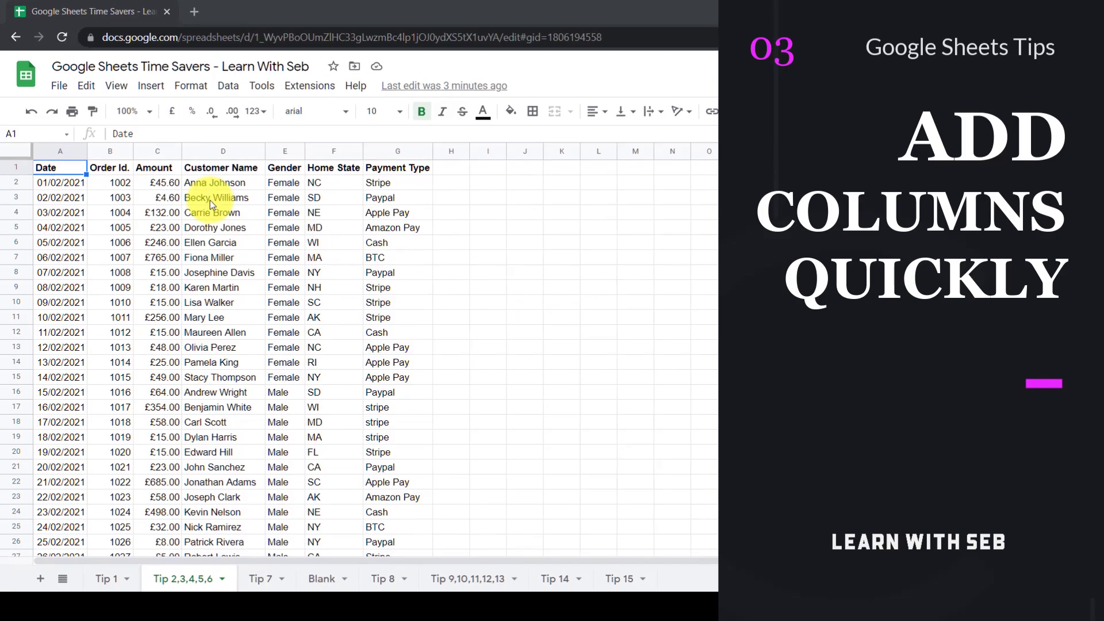
Step: Insert a blank column before Customer Name, then remove it again
{"action": "right_click", "coordinate": [222, 197]}
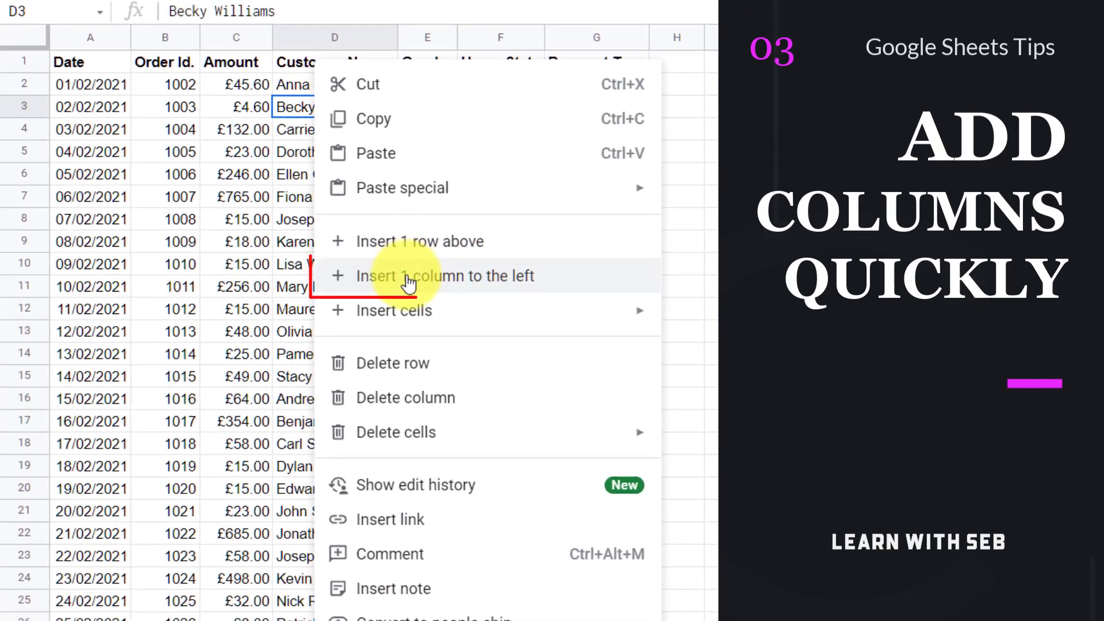
{"action": "left_click", "coordinate": [448, 276]}
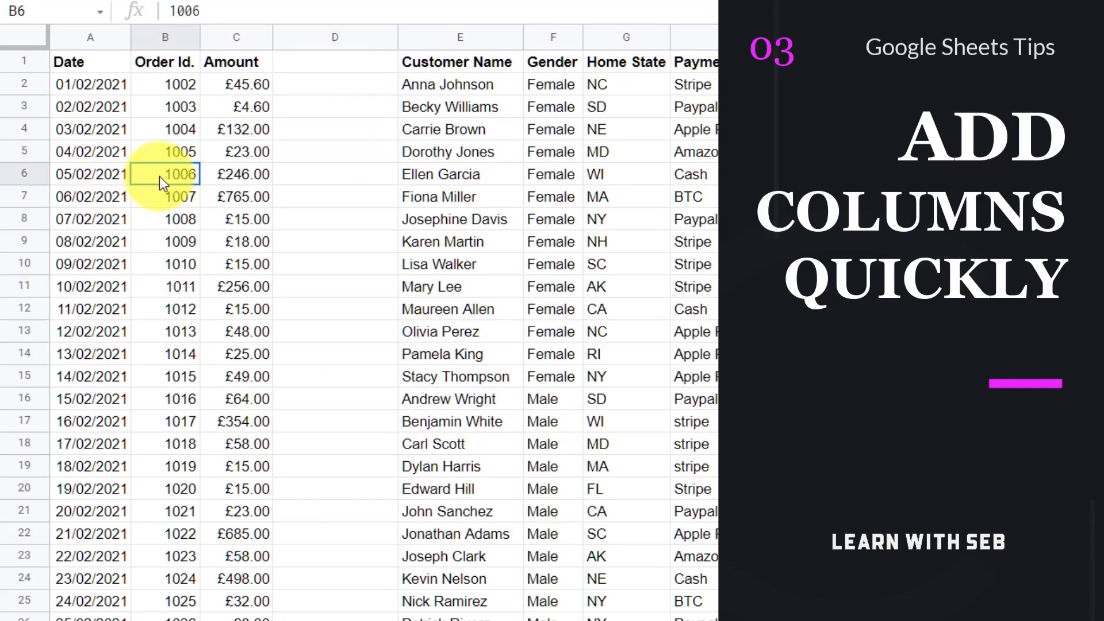
{"action": "right_click", "coordinate": [165, 174]}
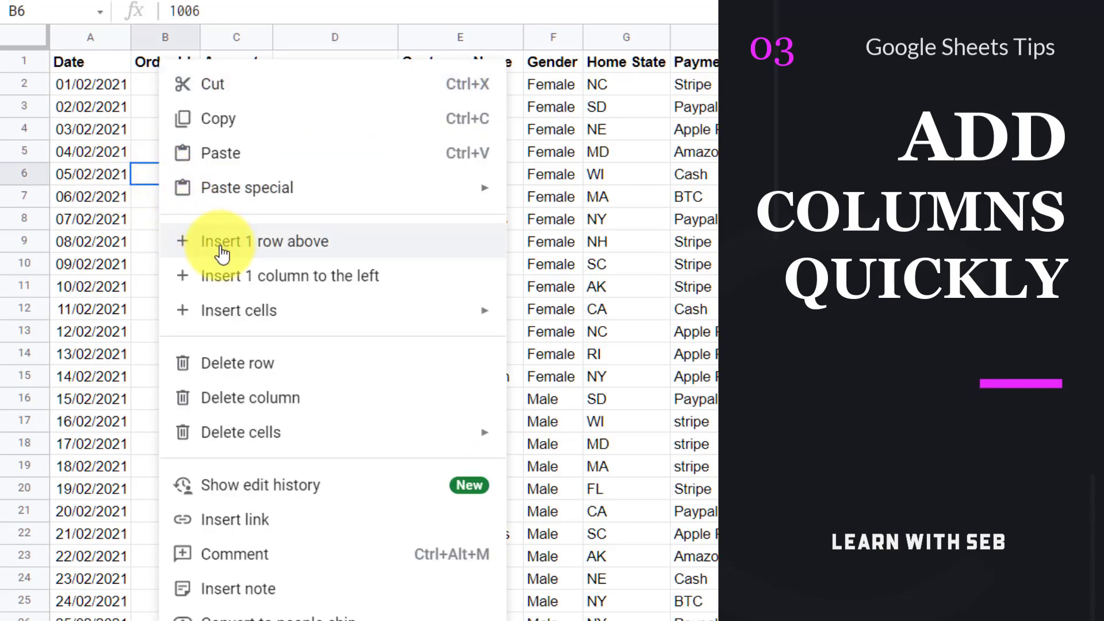
{"action": "left_click", "coordinate": [266, 241]}
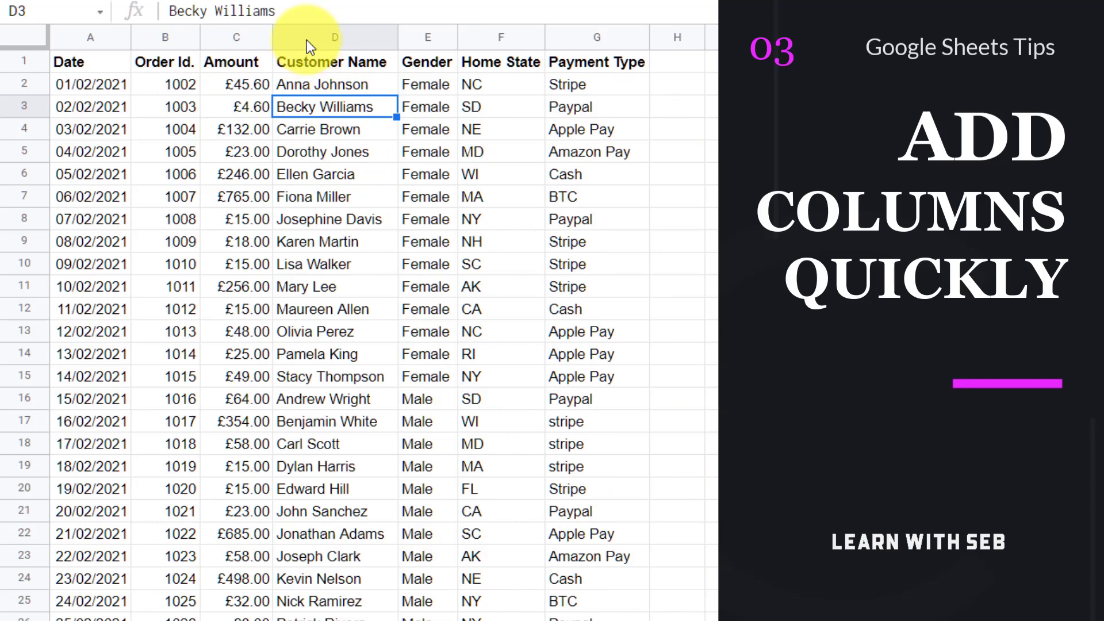
Step: Insert three blank columns to the right of Customer Name, Gender and Home State
{"action": "left_click_drag", "start_coordinate": [335, 37], "coordinate": [501, 37]}
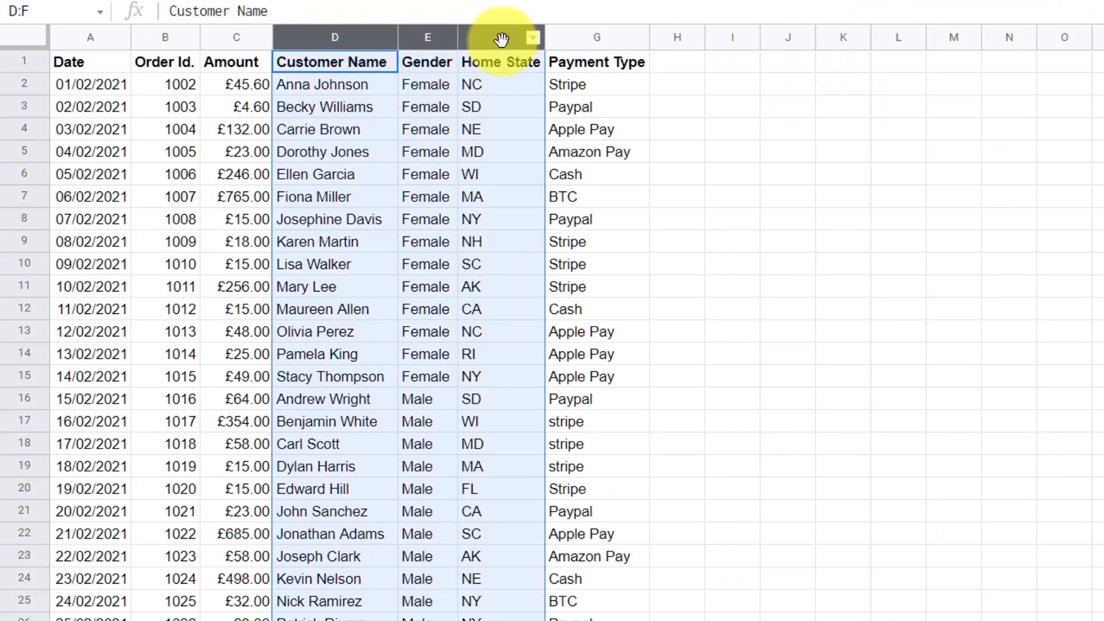
{"action": "right_click", "coordinate": [517, 37]}
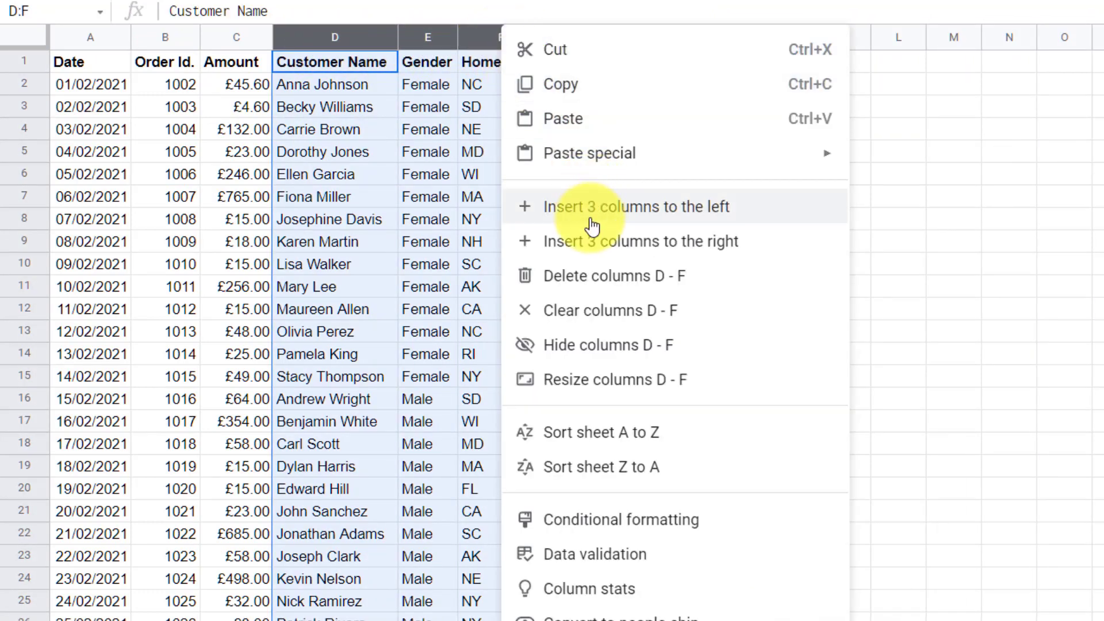
{"action": "mouse_move", "coordinate": [655, 241]}
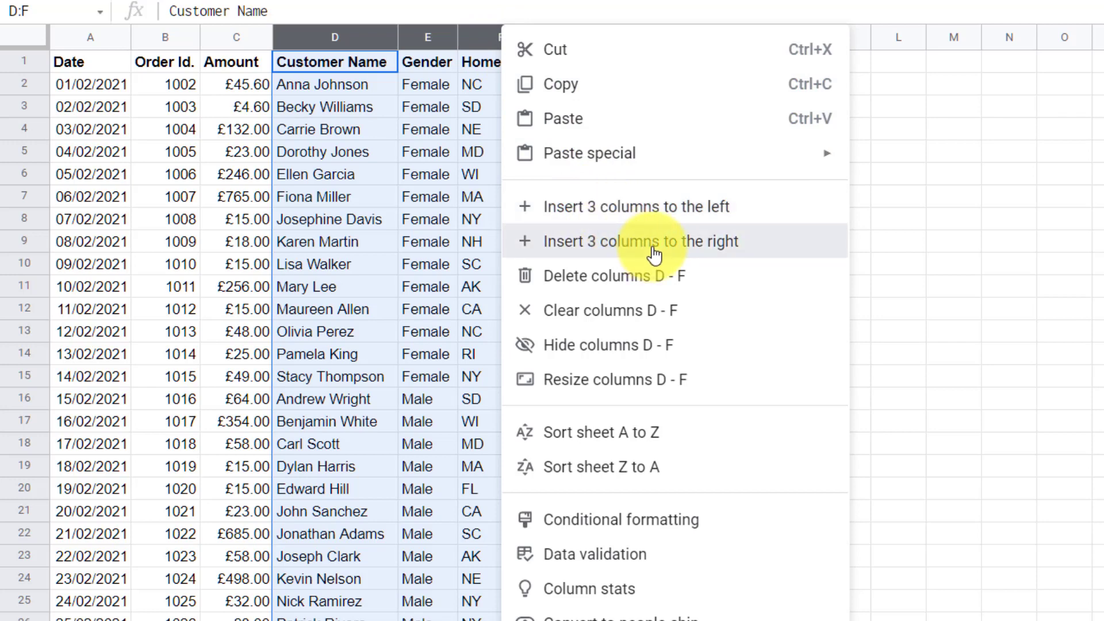
{"action": "left_click", "coordinate": [641, 241]}
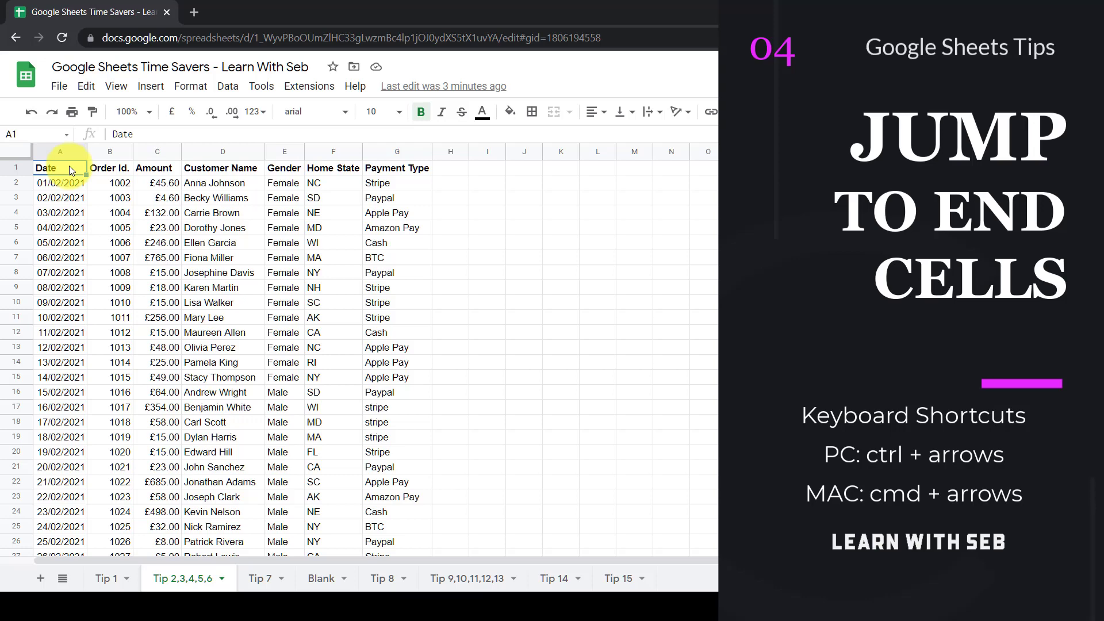
{"action": "key", "text": "ctrl+Down"}
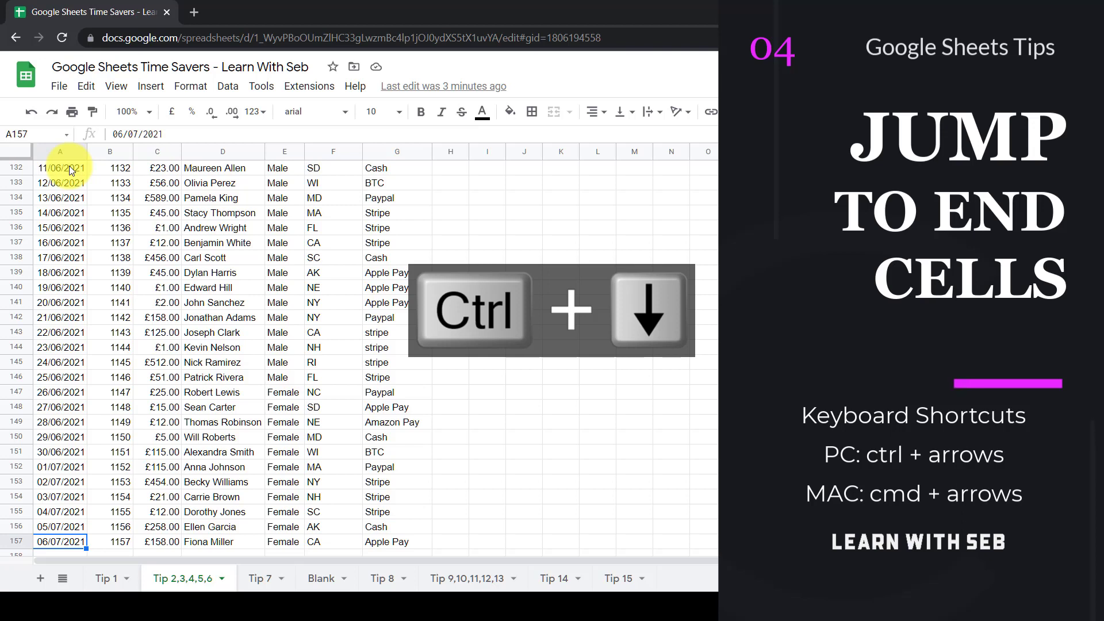
{"action": "key", "text": "ctrl+Right"}
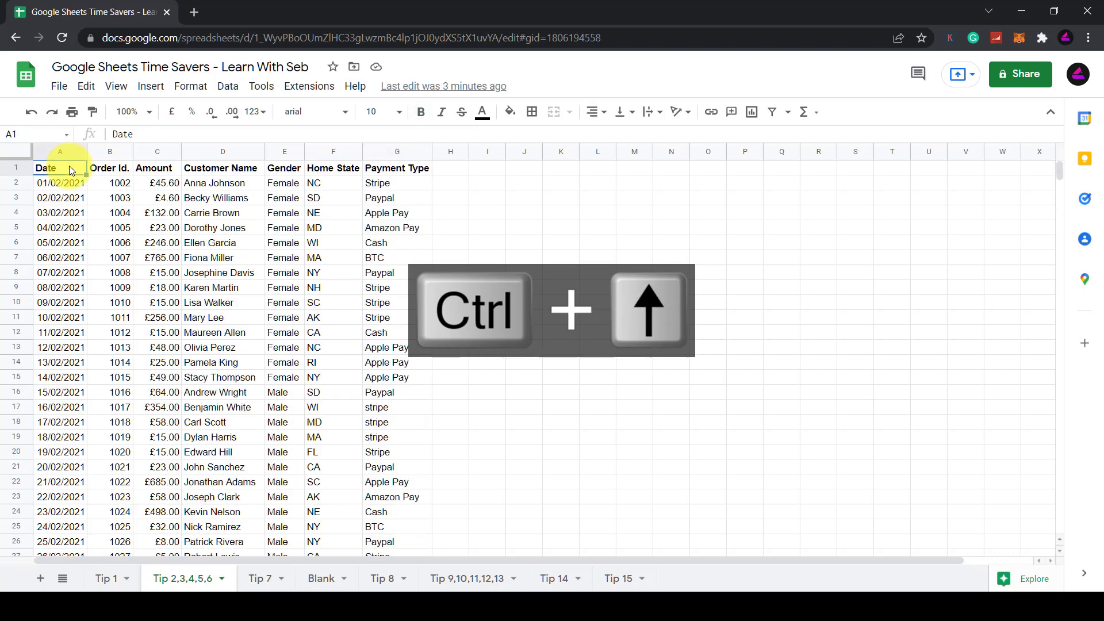
{"action": "left_click", "coordinate": [421, 113]}
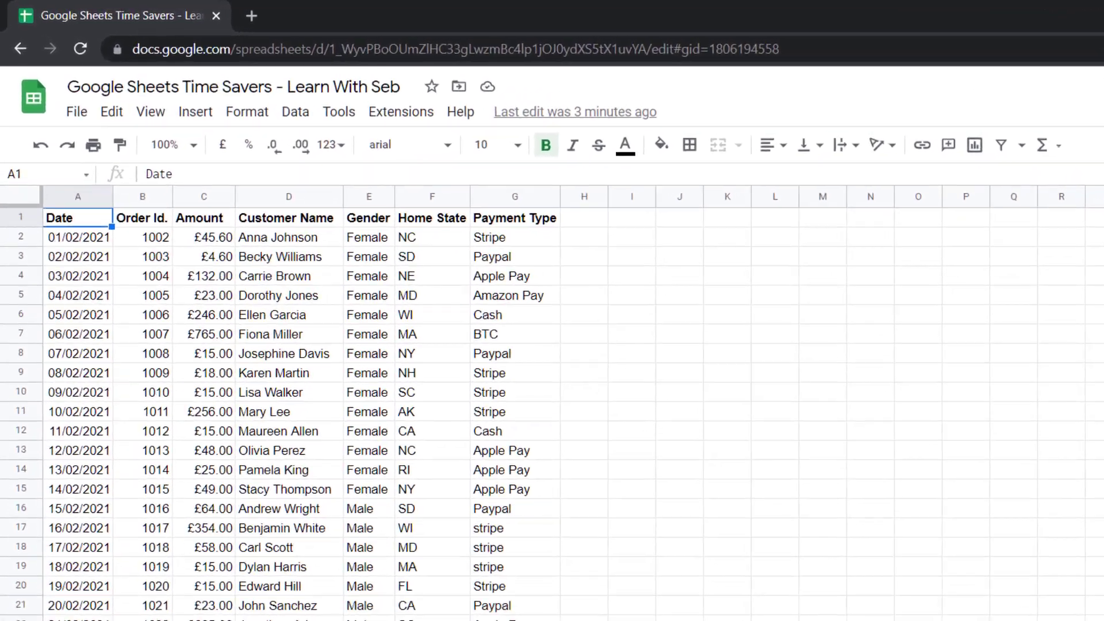
Step: Select A1:G157 by extending from the Date header across and down with Ctrl+Shift+arrows
{"action": "key", "text": "ctrl+shift+Down"}
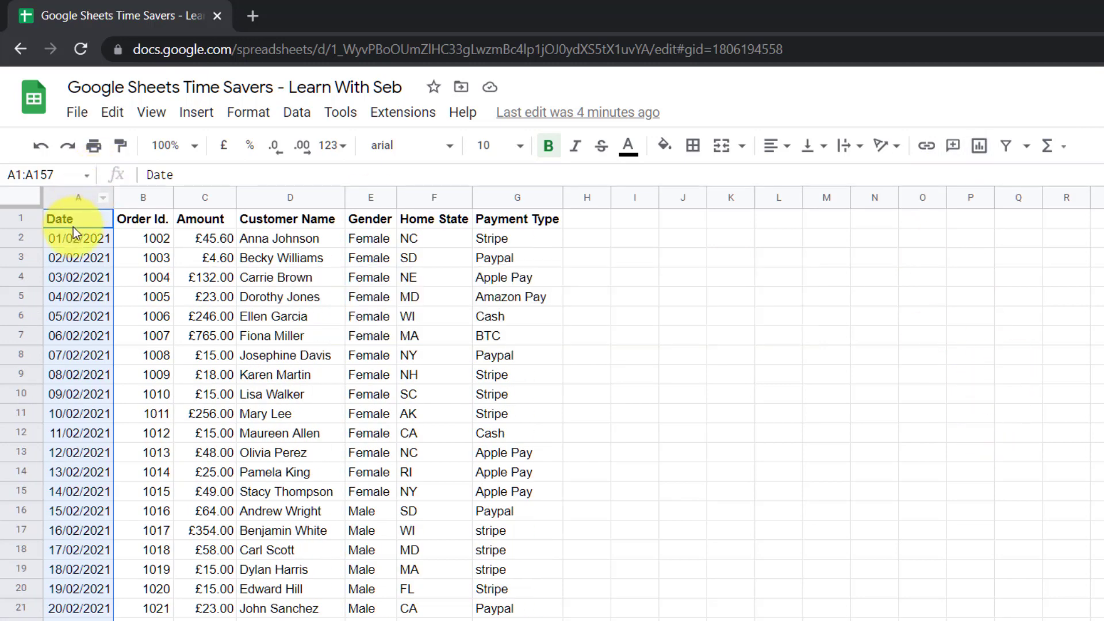
{"action": "left_click", "coordinate": [59, 218]}
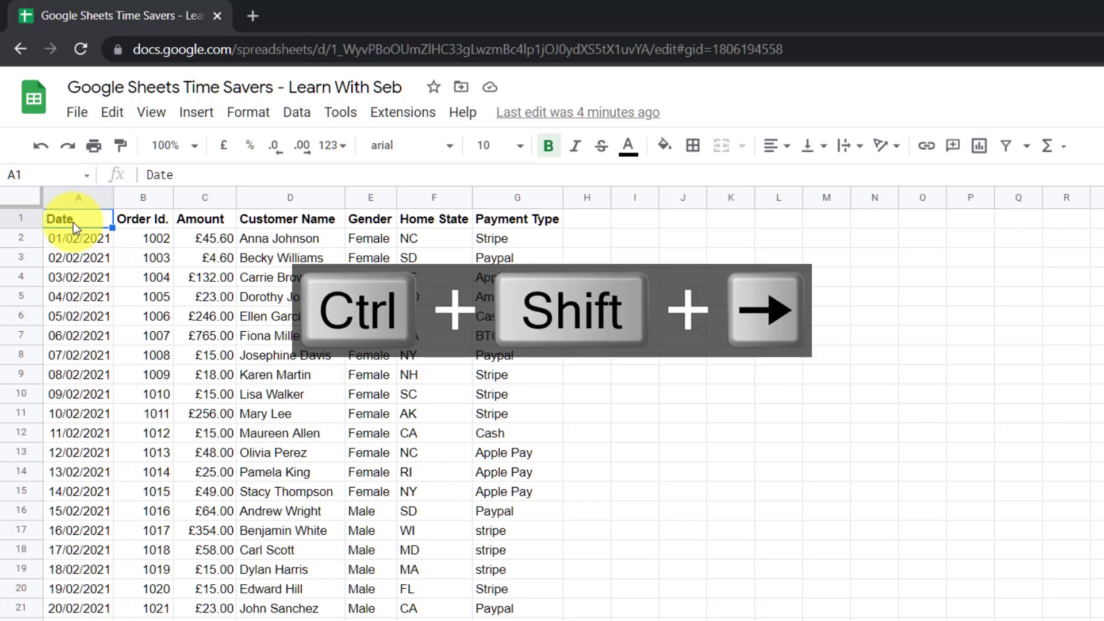
{"action": "key", "text": "ctrl+shift+Right"}
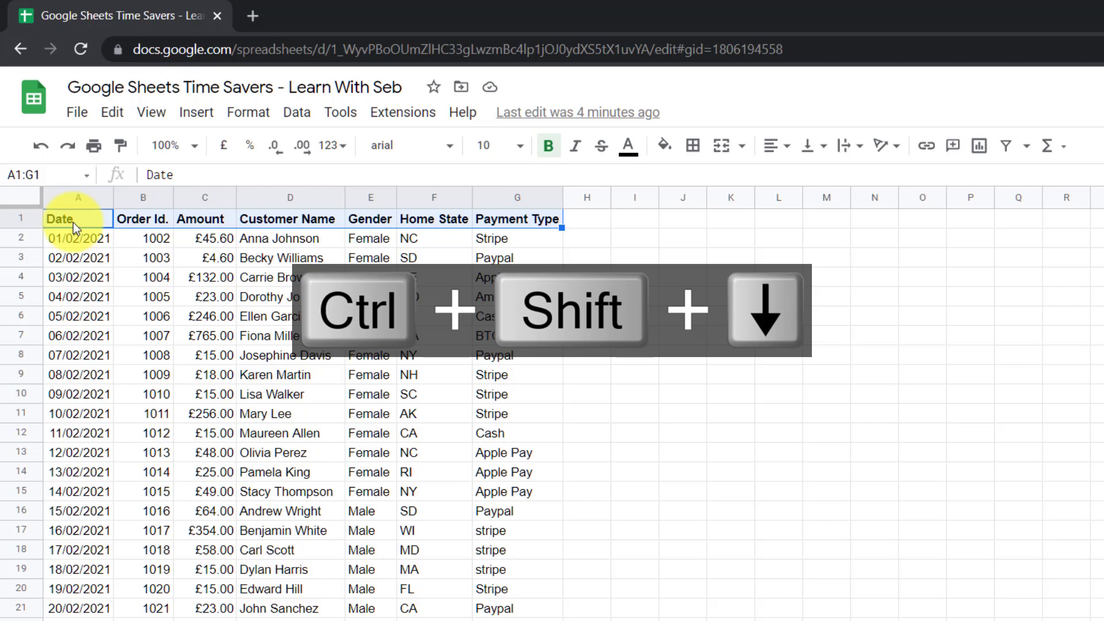
{"action": "key", "text": "ctrl+shift+Down"}
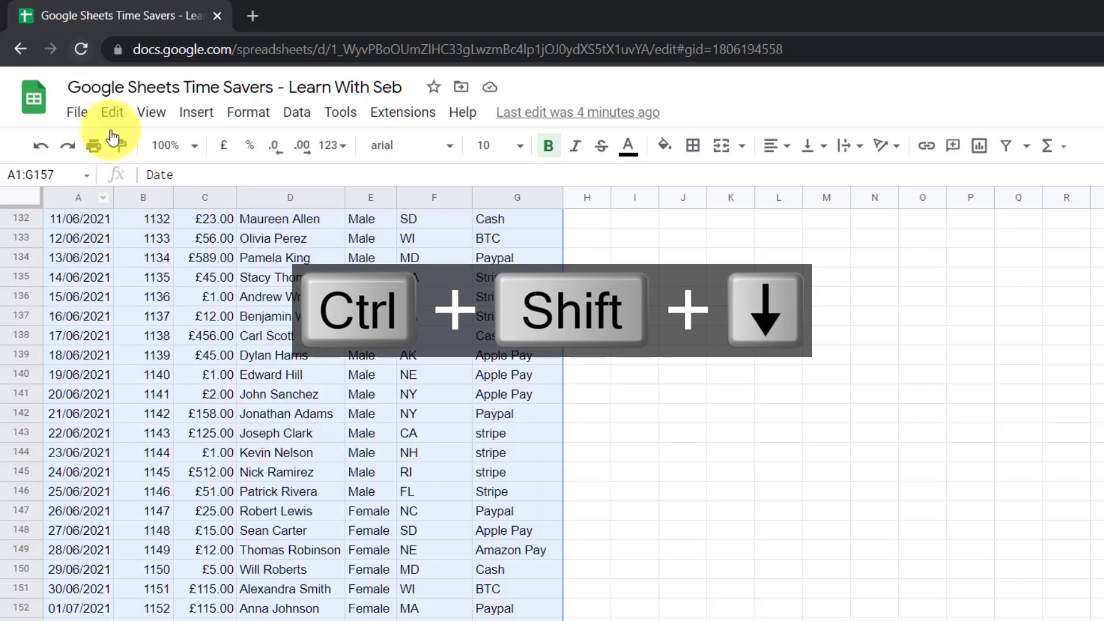
{"action": "key", "text": "ctrl+shift+Up"}
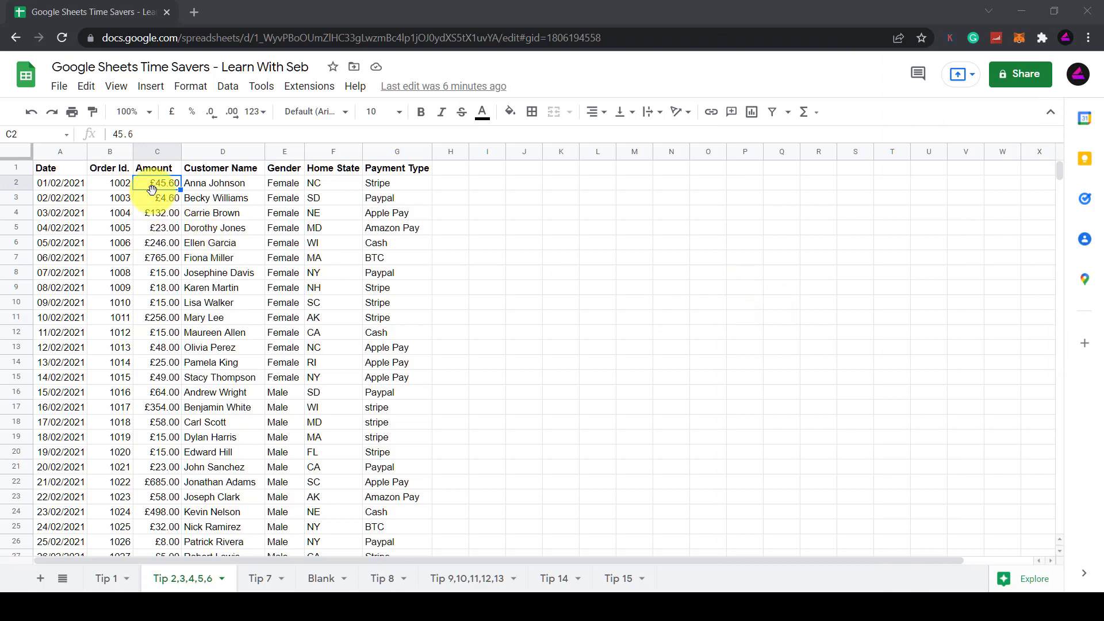
{"action": "mouse_move", "coordinate": [152, 442]}
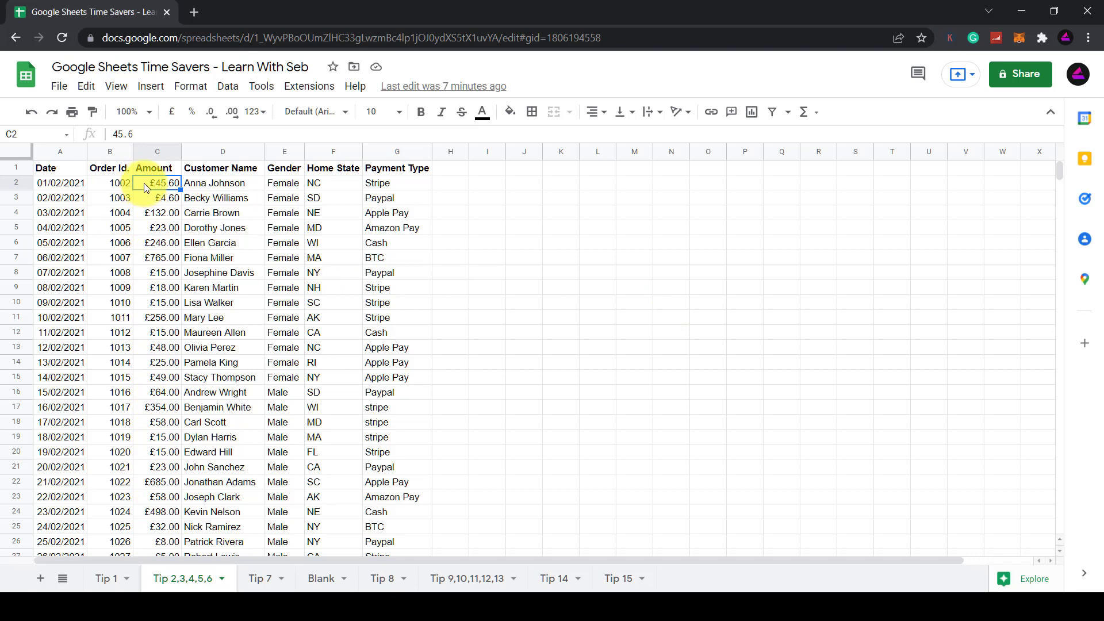
{"action": "key", "text": "ctrl+shift+Down"}
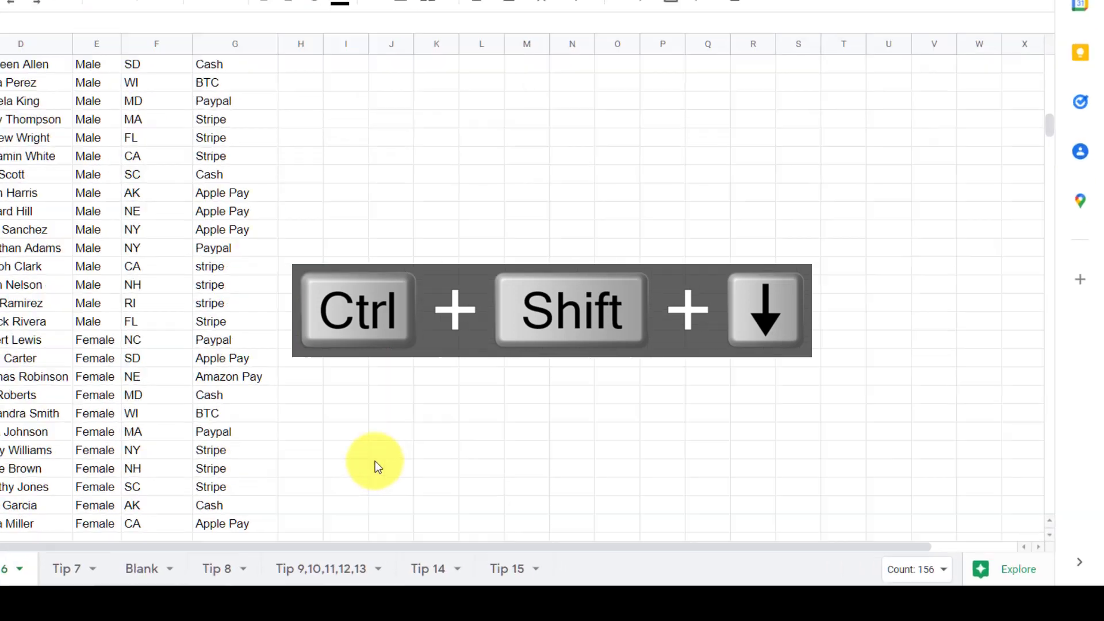
{"action": "key", "text": "ctrl+shift+Down"}
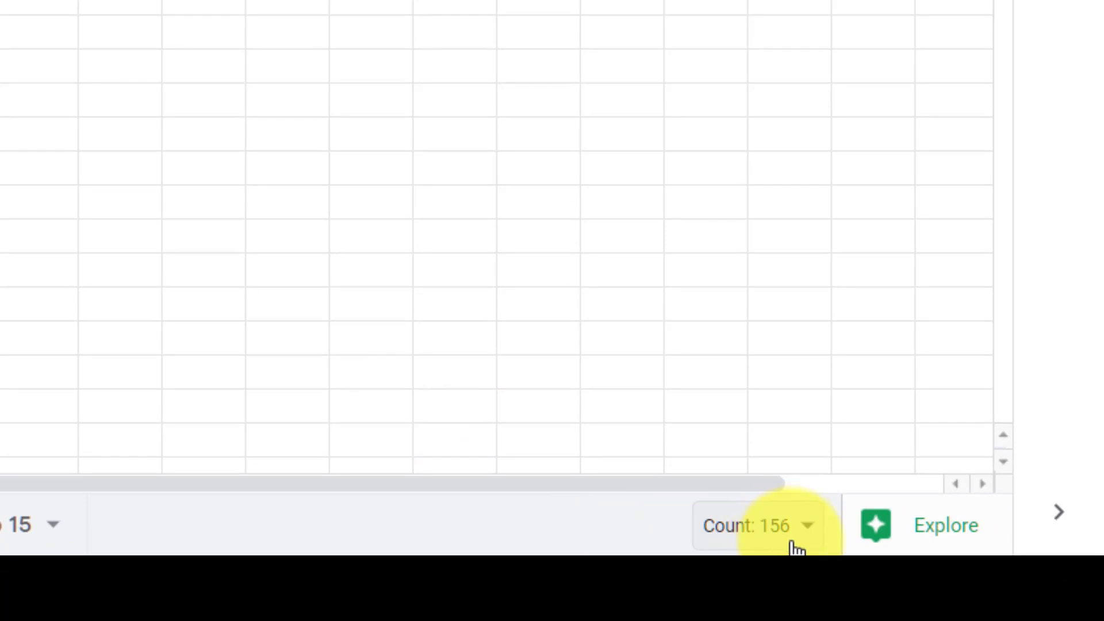
{"action": "left_click", "coordinate": [765, 525]}
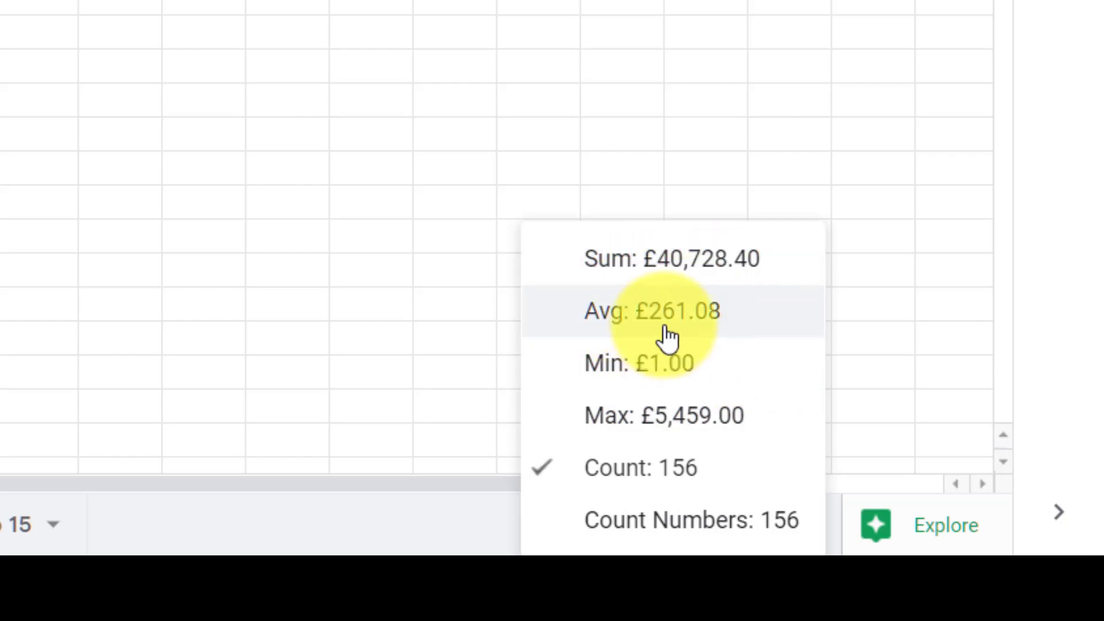
{"action": "mouse_move", "coordinate": [701, 433]}
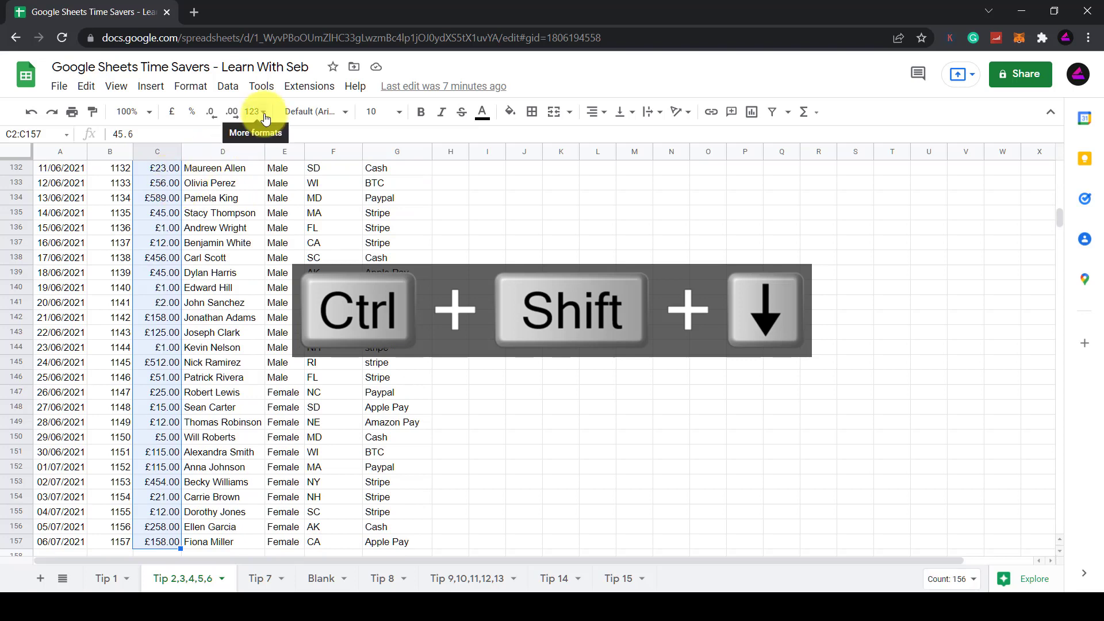
{"action": "left_click", "coordinate": [255, 111]}
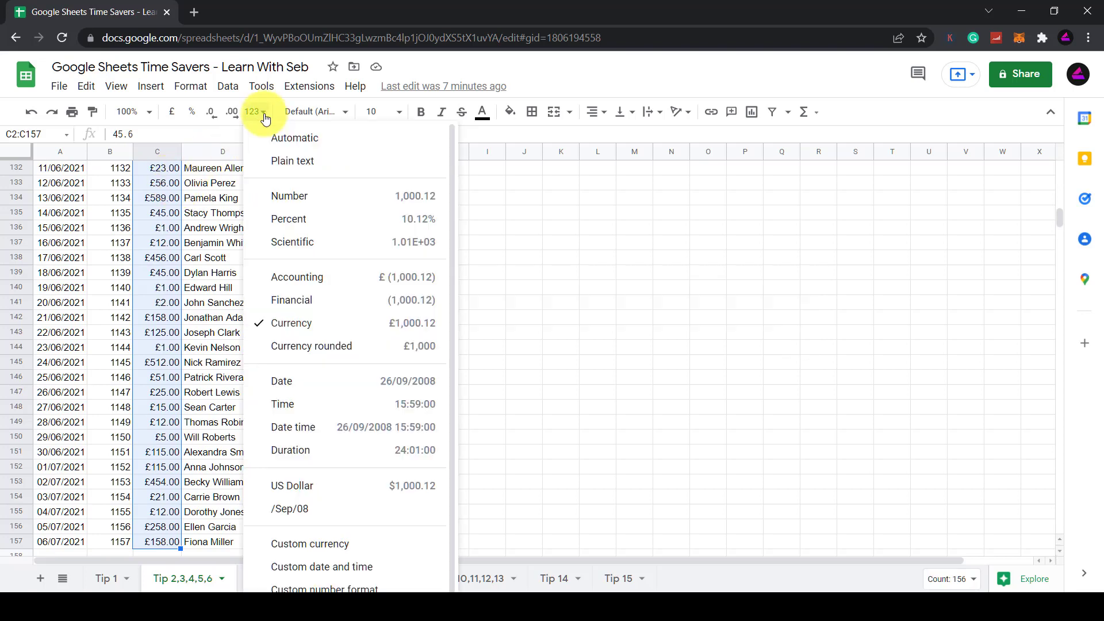
{"action": "mouse_move", "coordinate": [292, 213]}
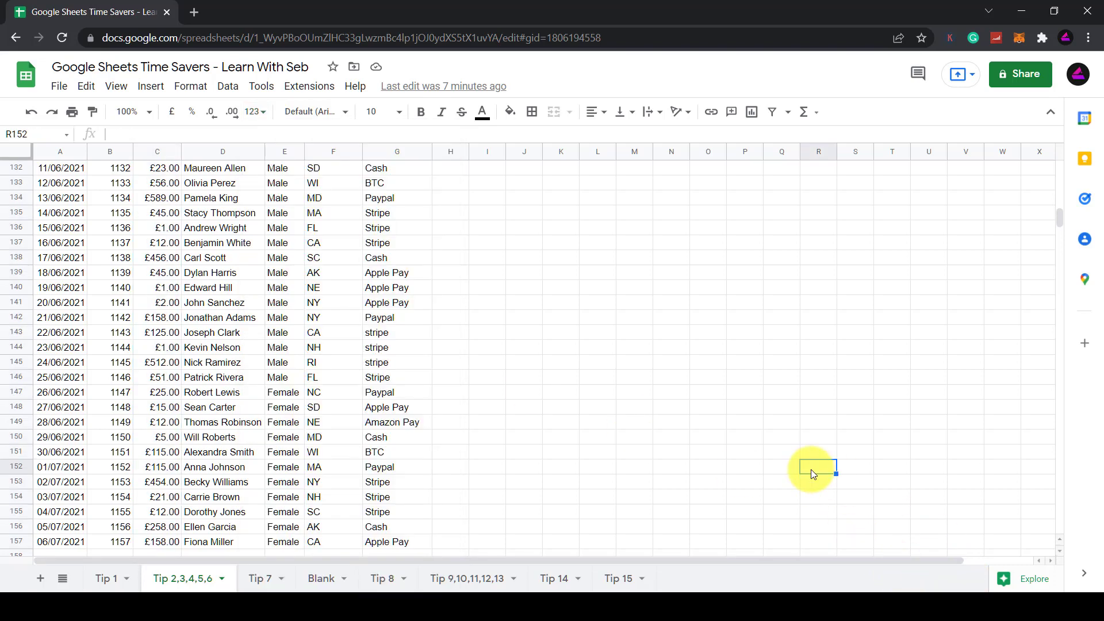
{"action": "left_click", "coordinate": [261, 578]}
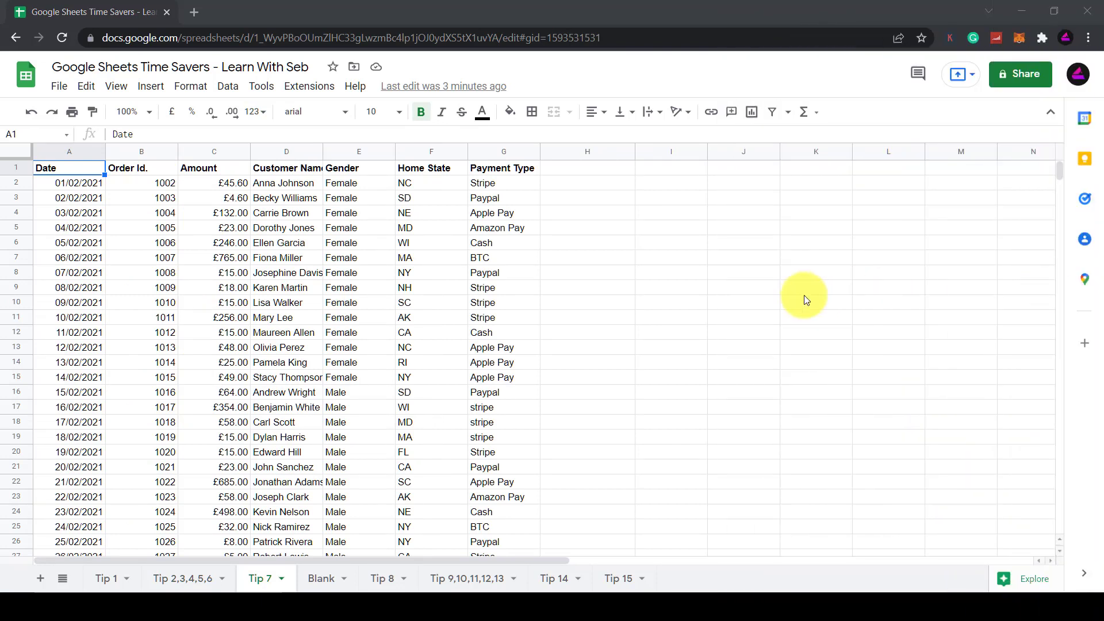
{"action": "mouse_move", "coordinate": [598, 238]}
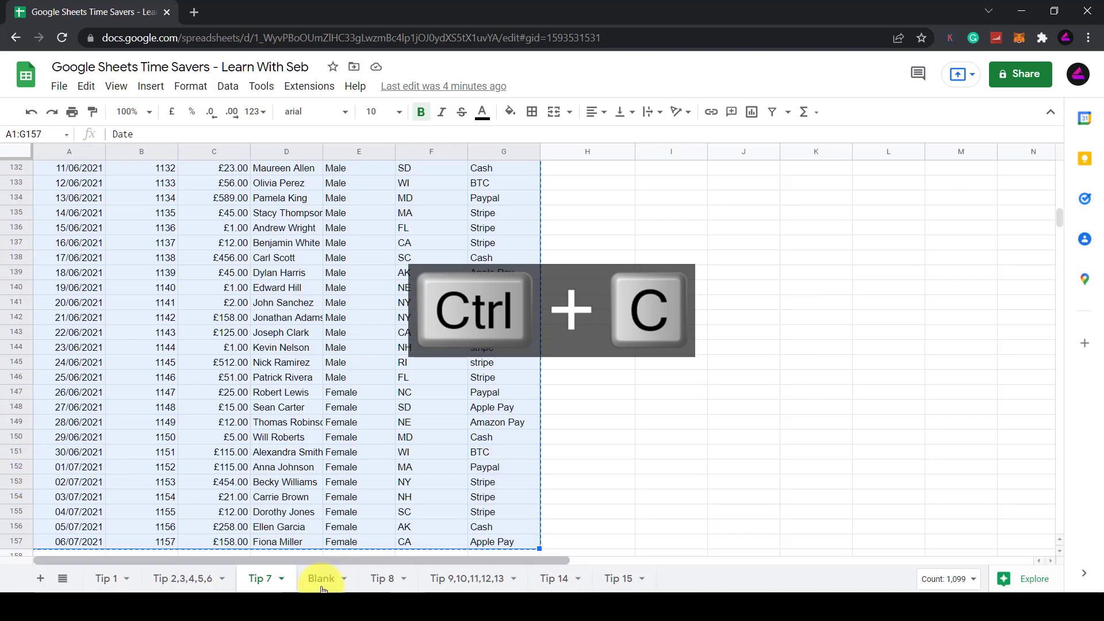
Step: Paste the copied Tip 7 order table transposed at EL1 on the Blank sheet
{"action": "left_click", "coordinate": [320, 578]}
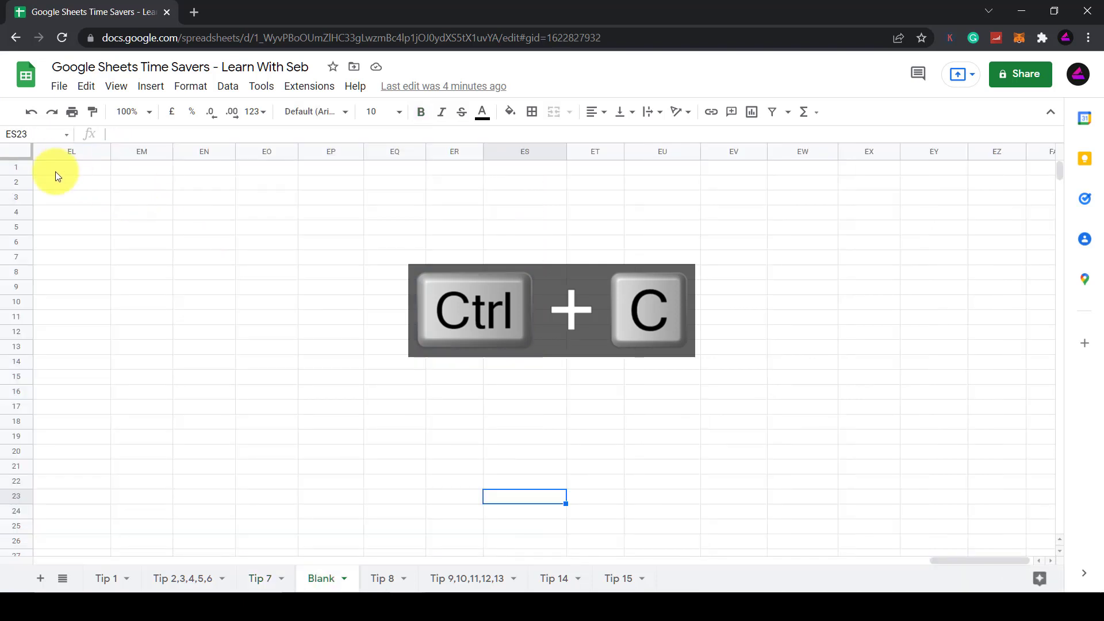
{"action": "key", "text": "ctrl+v"}
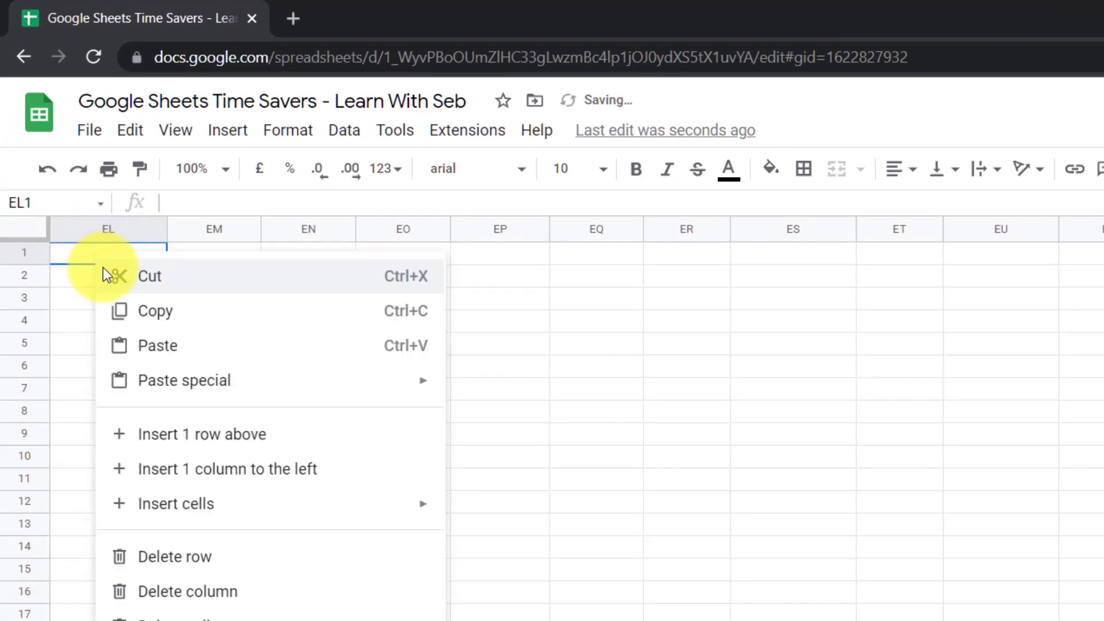
{"action": "mouse_move", "coordinate": [184, 380]}
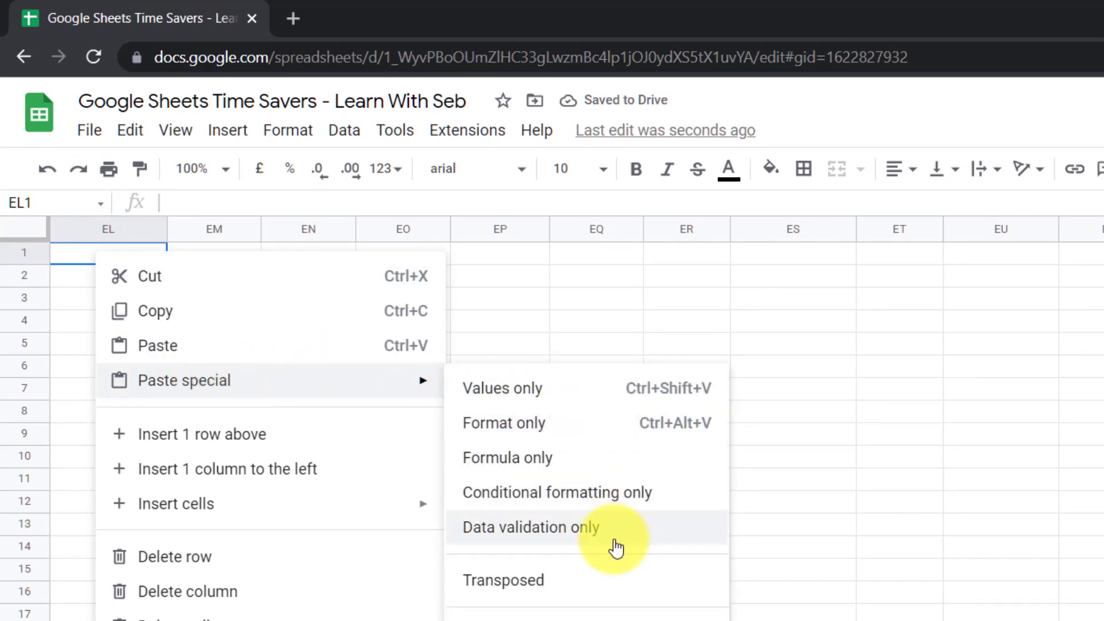
{"action": "mouse_move", "coordinate": [521, 588]}
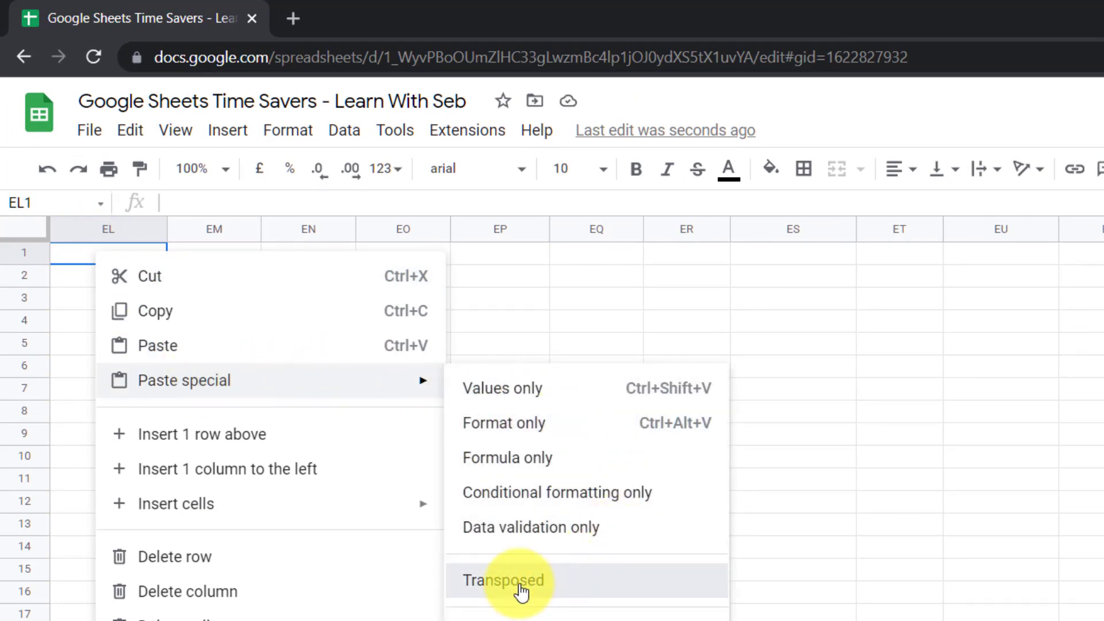
{"action": "left_click", "coordinate": [503, 580]}
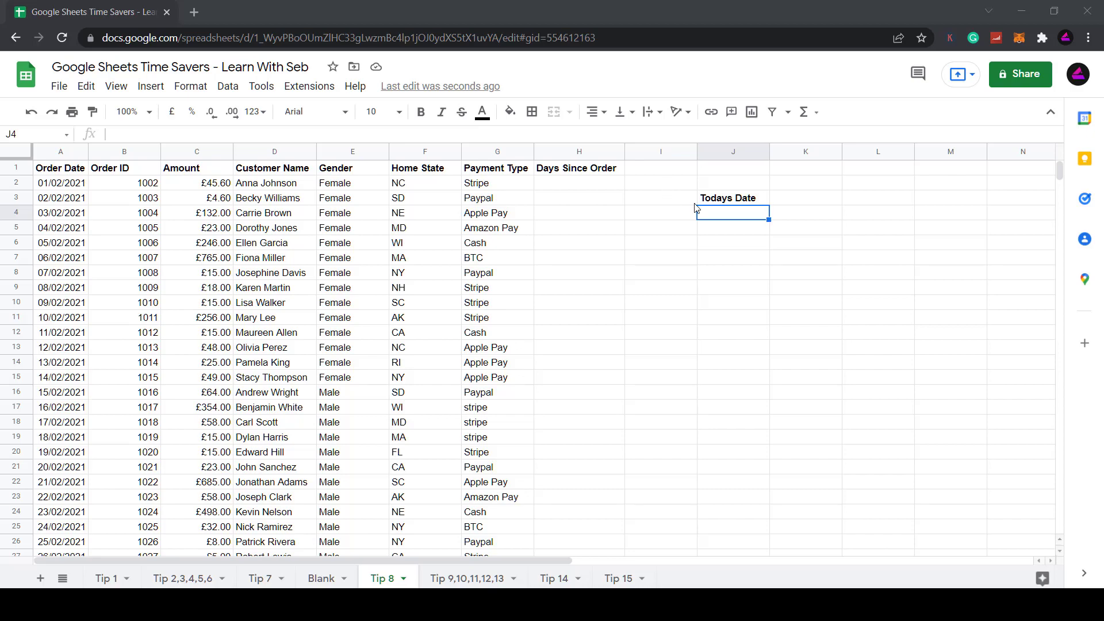
Step: Enter =TODAY() in J4 to show 02/02/2022 under Todays Date
{"action": "type", "text": "=today"}
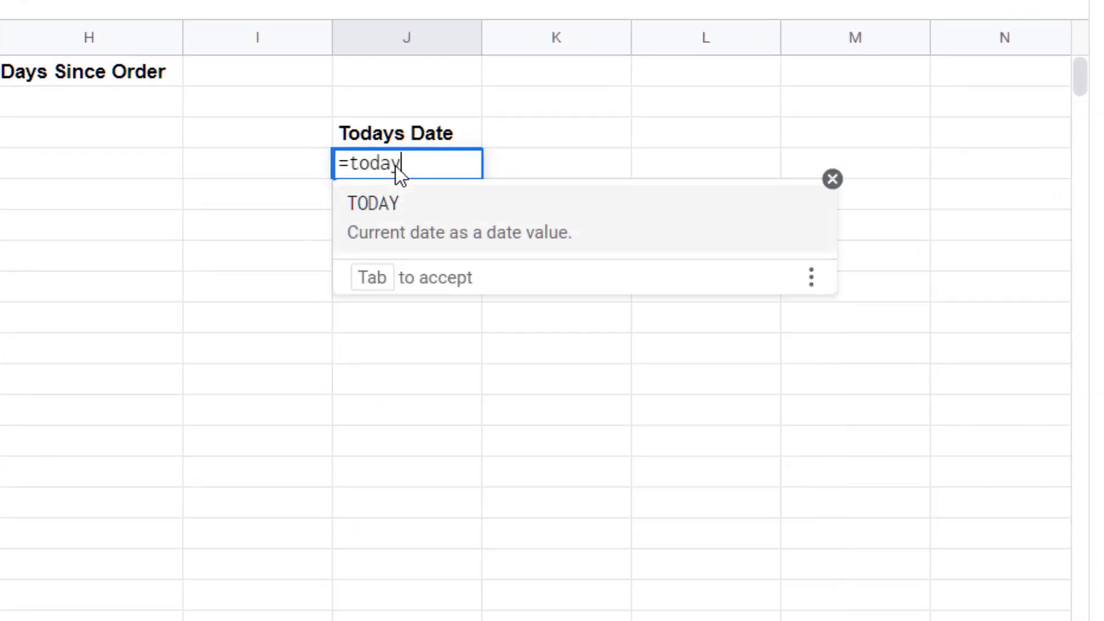
{"action": "key", "text": "Tab"}
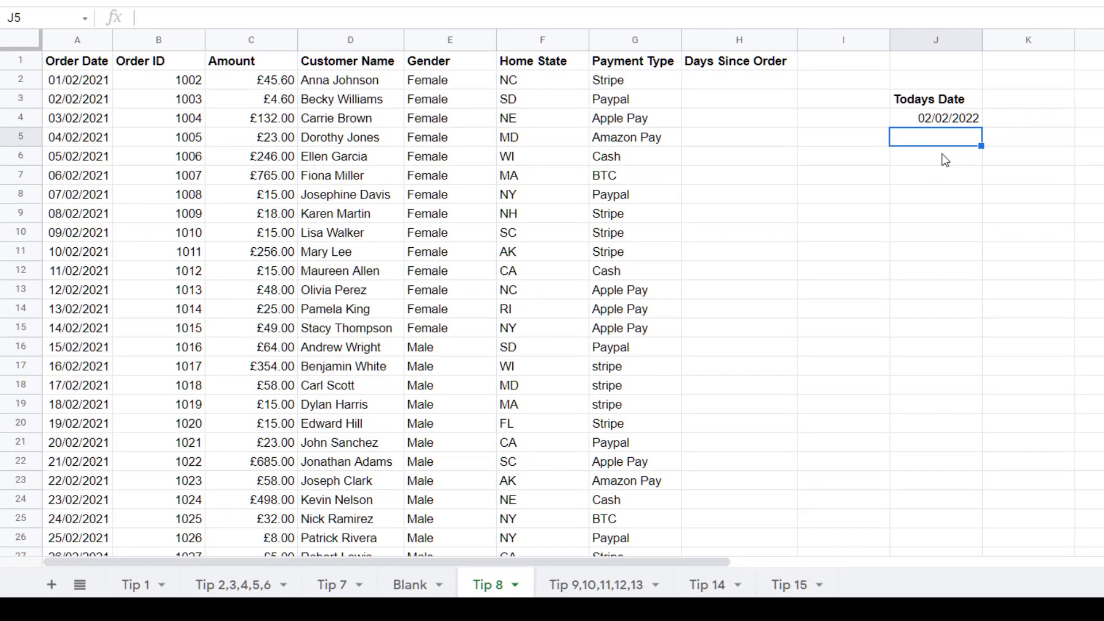
{"action": "mouse_move", "coordinate": [635, 82]}
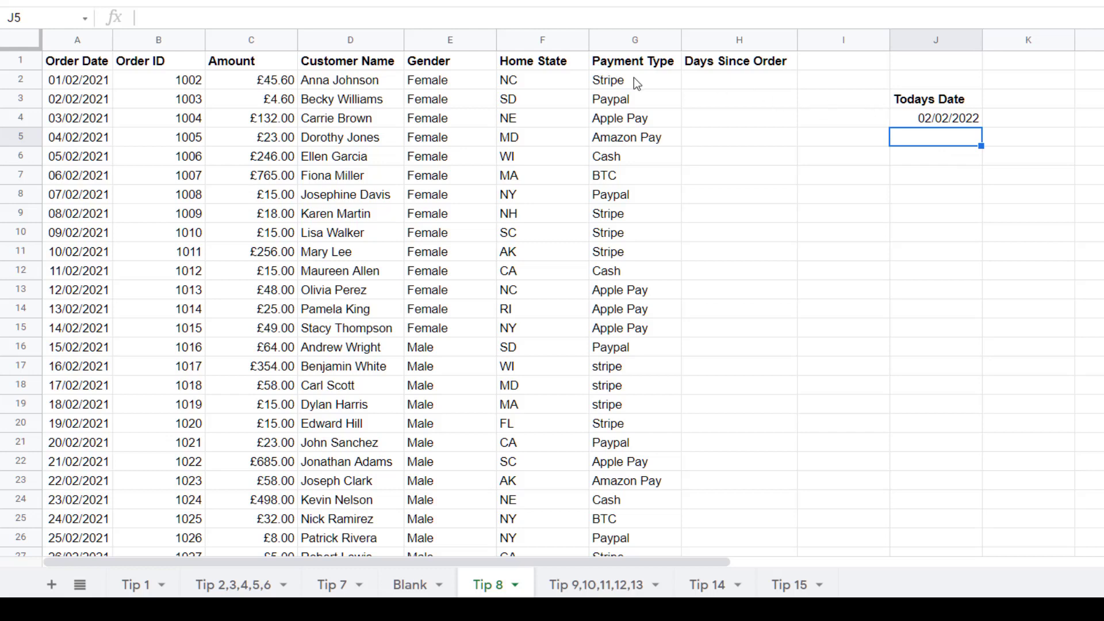
{"action": "mouse_move", "coordinate": [760, 72]}
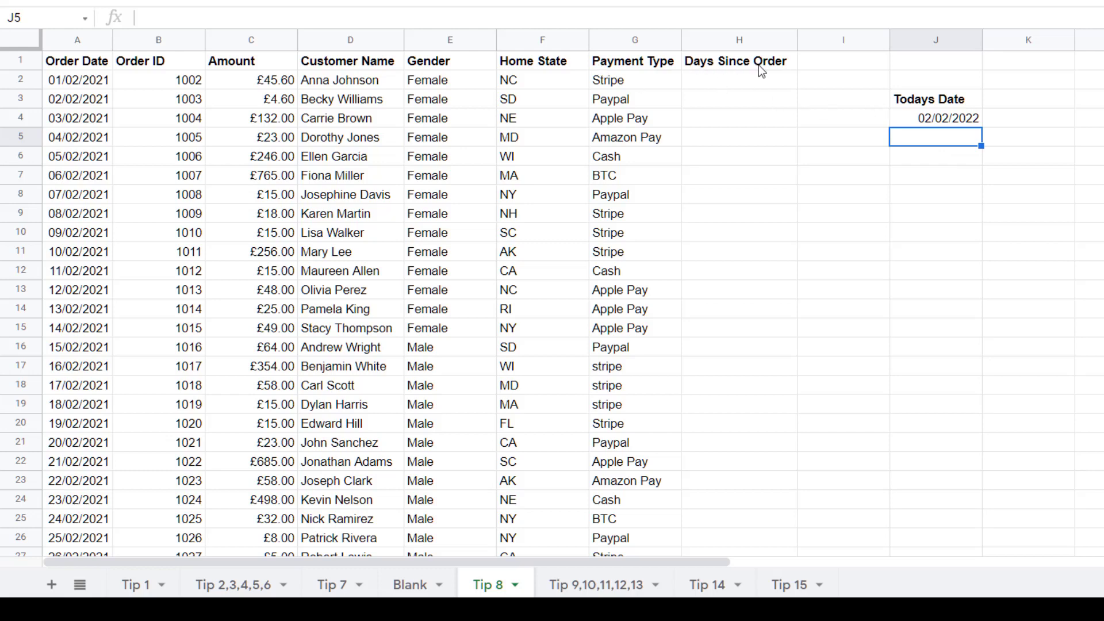
{"action": "mouse_move", "coordinate": [912, 124]}
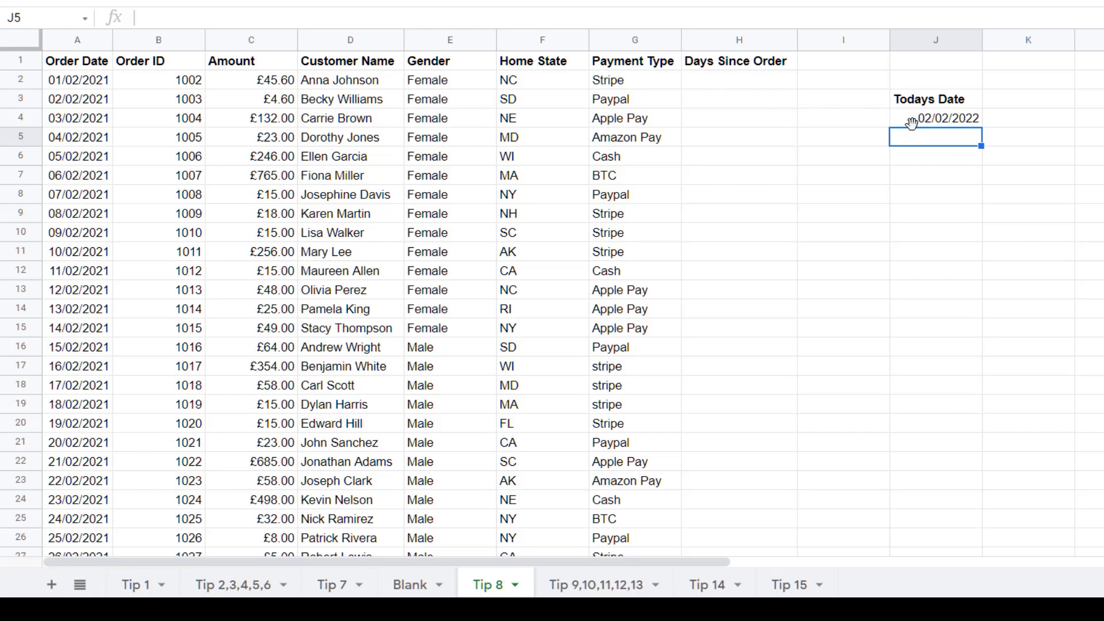
Step: Enter =J4-A2 in H2 and accept the suggested auto-fill down Days Since Order
{"action": "left_click", "coordinate": [935, 117]}
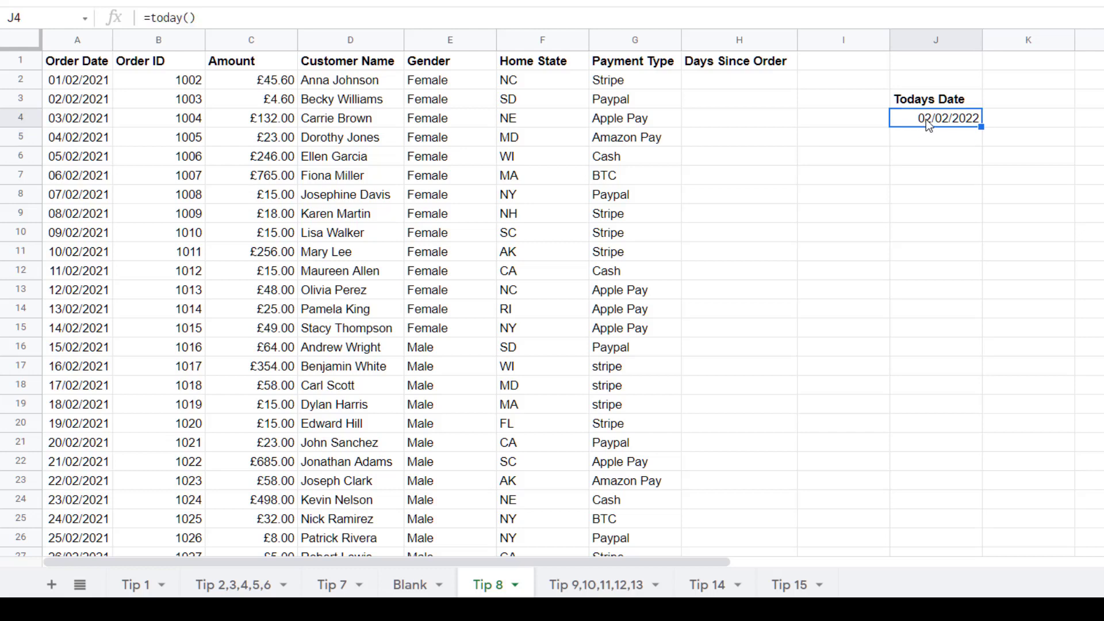
{"action": "mouse_move", "coordinate": [716, 94]}
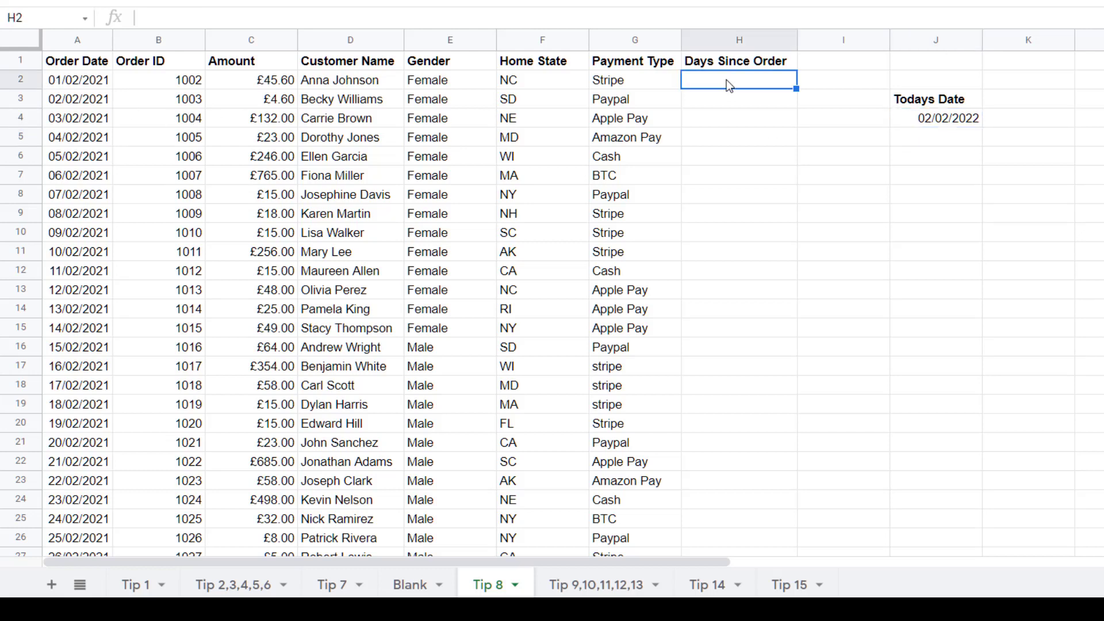
{"action": "type", "text": "="}
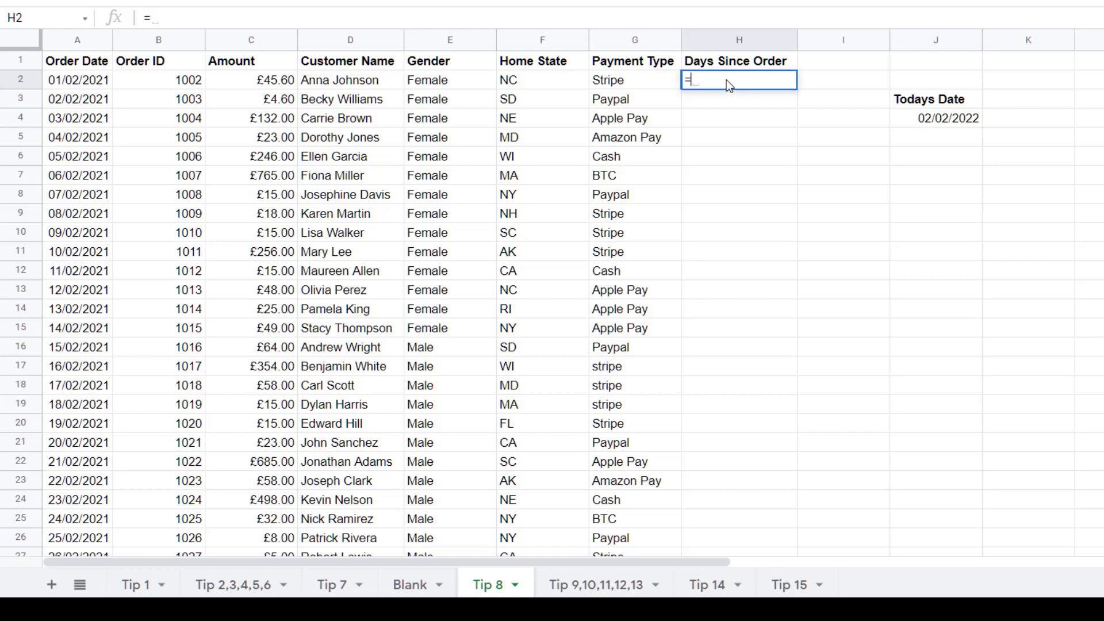
{"action": "left_click", "coordinate": [936, 118]}
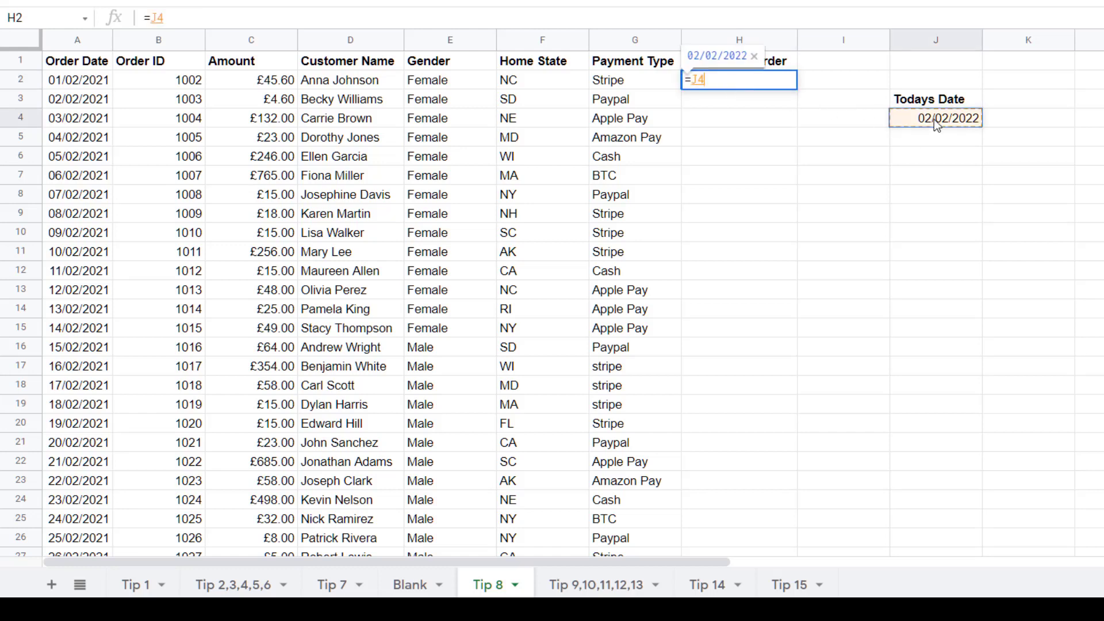
{"action": "type", "text": "-"}
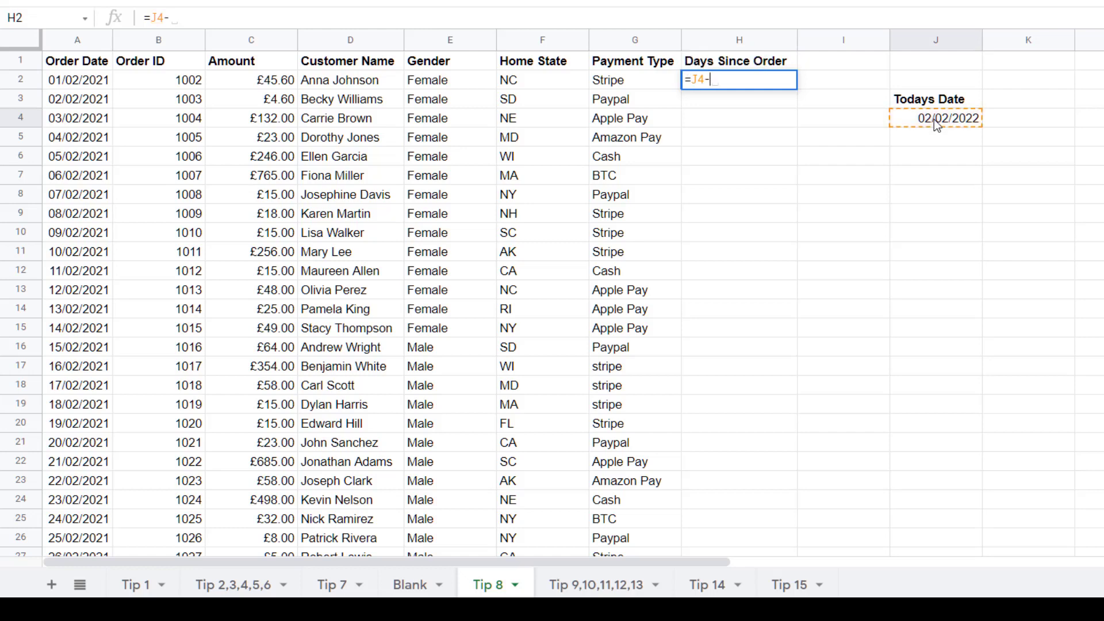
{"action": "mouse_move", "coordinate": [76, 84]}
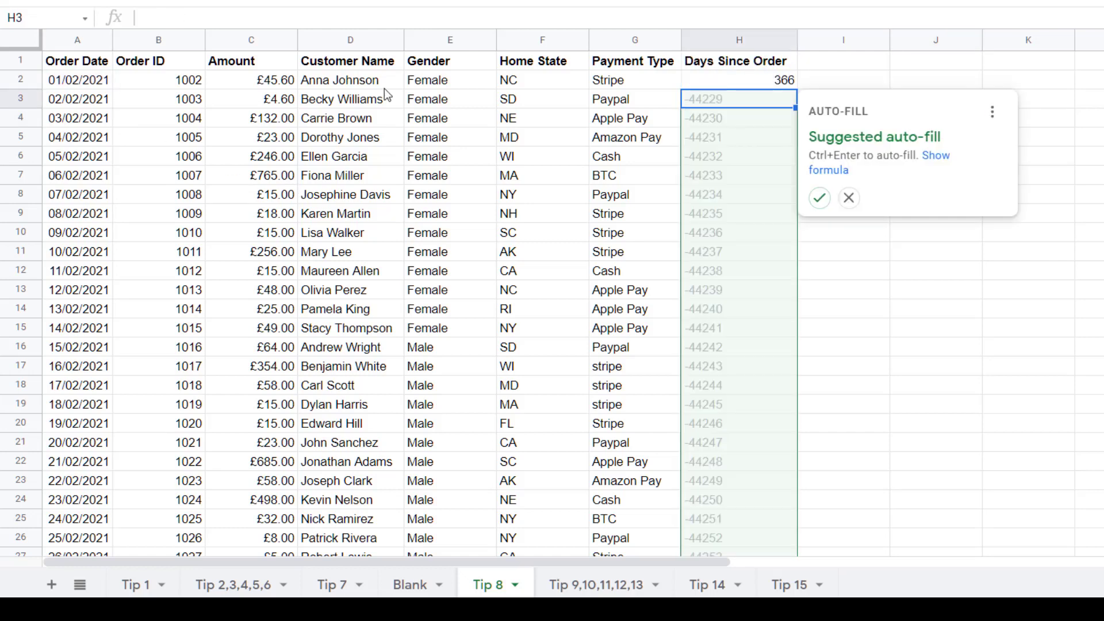
{"action": "mouse_move", "coordinate": [784, 93]}
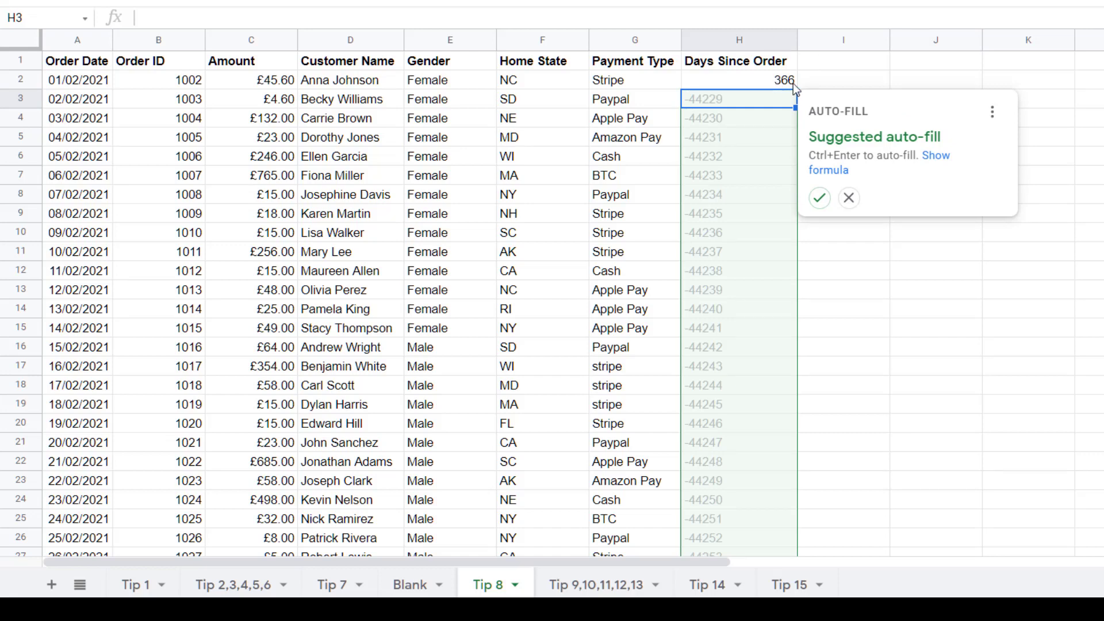
{"action": "mouse_move", "coordinate": [790, 91]}
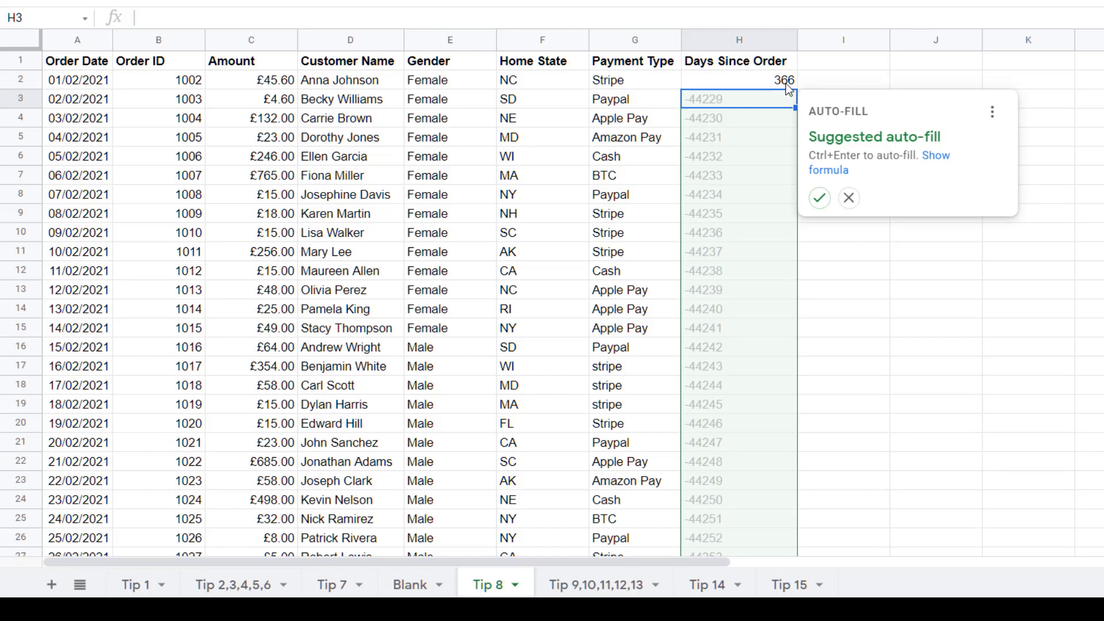
{"action": "mouse_move", "coordinate": [784, 88]}
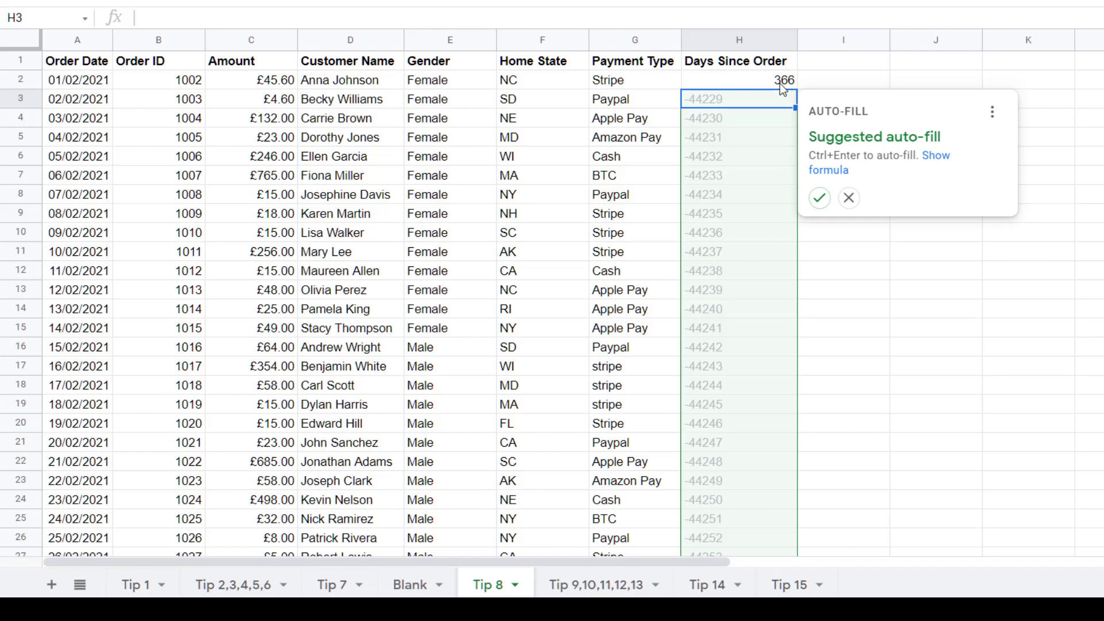
{"action": "mouse_move", "coordinate": [839, 132]}
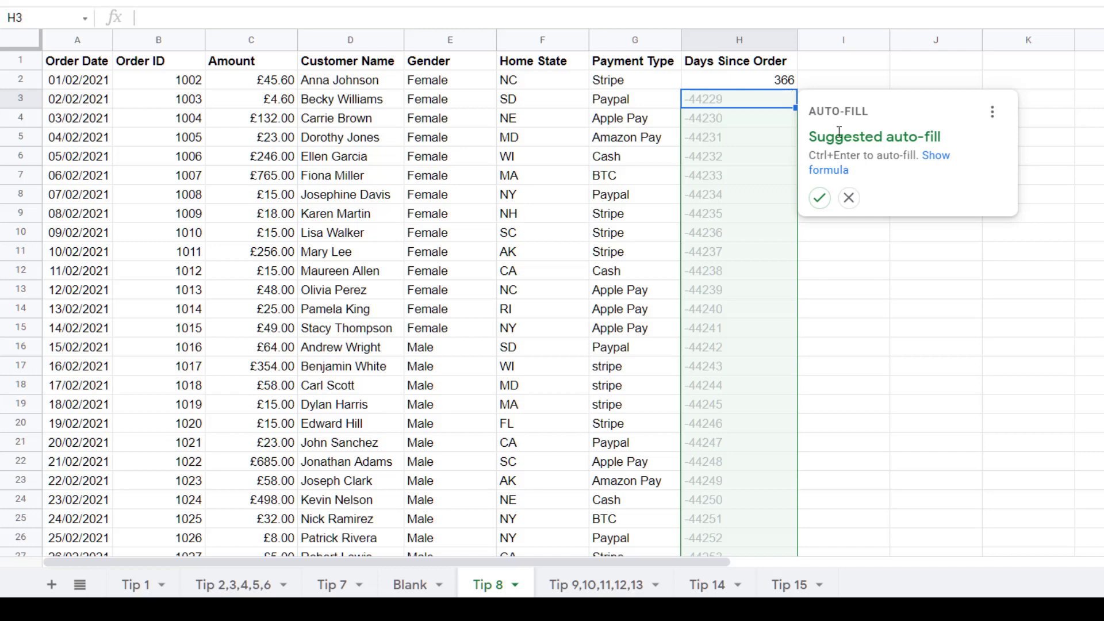
{"action": "mouse_move", "coordinate": [936, 144]}
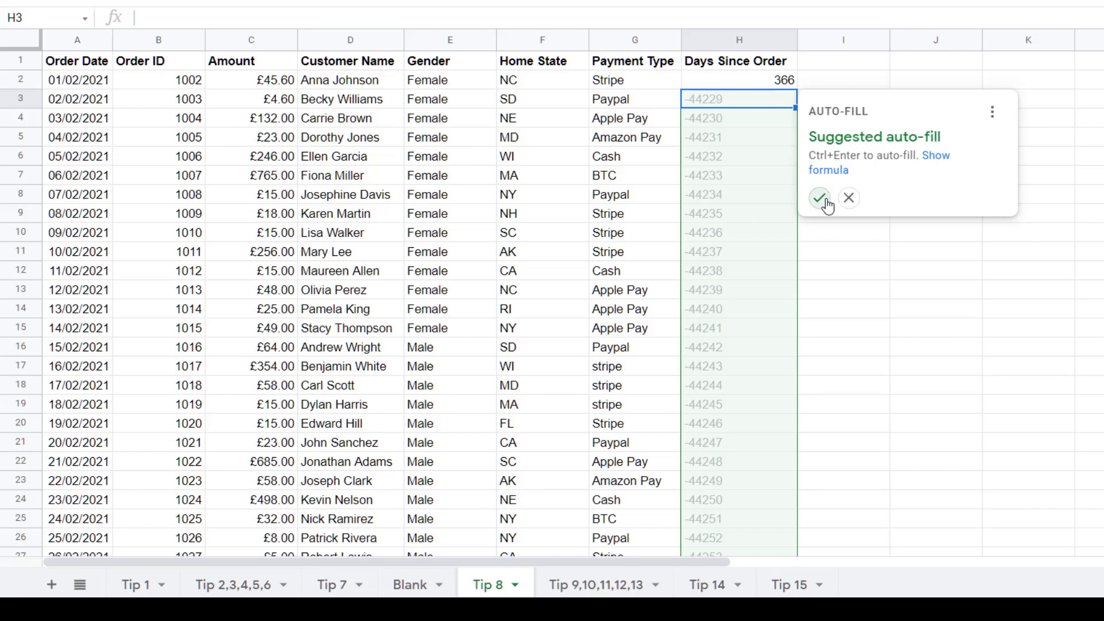
{"action": "left_click", "coordinate": [819, 198]}
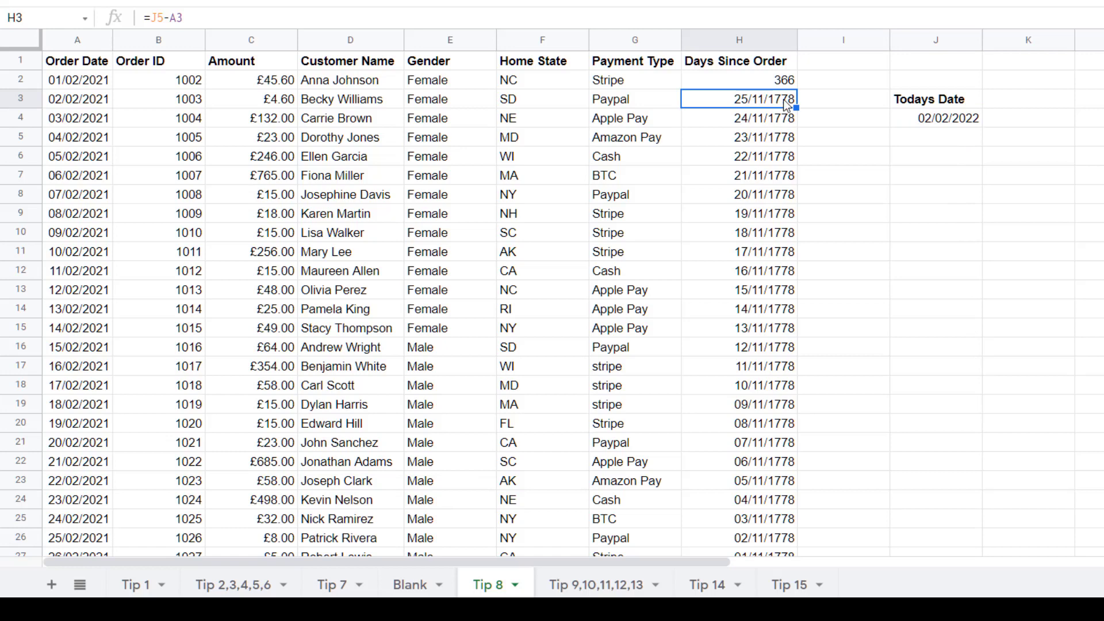
{"action": "mouse_move", "coordinate": [782, 75]}
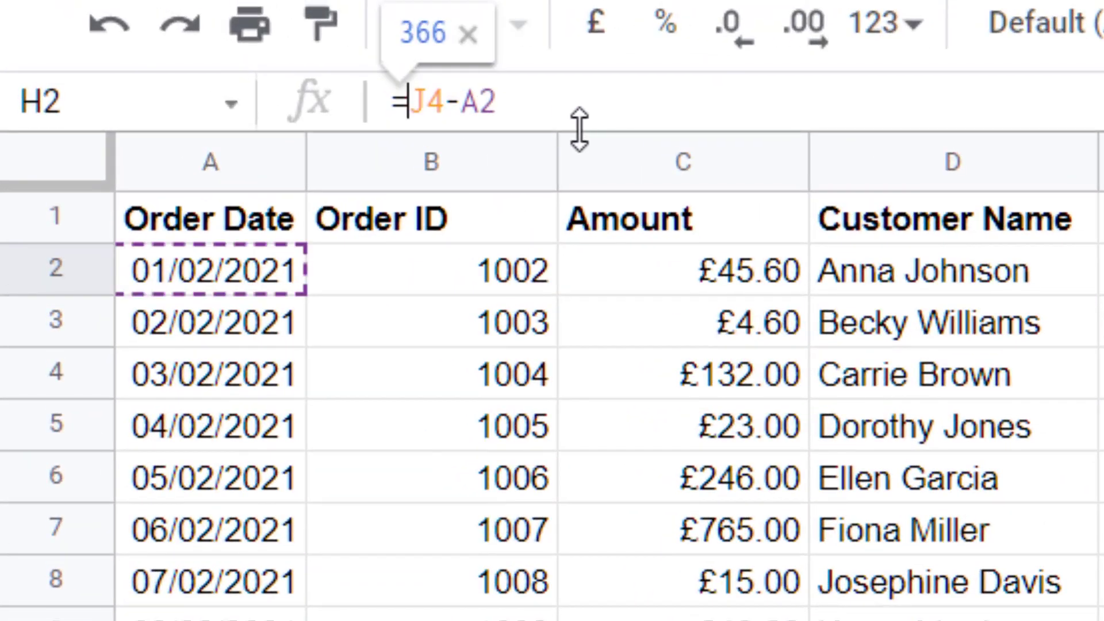
Step: Make the formula reference $J$4 and check Days Since Order counts 366 down to 211
{"action": "key", "text": "f4"}
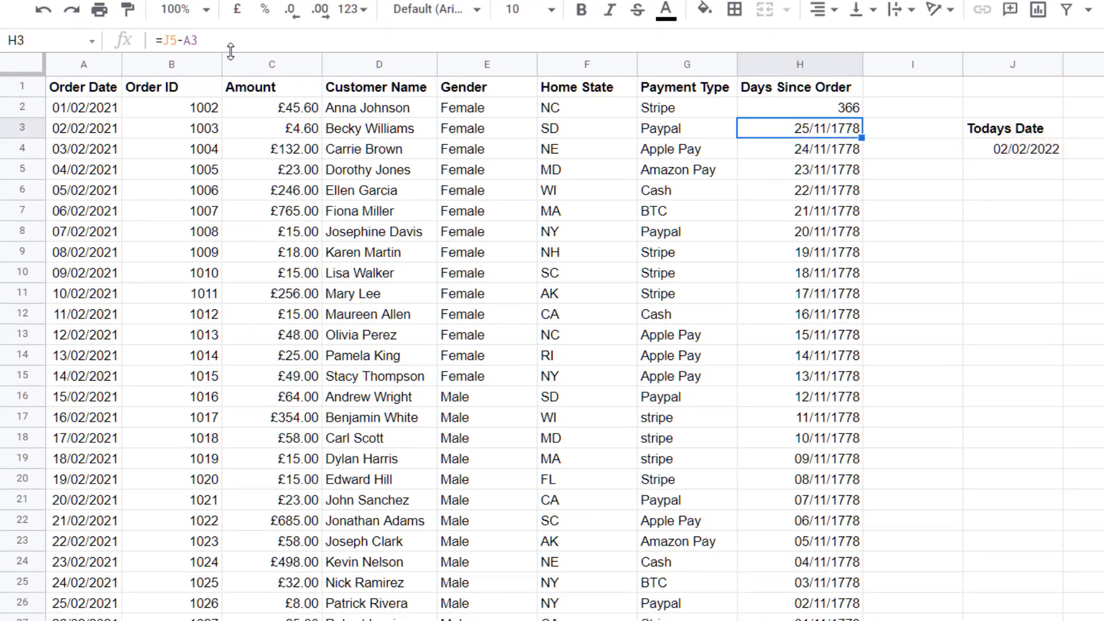
{"action": "mouse_move", "coordinate": [840, 109]}
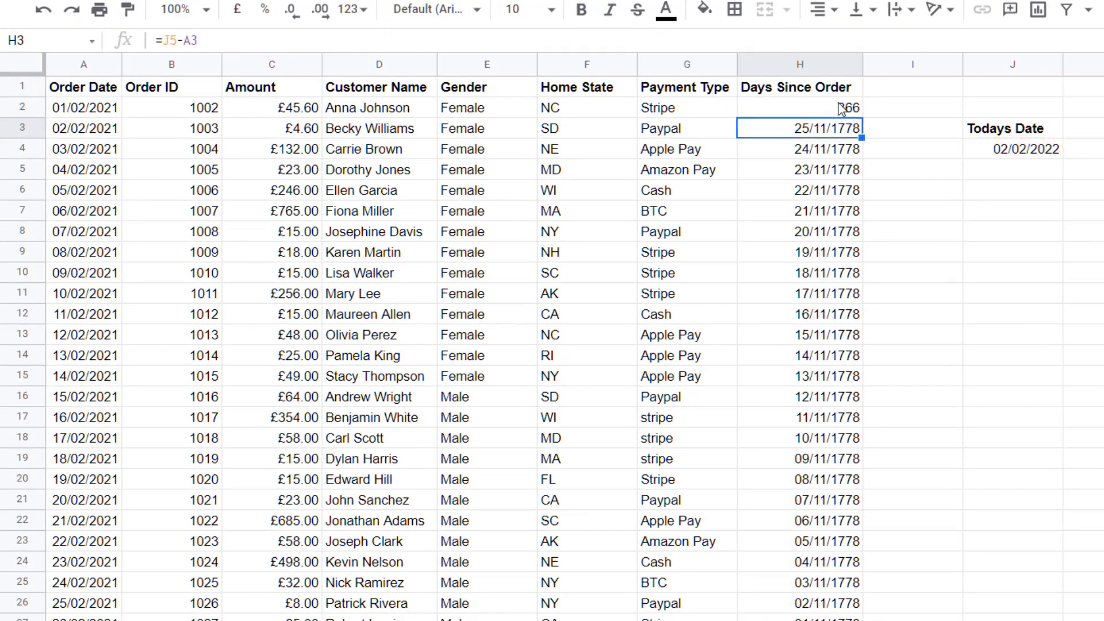
{"action": "left_click", "coordinate": [800, 107]}
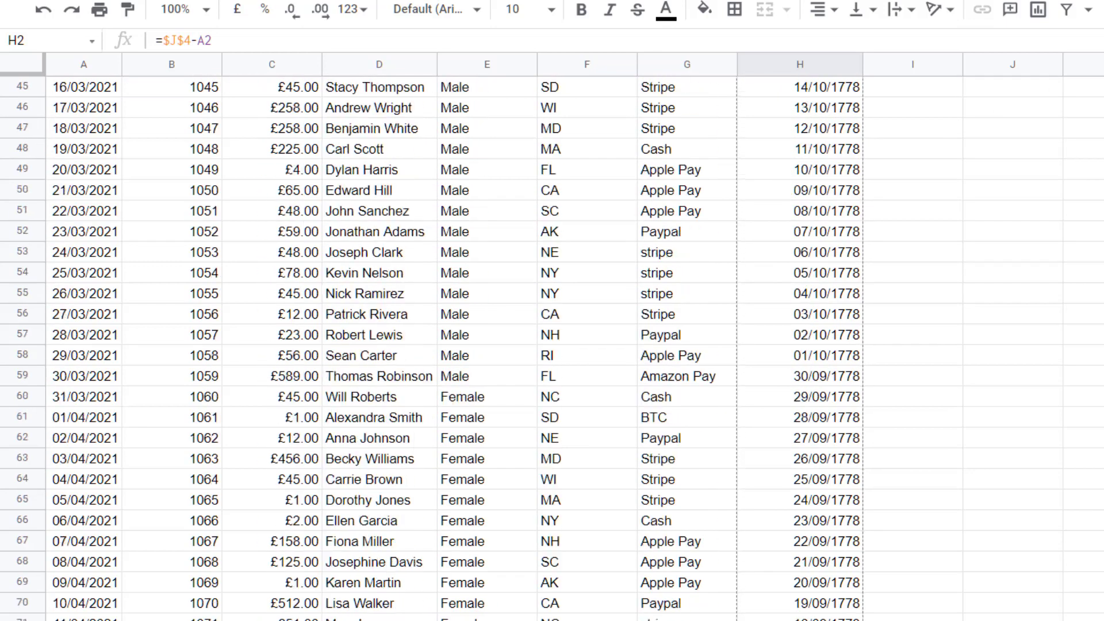
{"action": "scroll", "scroll_direction": "down", "scroll_amount": 3}
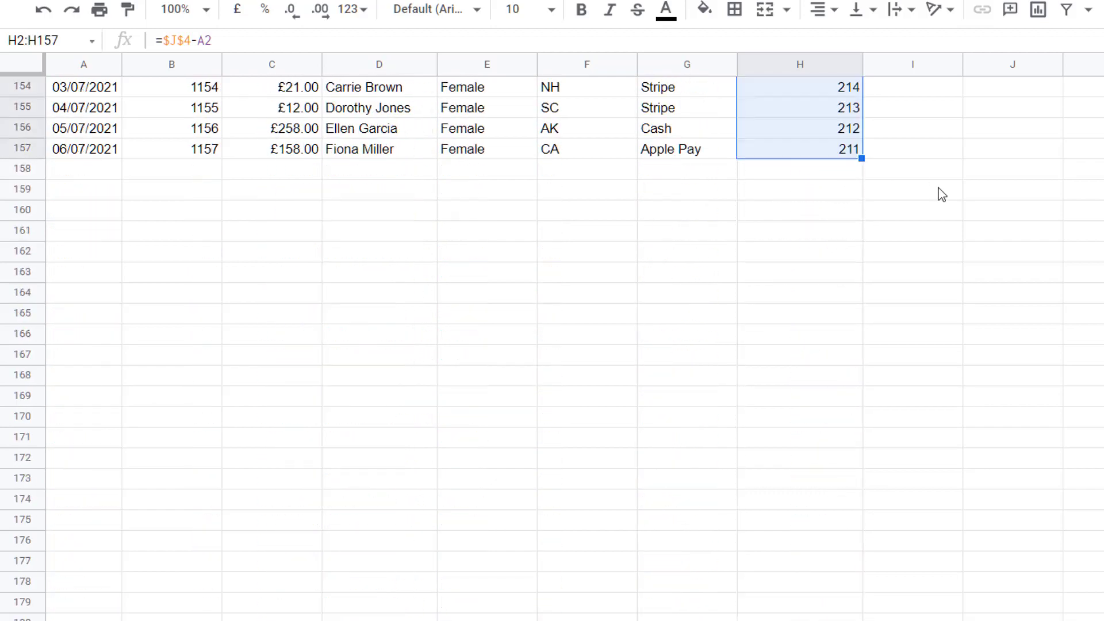
{"action": "scroll", "scroll_direction": "up", "scroll_amount": 3}
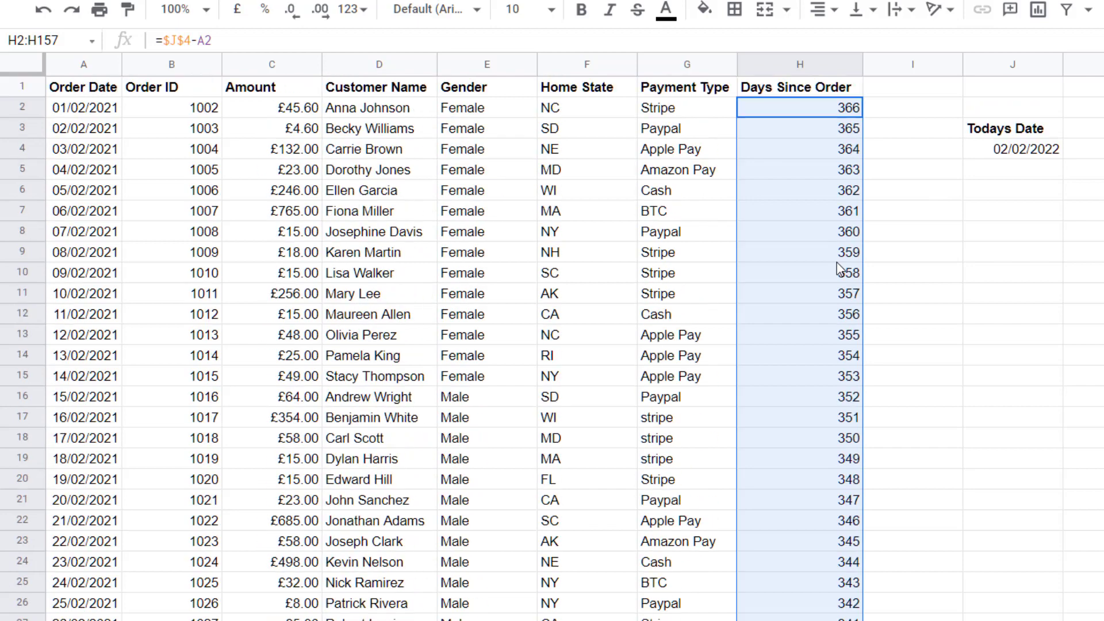
{"action": "left_click", "coordinate": [800, 128]}
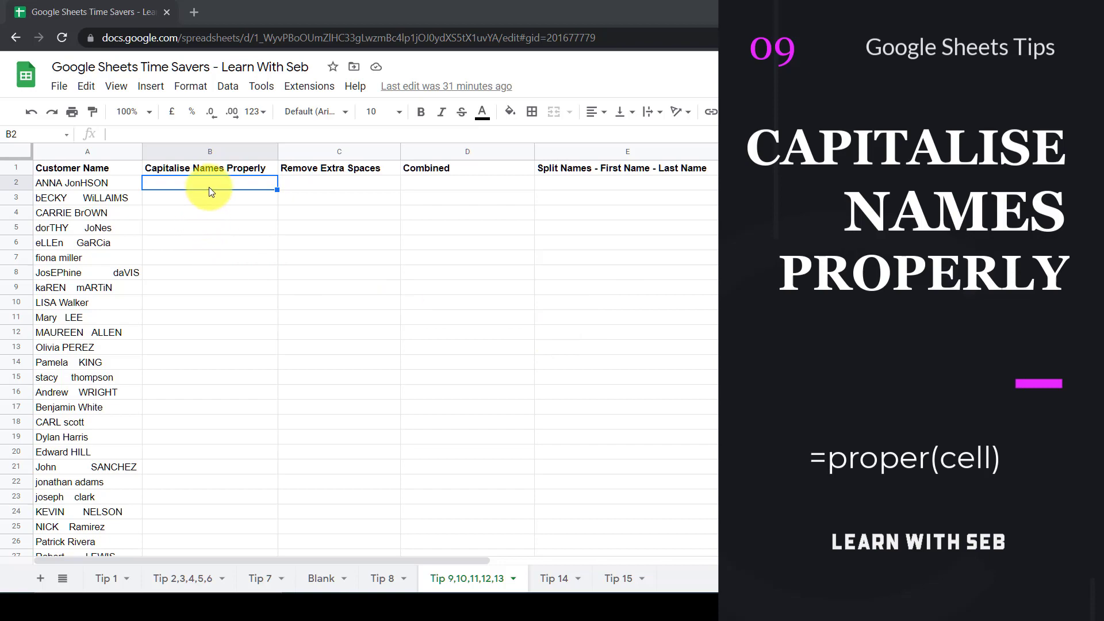
Step: Enter =PROPER(A2) in B2 to capitalise each messy customer name
{"action": "type", "text": "="}
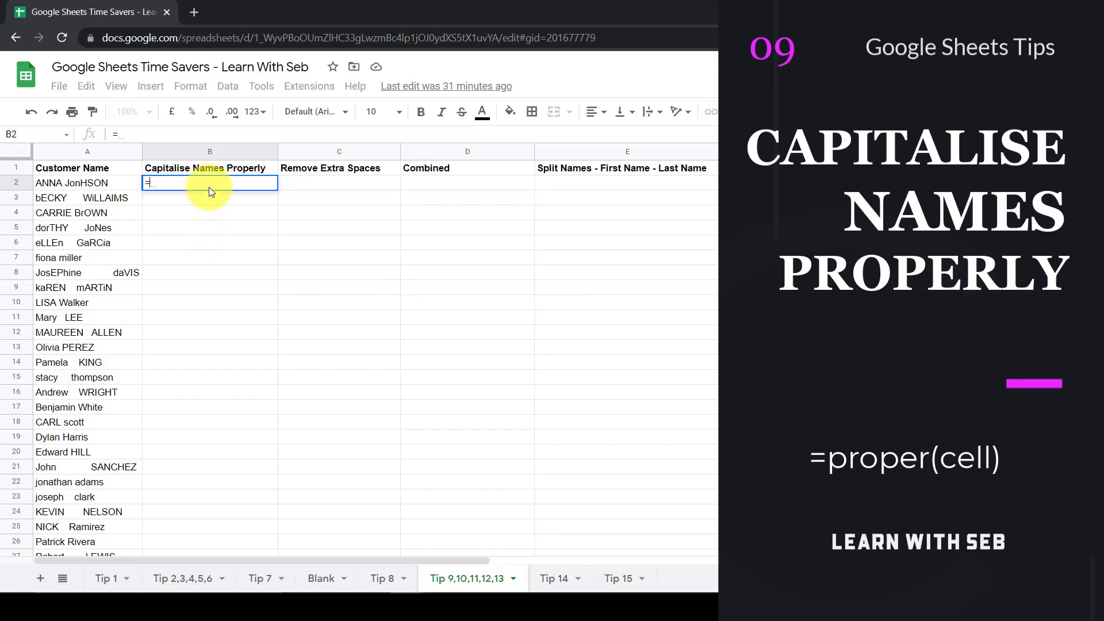
{"action": "type", "text": "proper(A2"}
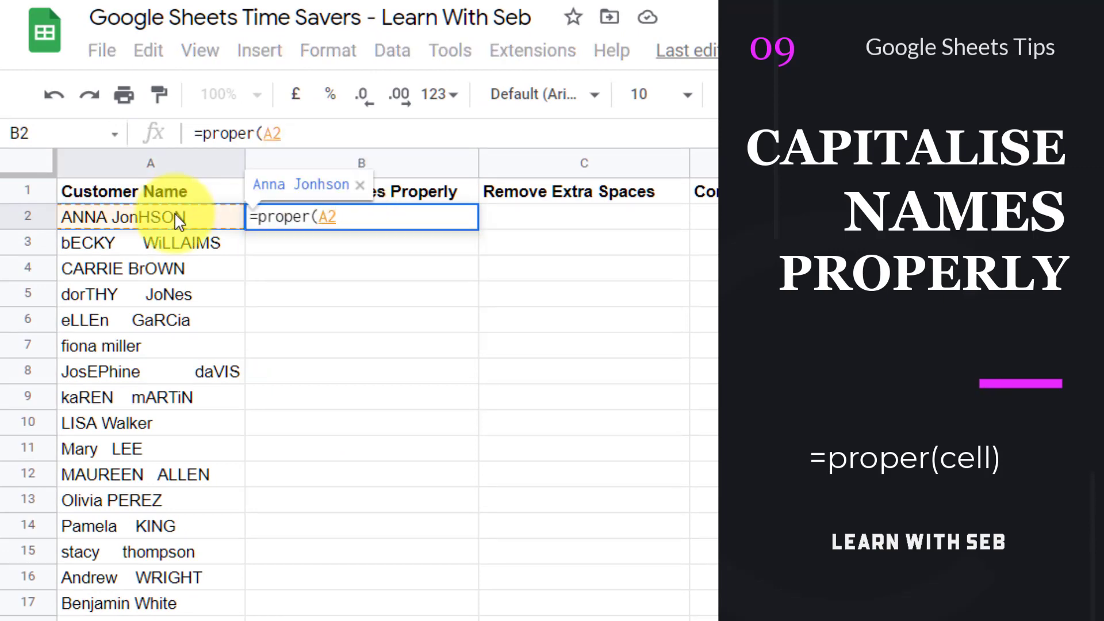
{"action": "key", "text": "enter"}
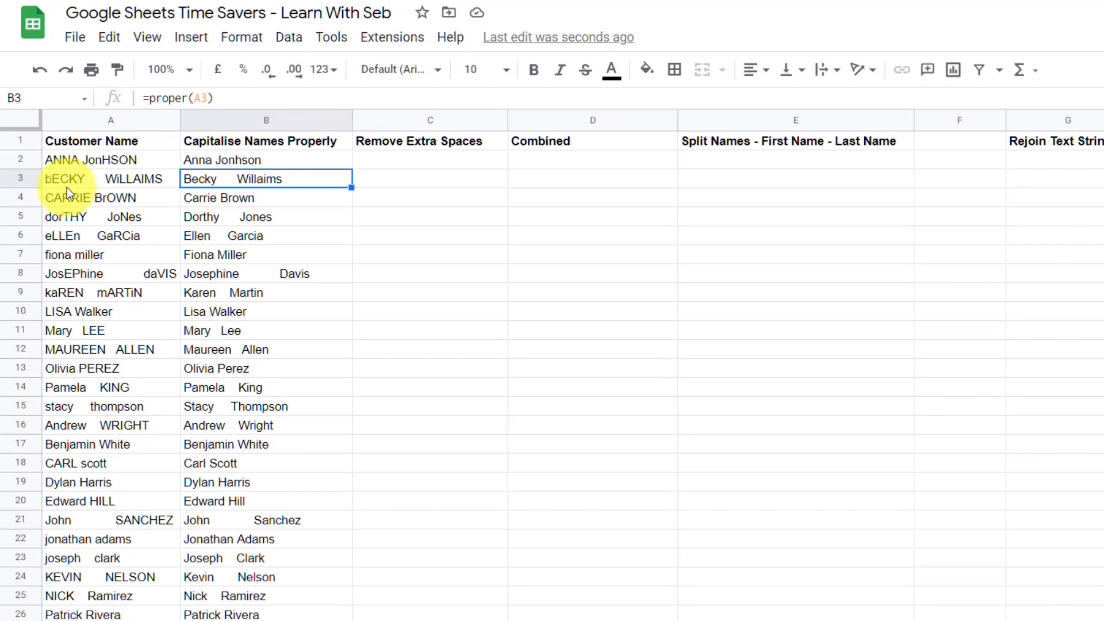
{"action": "mouse_move", "coordinate": [65, 191]}
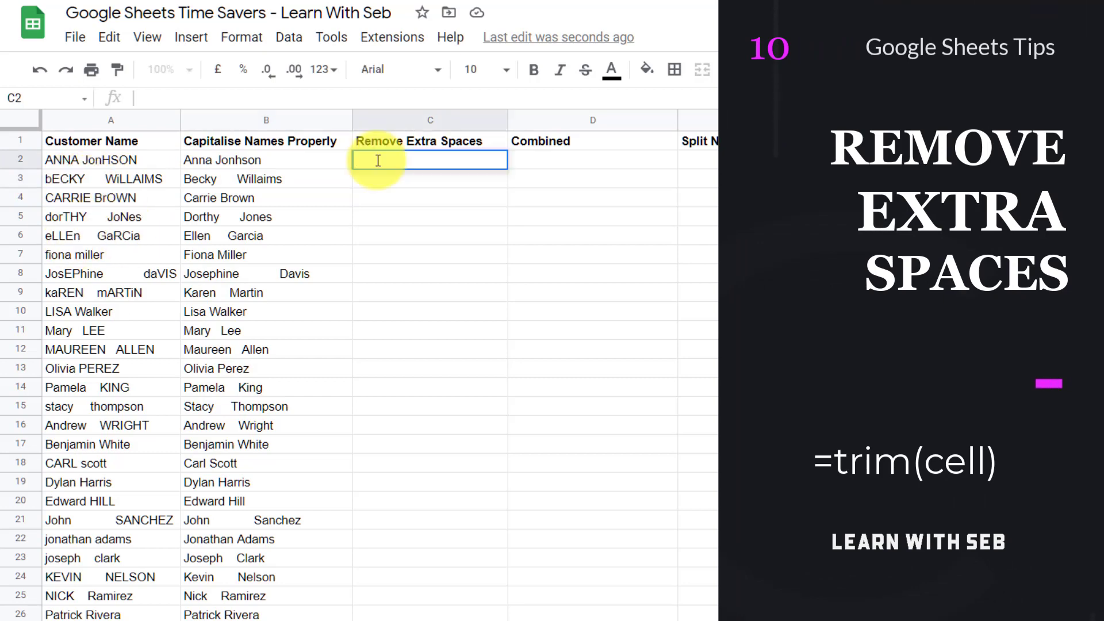
Step: Enter =TRIM(B2) in C2 to strip the extra spaces from each capitalised name
{"action": "type", "text": "="}
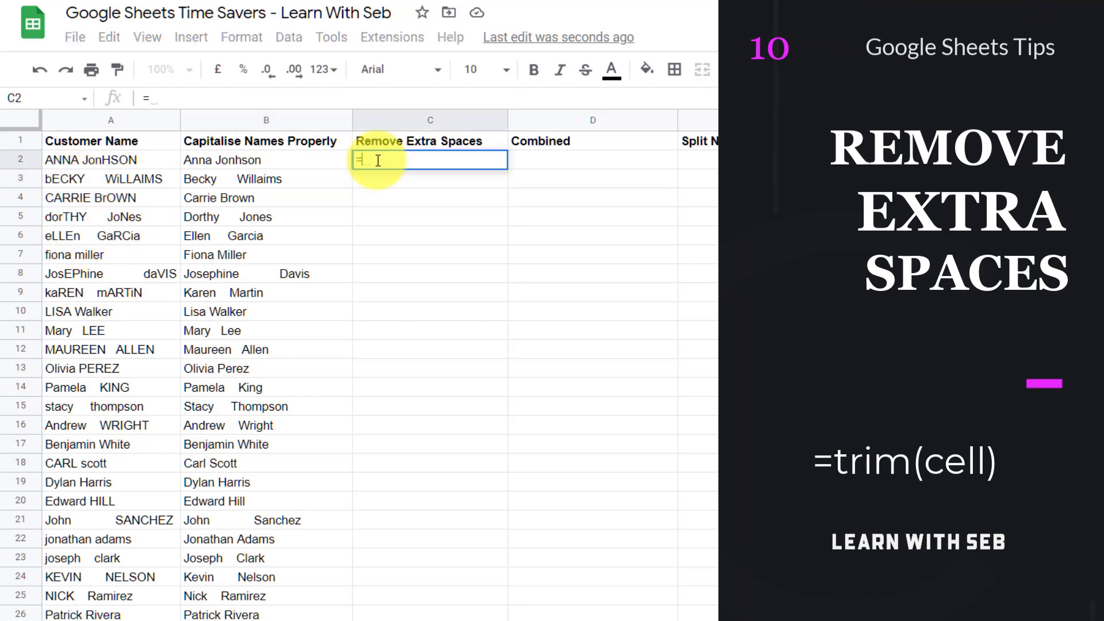
{"action": "type", "text": "trim(B2"}
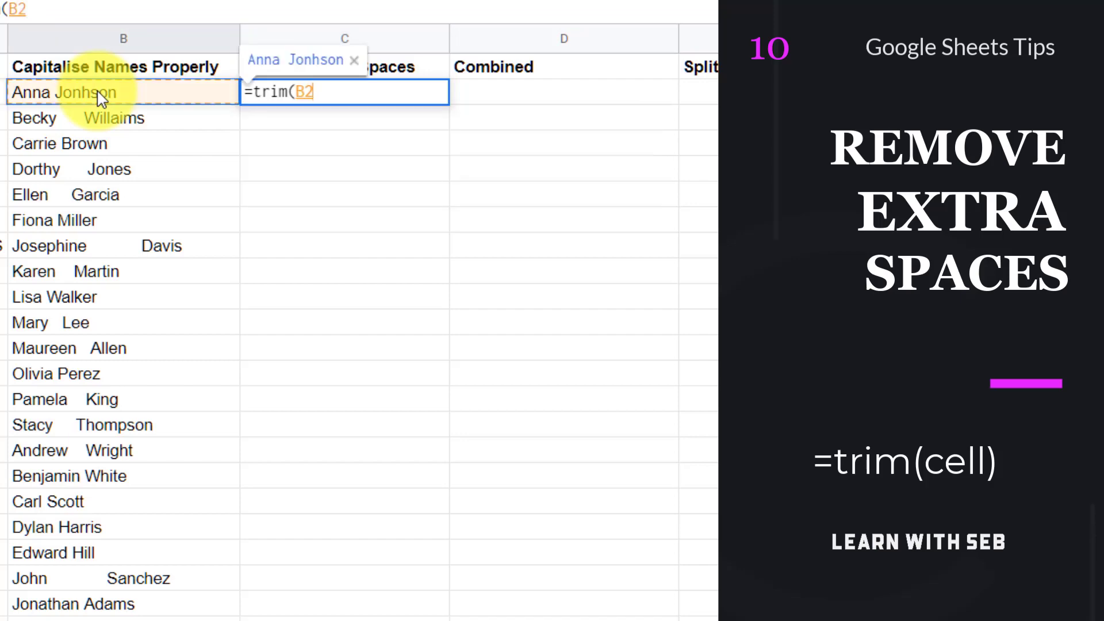
{"action": "key", "text": "Enter"}
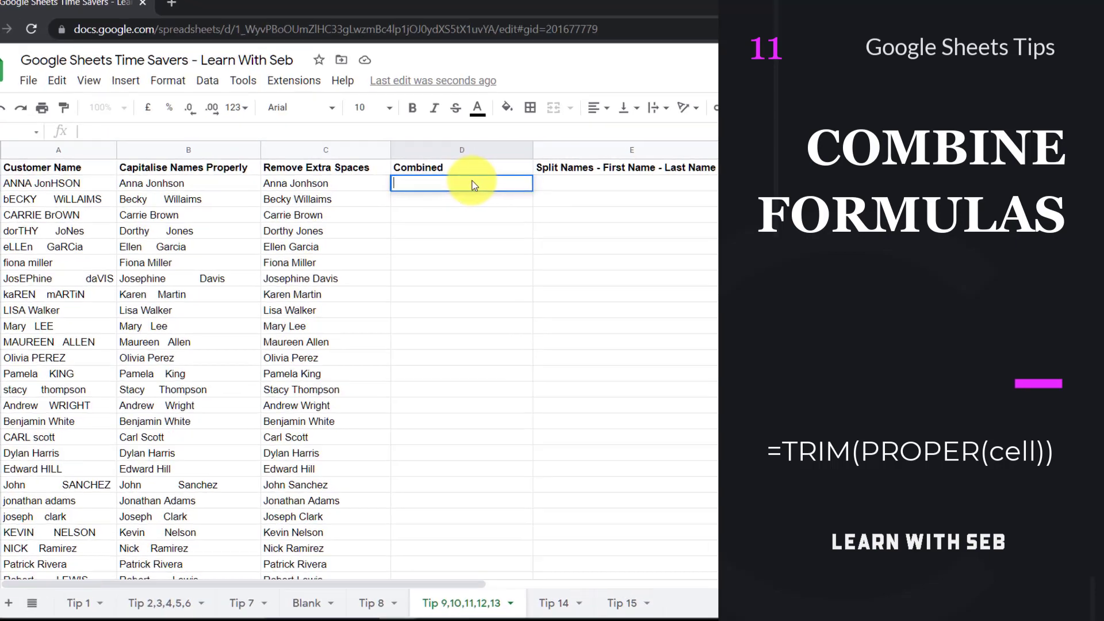
Step: Enter =TRIM(PROPER(A2)) in D2, auto-fill it down the Combined column, and inspect the formula
{"action": "type", "text": "=trim"}
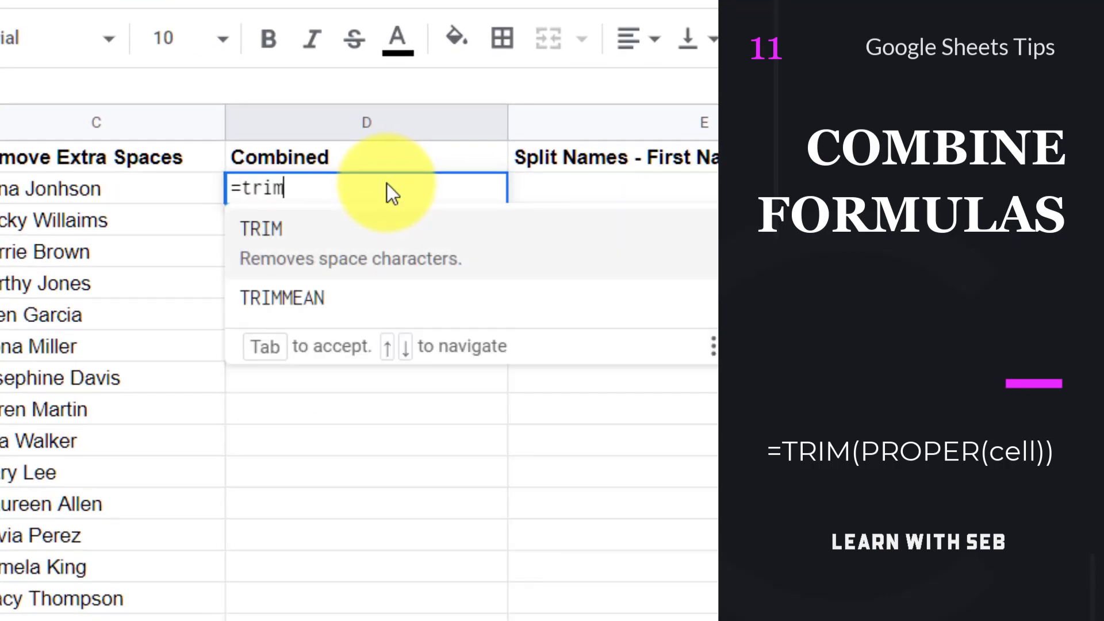
{"action": "type", "text": "(proper("}
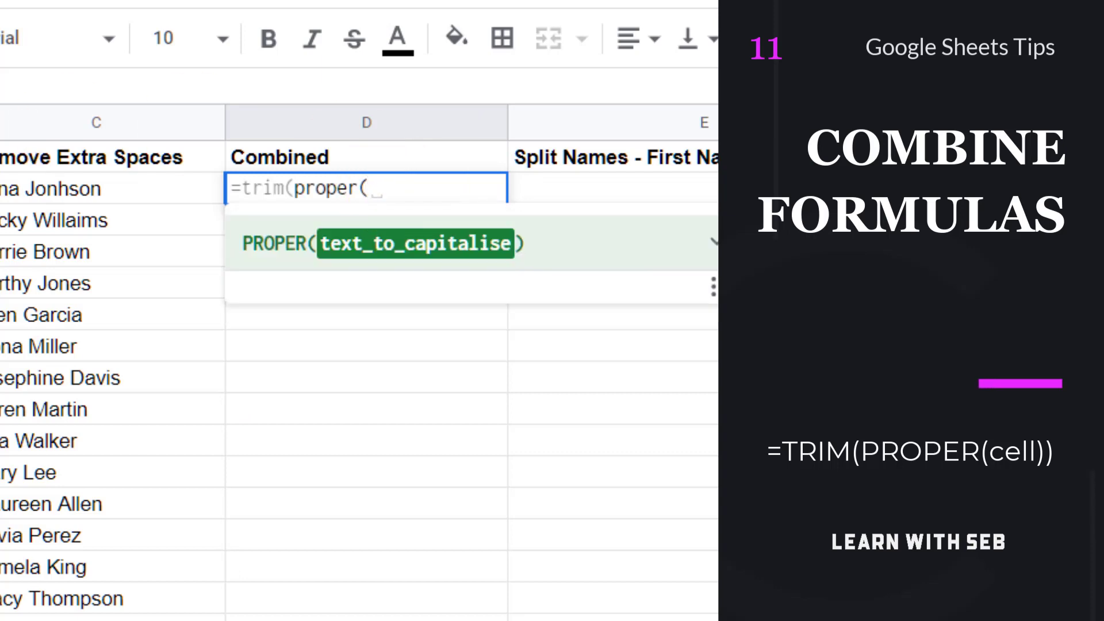
{"action": "type", "text": "A2)"}
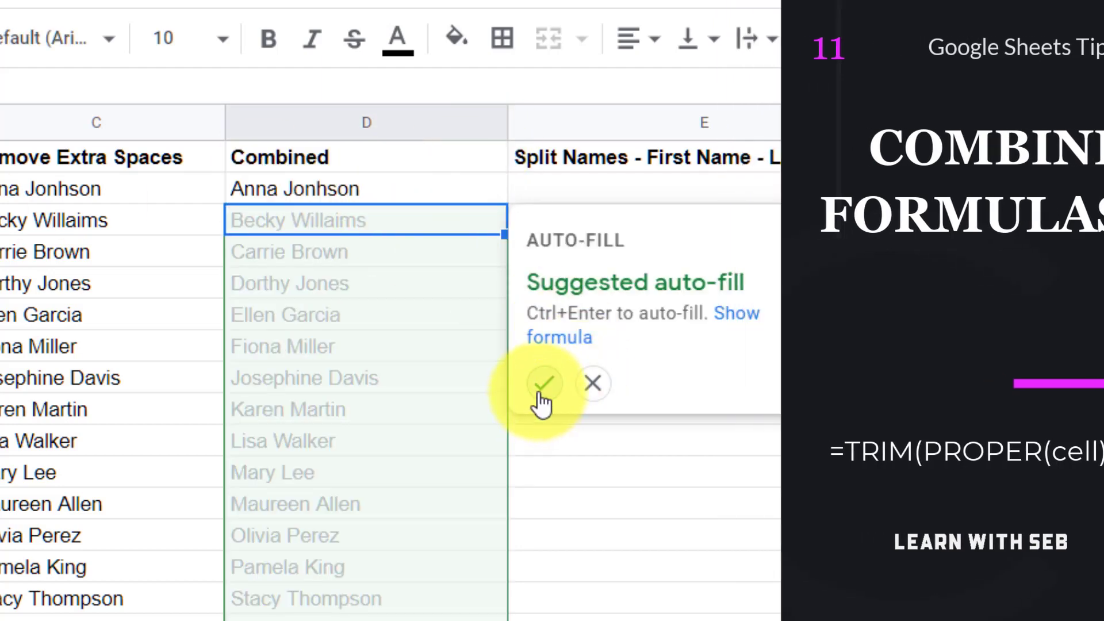
{"action": "left_click", "coordinate": [545, 383]}
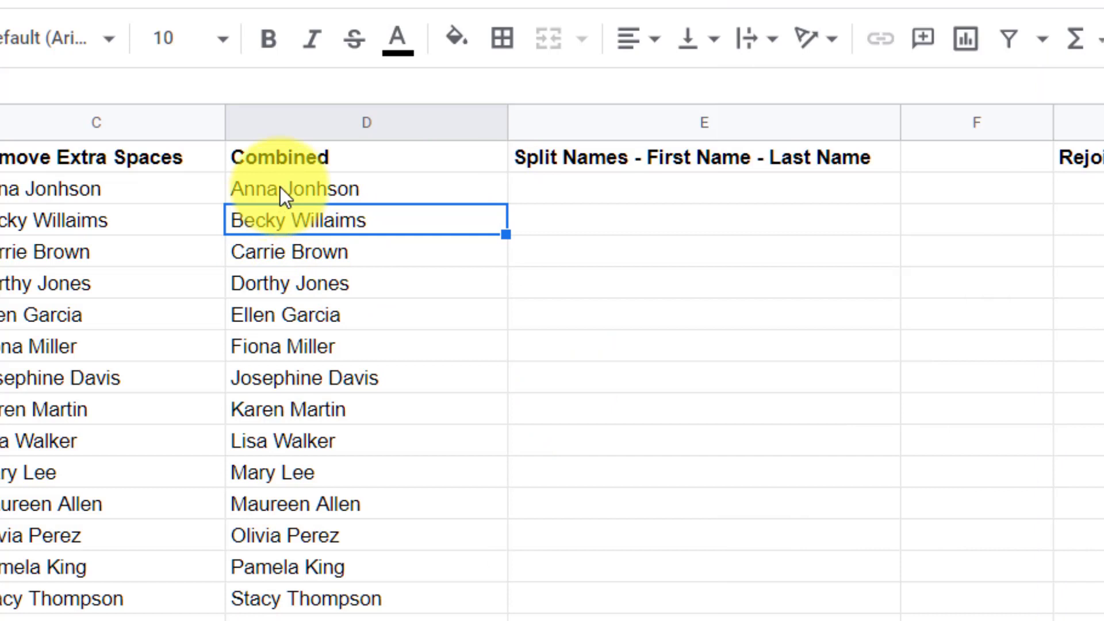
{"action": "left_click", "coordinate": [294, 188]}
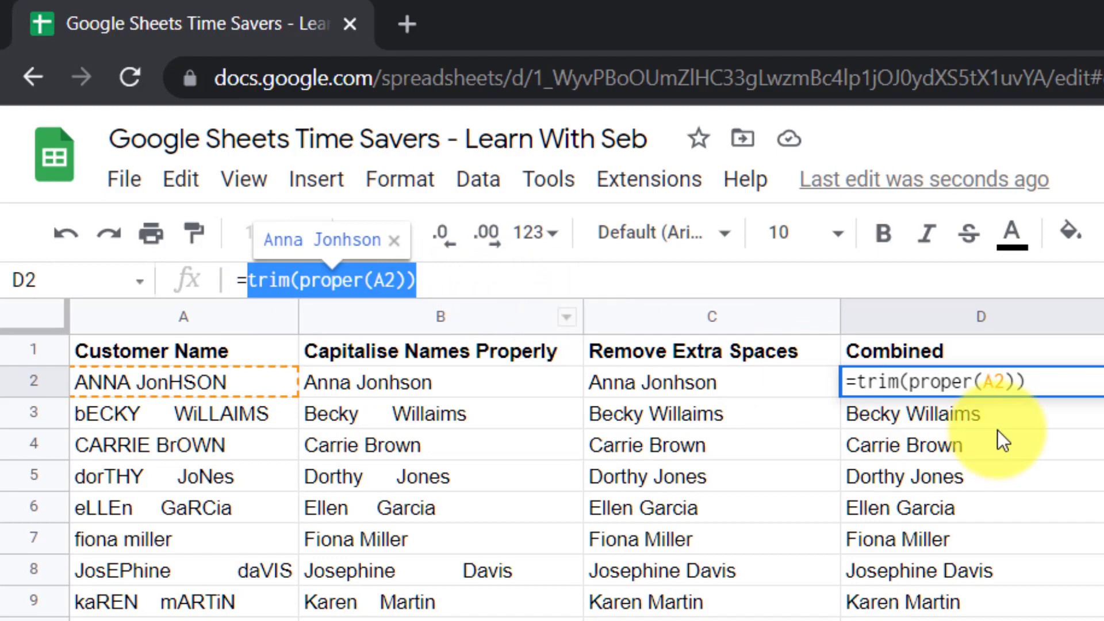
{"action": "key", "text": "Enter"}
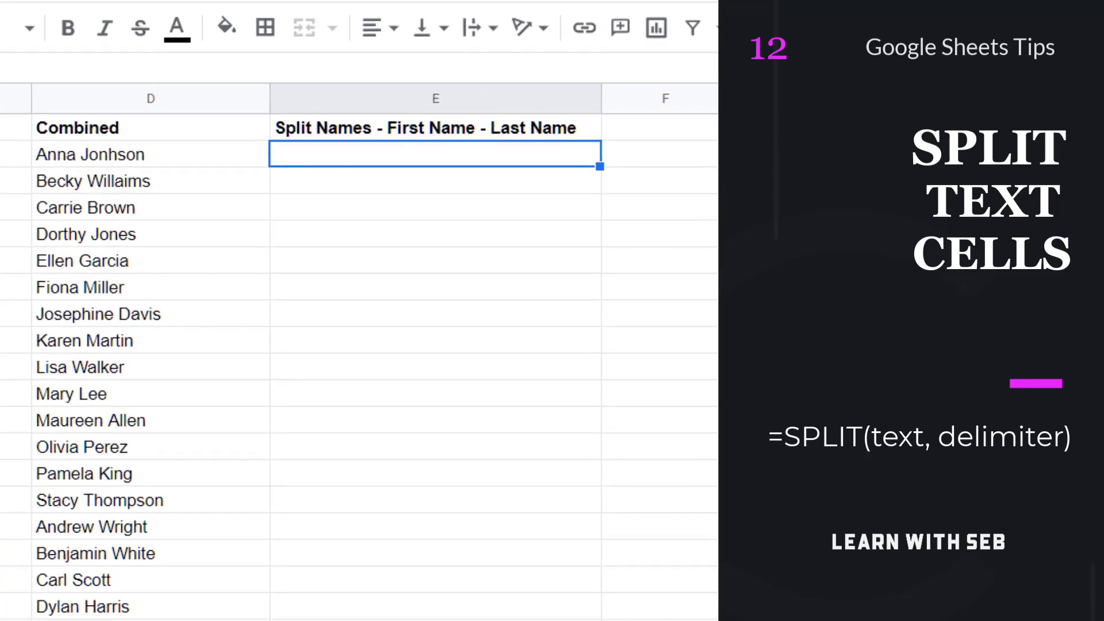
Step: Enter =SPLIT(D2," ") in E2 and fill it down for every name
{"action": "type", "text": "=split"}
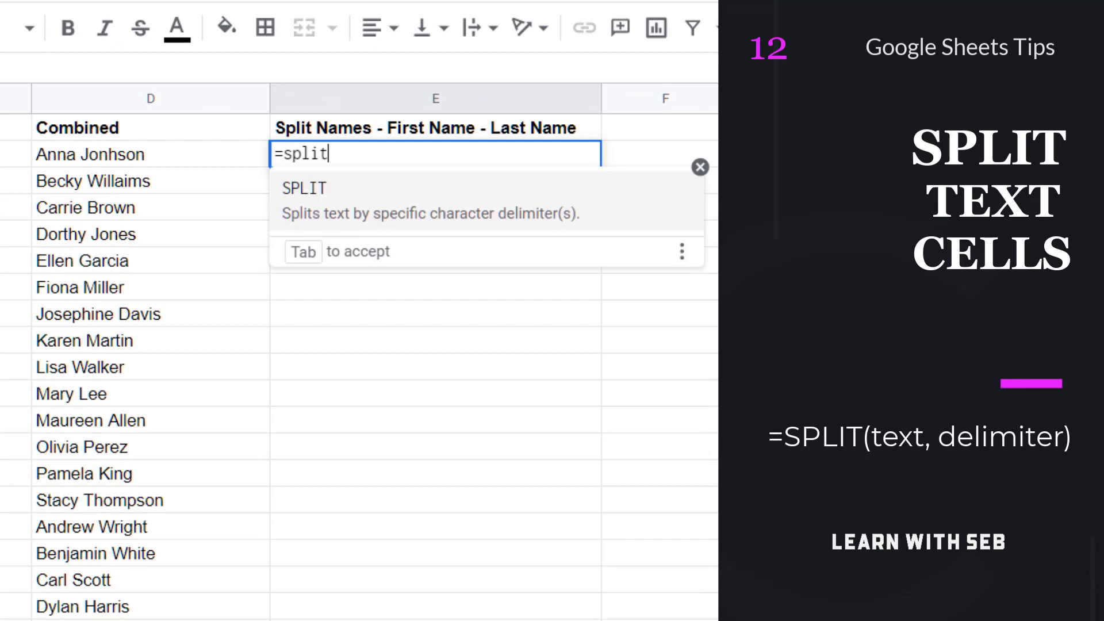
{"action": "type", "text": "("}
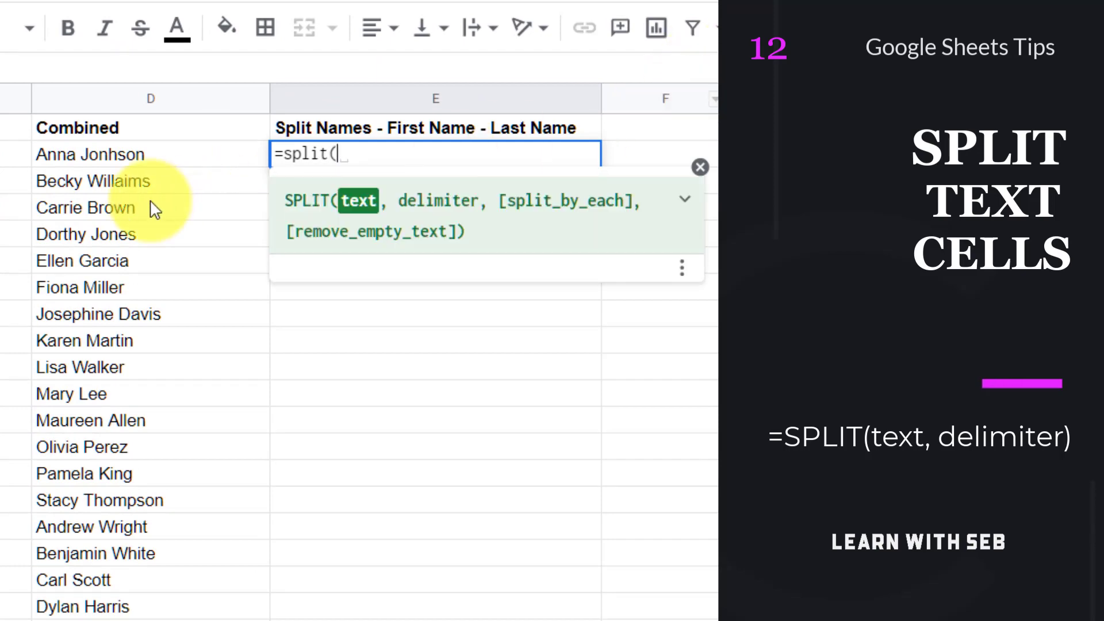
{"action": "left_click", "coordinate": [90, 155]}
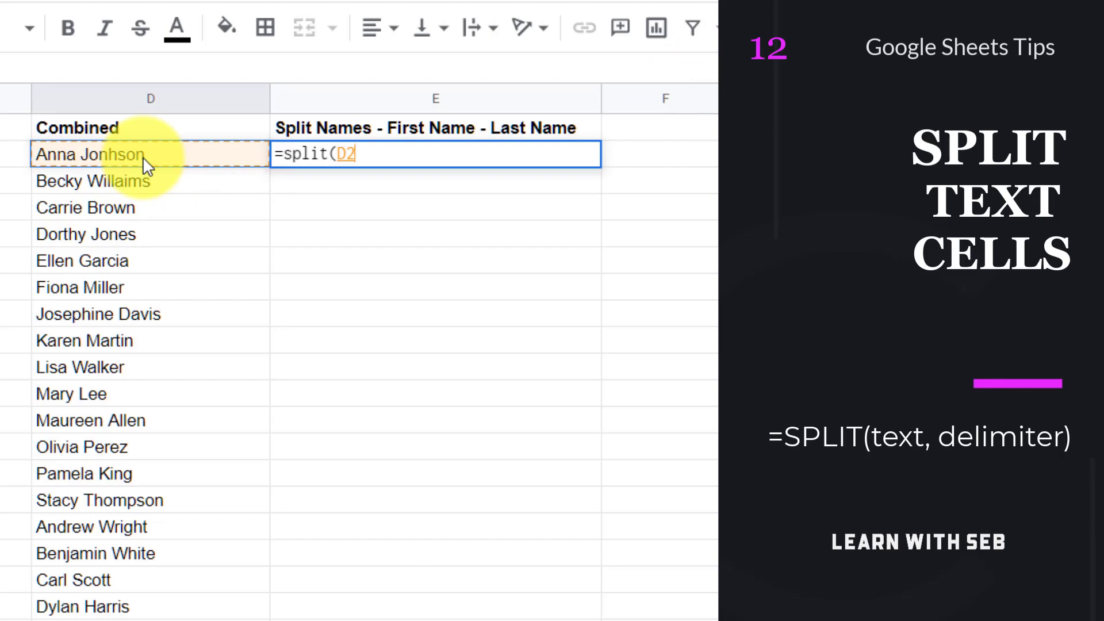
{"action": "type", "text": ",\""}
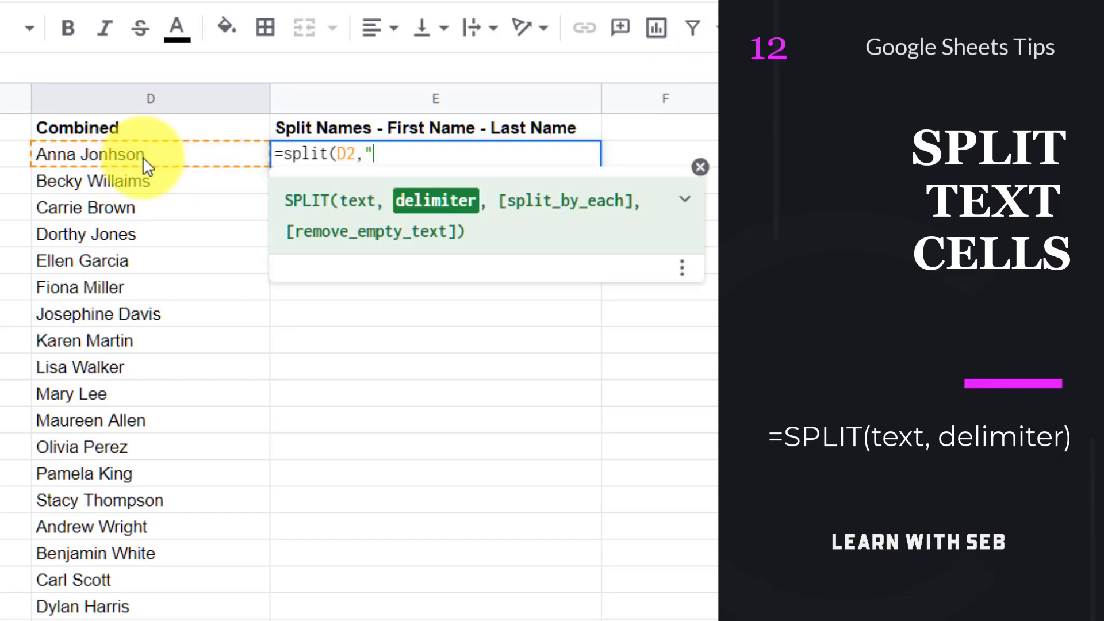
{"action": "type", "text": "\" \""}
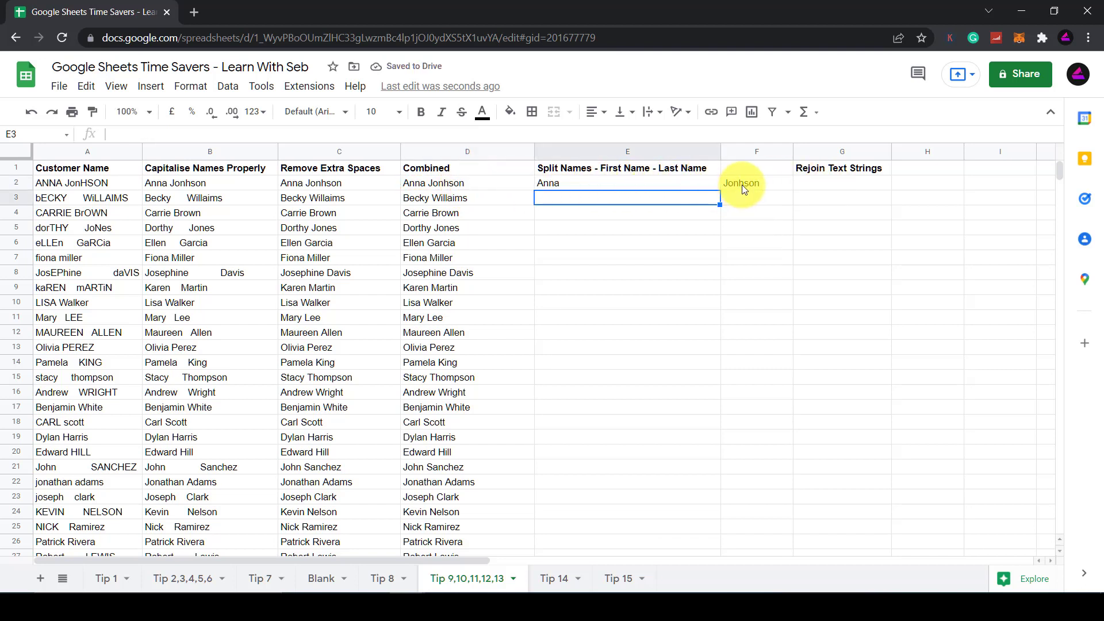
{"action": "left_click", "coordinate": [627, 182]}
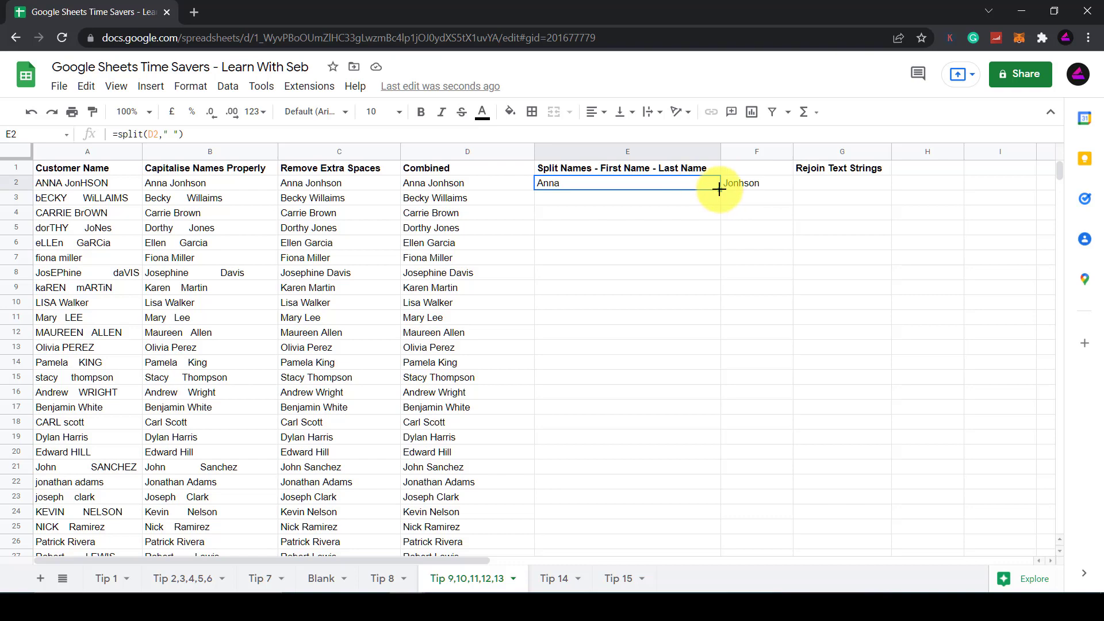
{"action": "key", "text": "enter"}
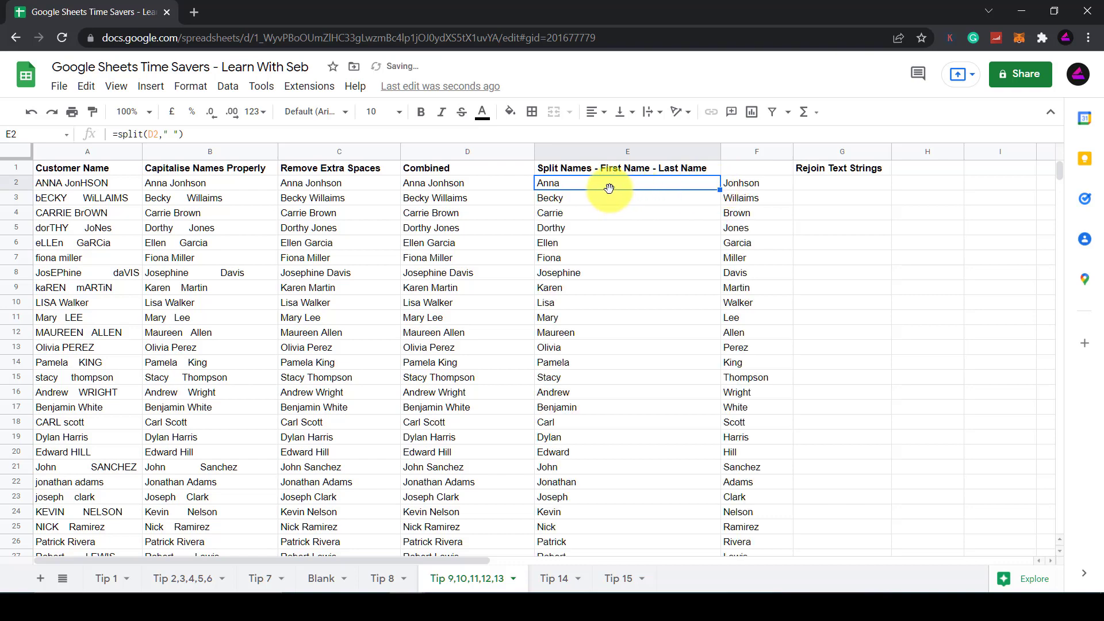
{"action": "scroll", "scroll_direction": "down", "scroll_amount": 3}
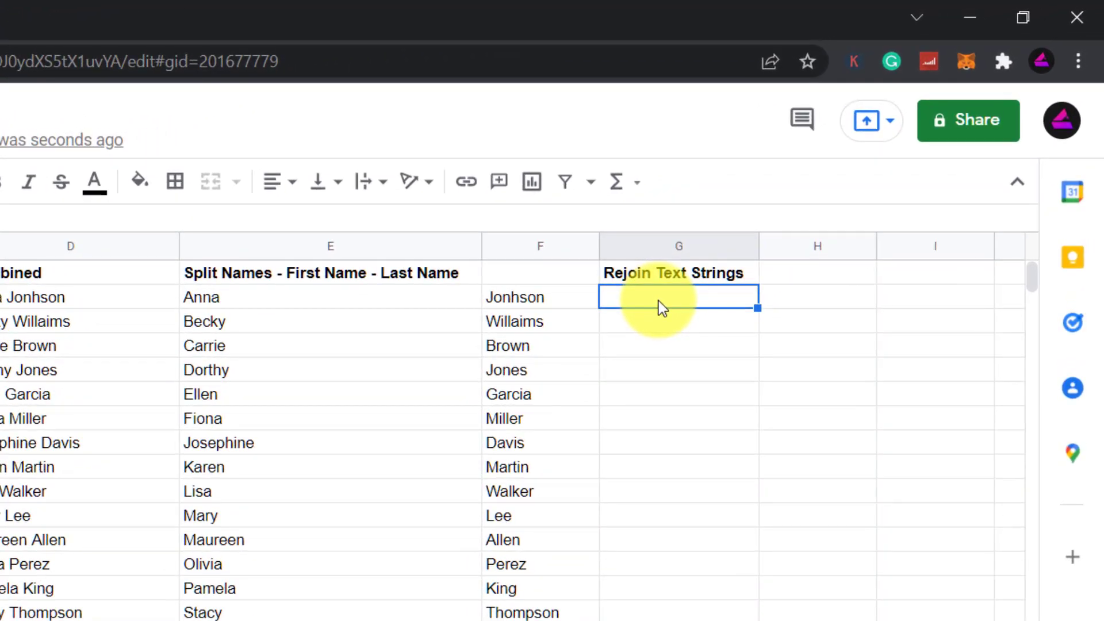
Step: In G2, build the =E2&" "&F2 formula joining first and last names with a space
{"action": "type", "text": "=E2&"}
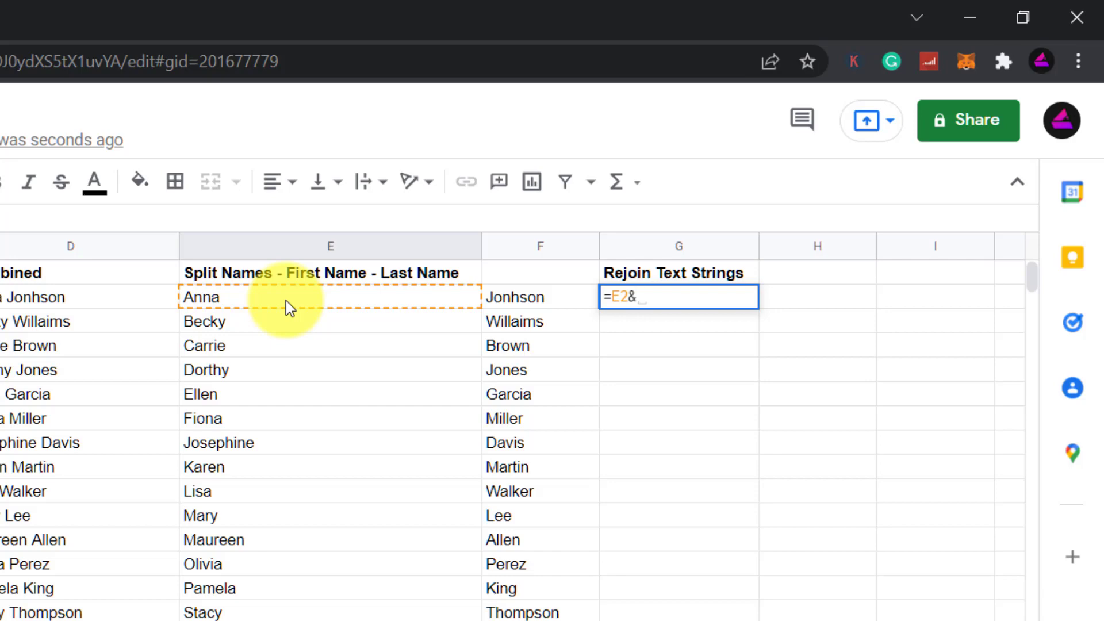
{"action": "type", "text": "\" \"&"}
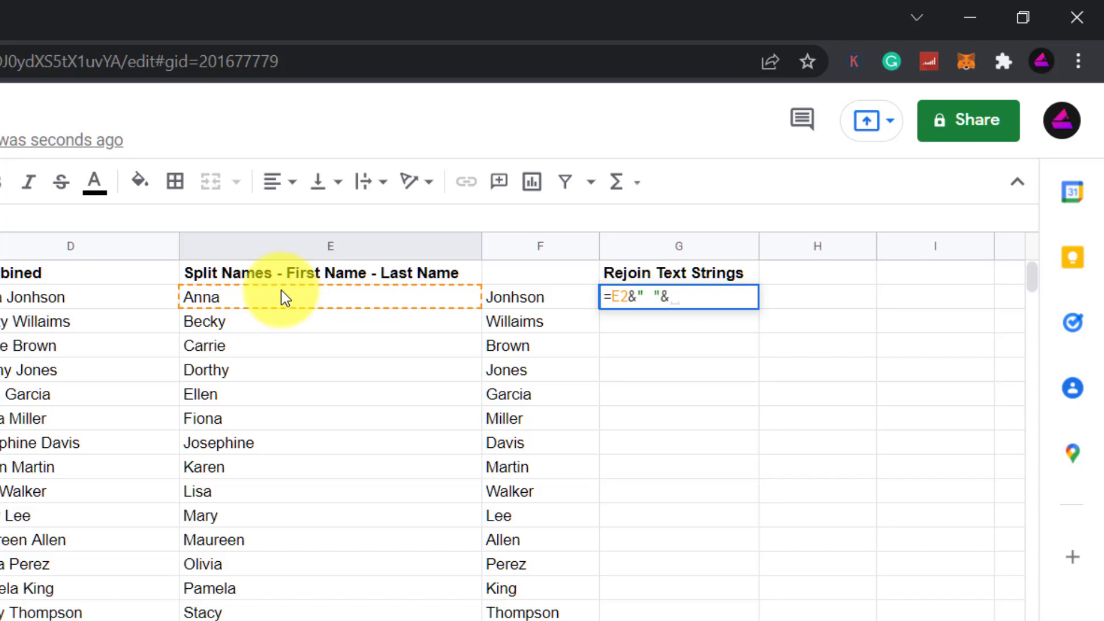
{"action": "left_click", "coordinate": [514, 297]}
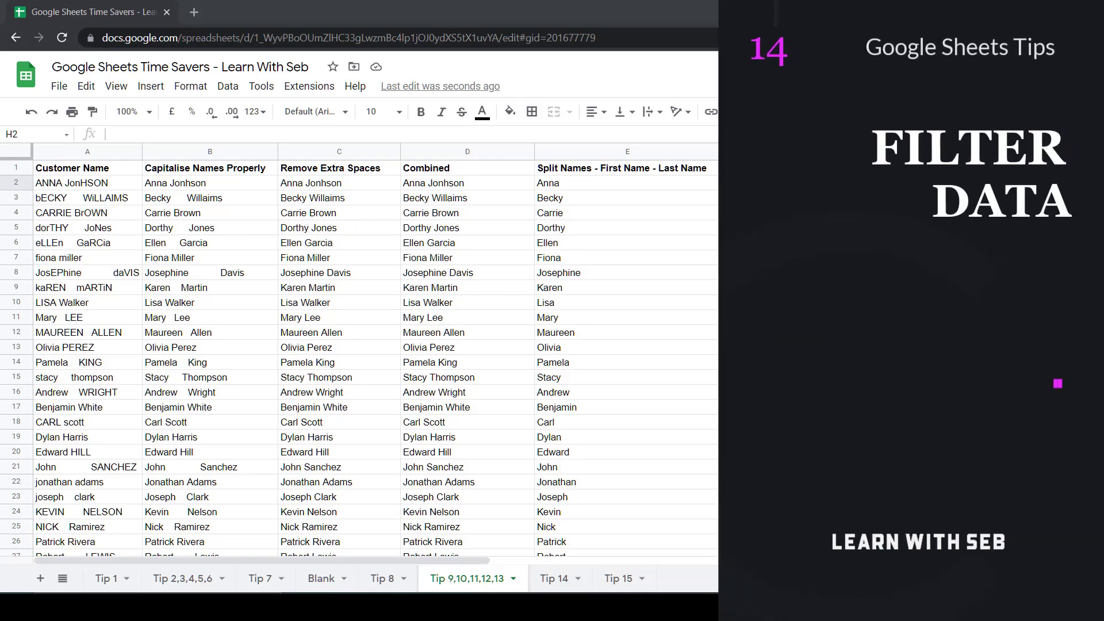
Step: On the Tip 14 sheet, add filters to the order table and sort Payment Type A→Z
{"action": "left_click", "coordinate": [554, 578]}
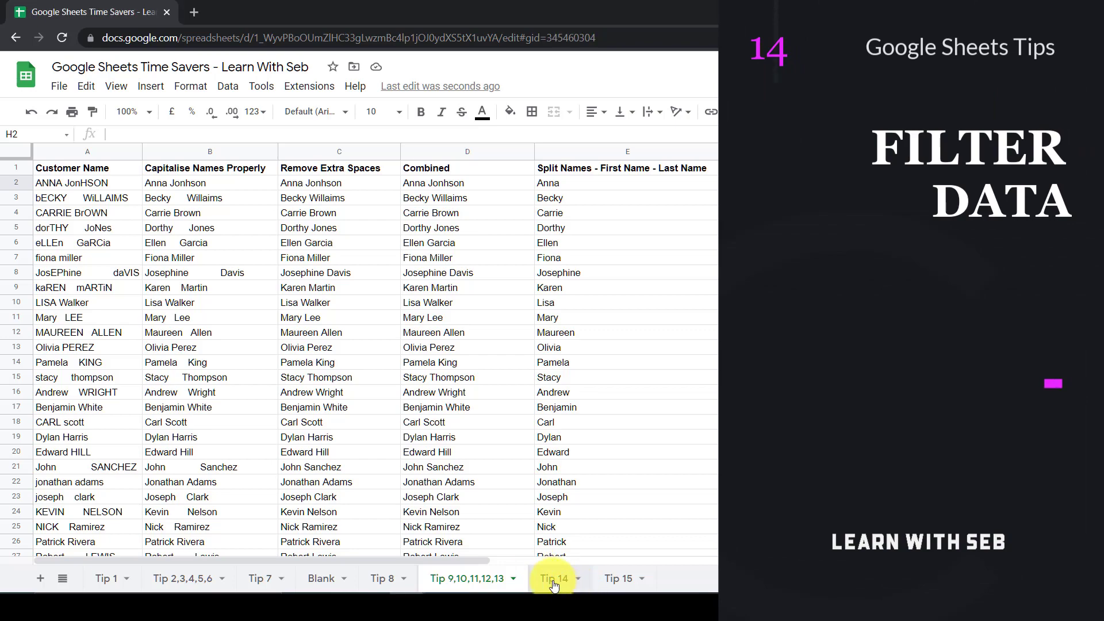
{"action": "left_click", "coordinate": [555, 578]}
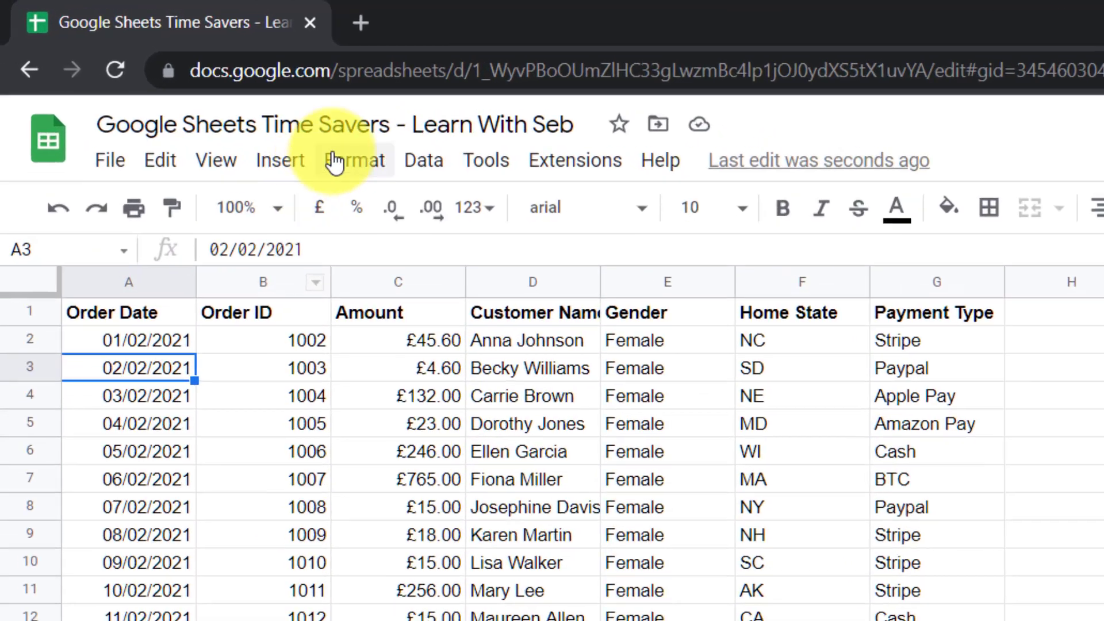
{"action": "left_click", "coordinate": [423, 160]}
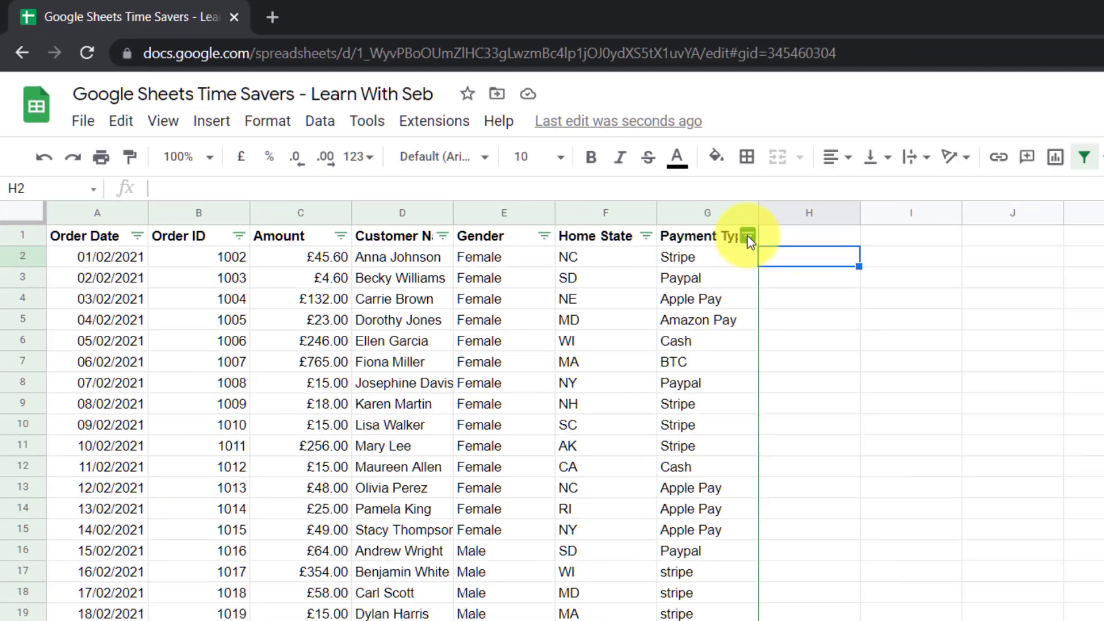
{"action": "left_click", "coordinate": [747, 236]}
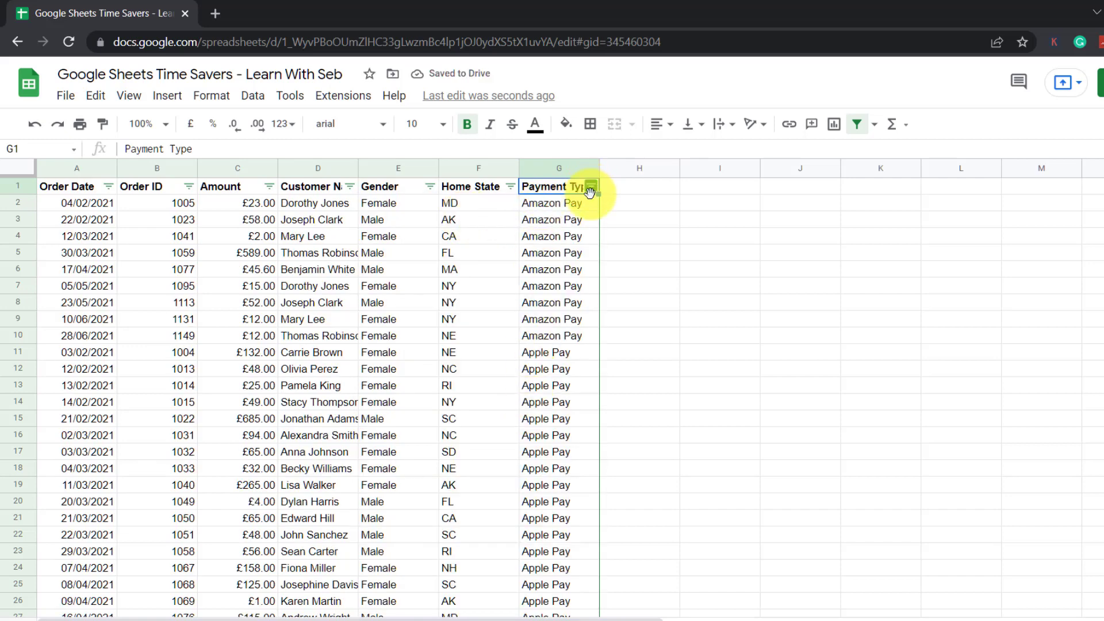
Step: Filter to Amazon Pay only, restore all payment types, then sort Amount Z→A
{"action": "left_click", "coordinate": [589, 191]}
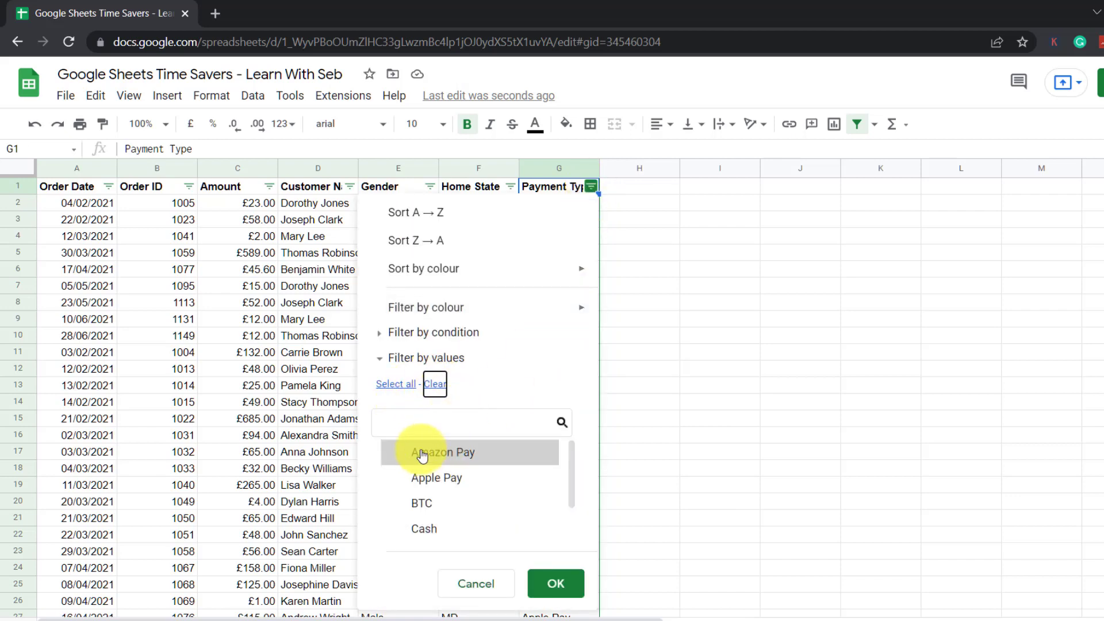
{"action": "left_click", "coordinate": [443, 452]}
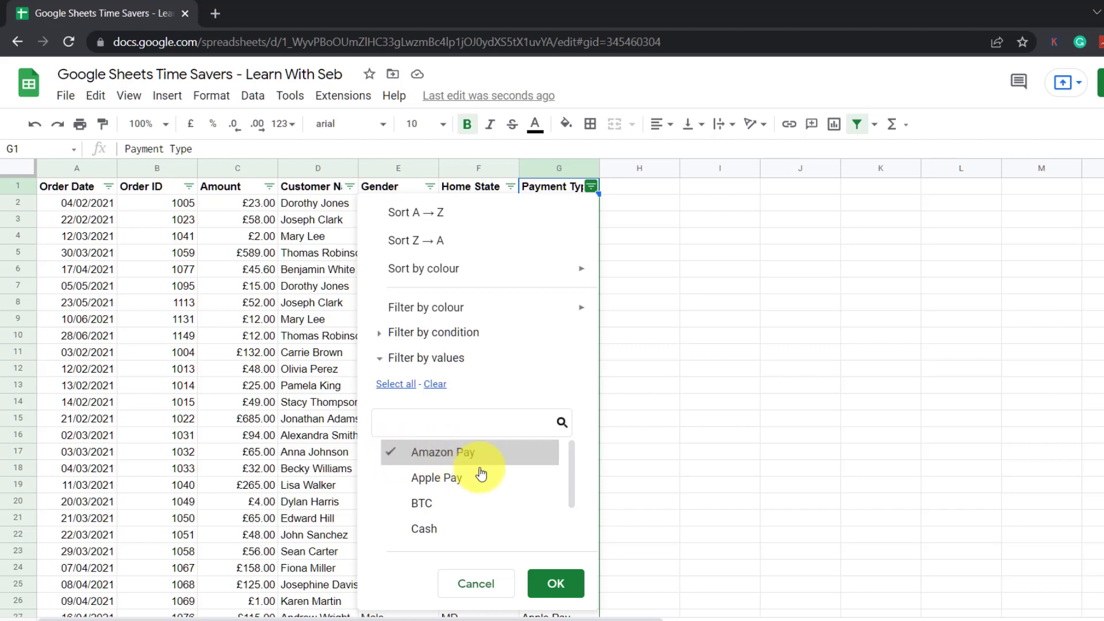
{"action": "left_click", "coordinate": [555, 583]}
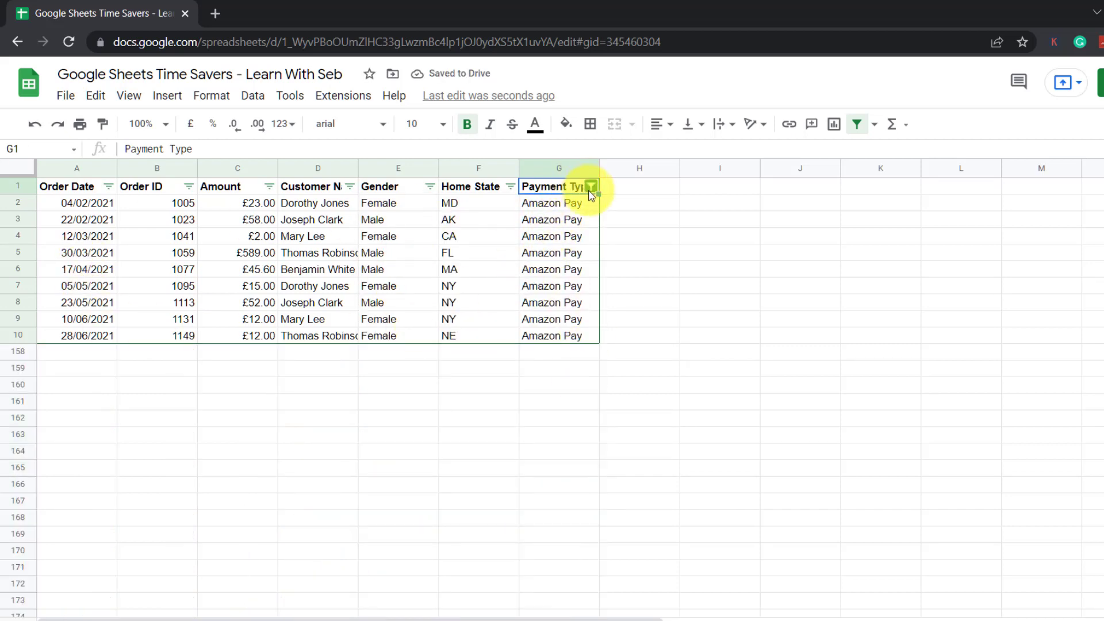
{"action": "left_click", "coordinate": [592, 186]}
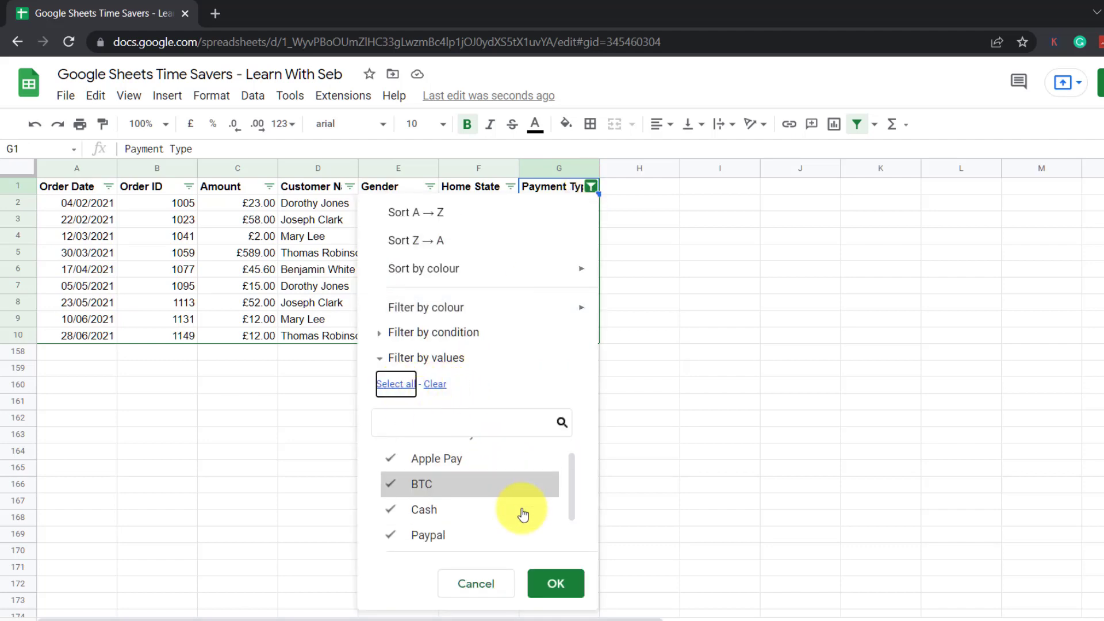
{"action": "left_click", "coordinate": [556, 583]}
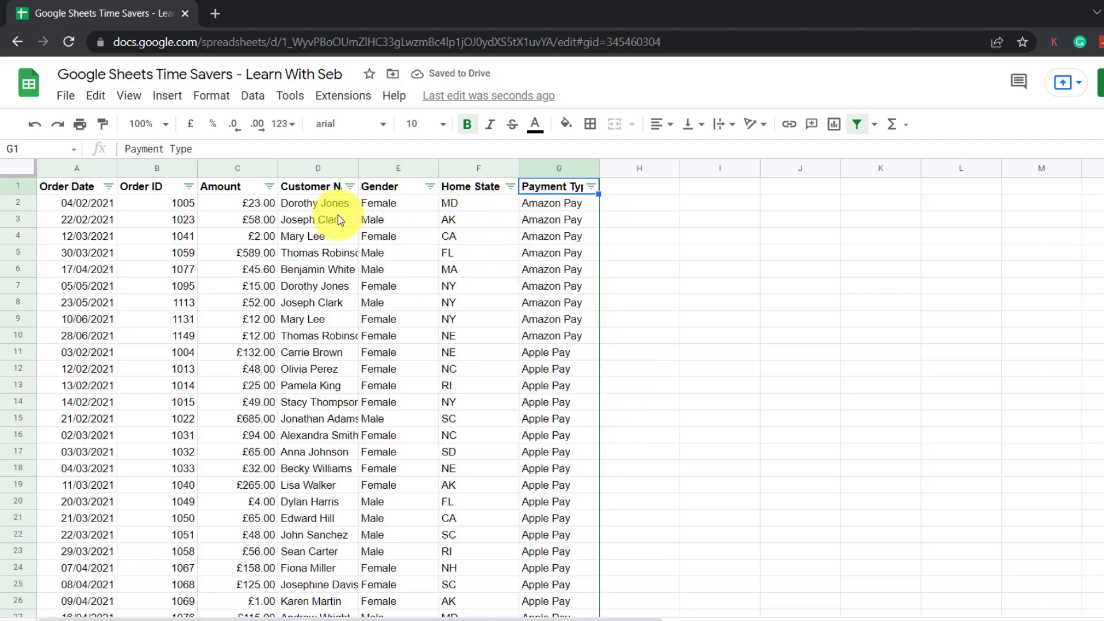
{"action": "left_click", "coordinate": [269, 186]}
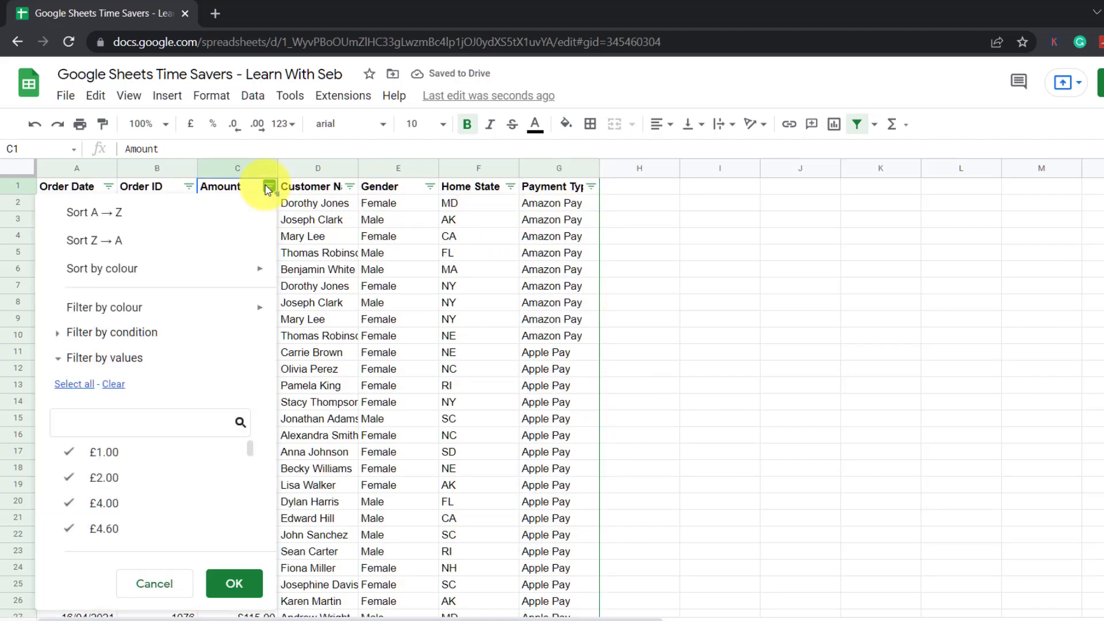
{"action": "mouse_move", "coordinate": [100, 215]}
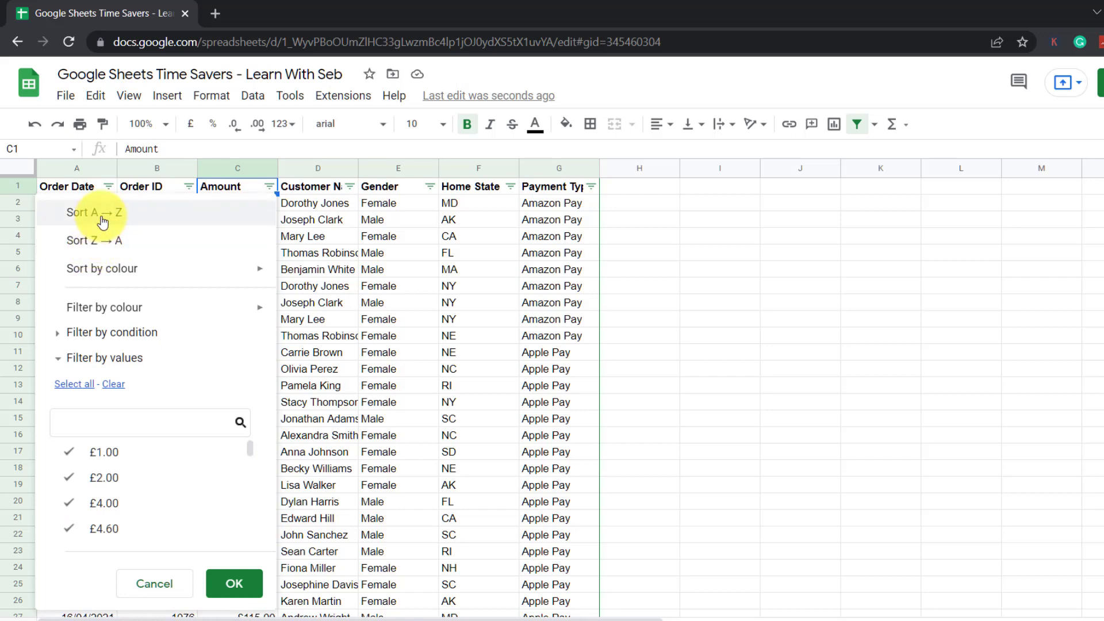
{"action": "left_click", "coordinate": [92, 212]}
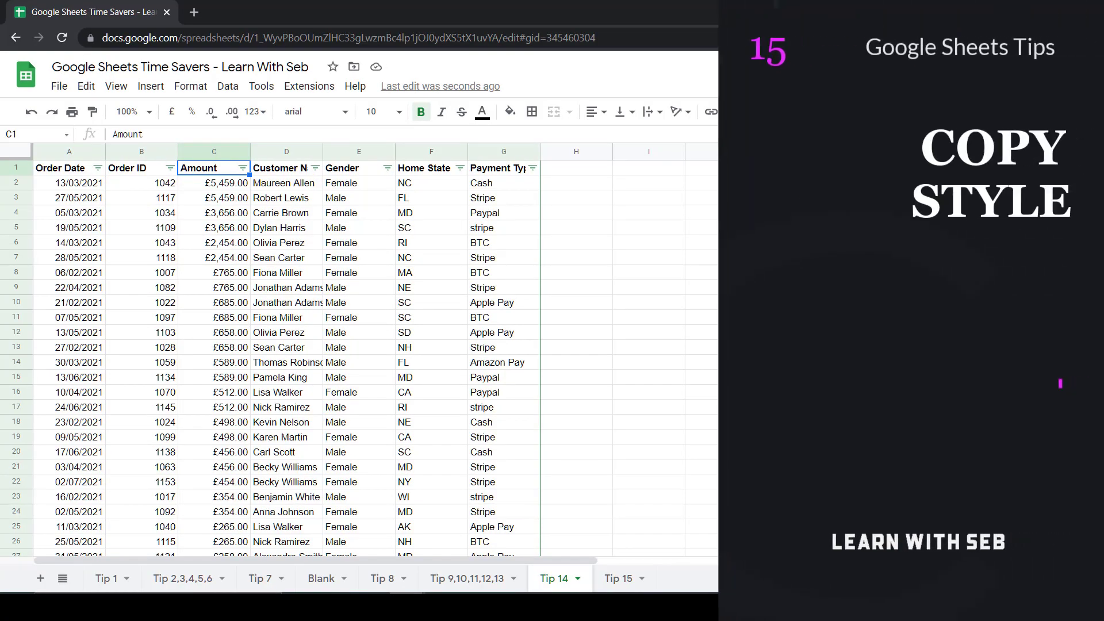
Step: Open the Tip 15 sheet and select the Comic Sans sample sentence as the style source
{"action": "left_click", "coordinate": [618, 578]}
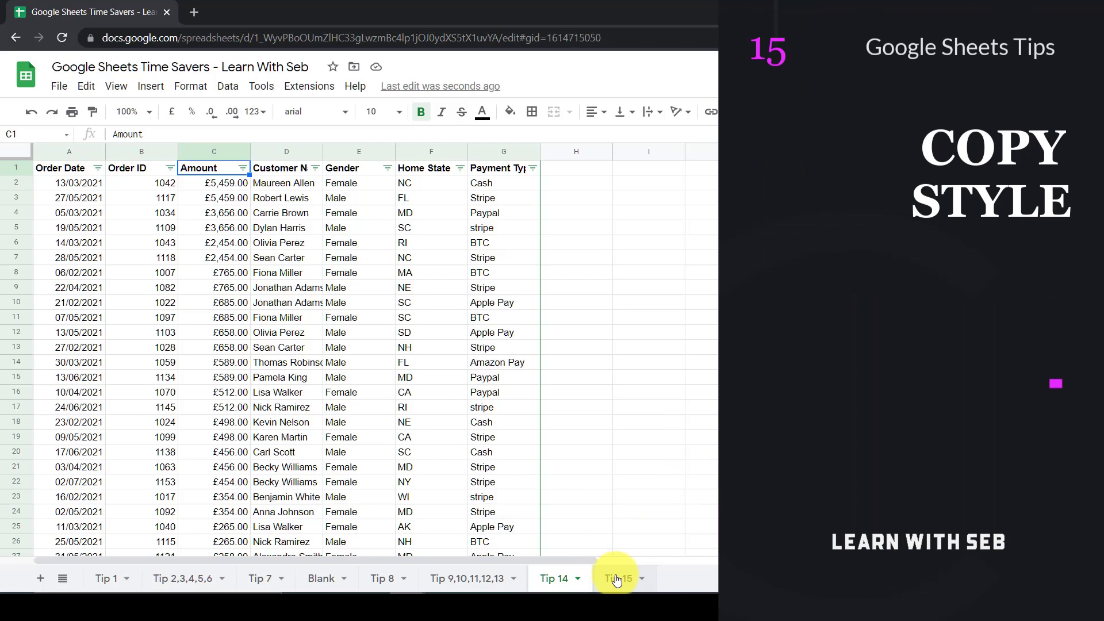
{"action": "left_click", "coordinate": [618, 578]}
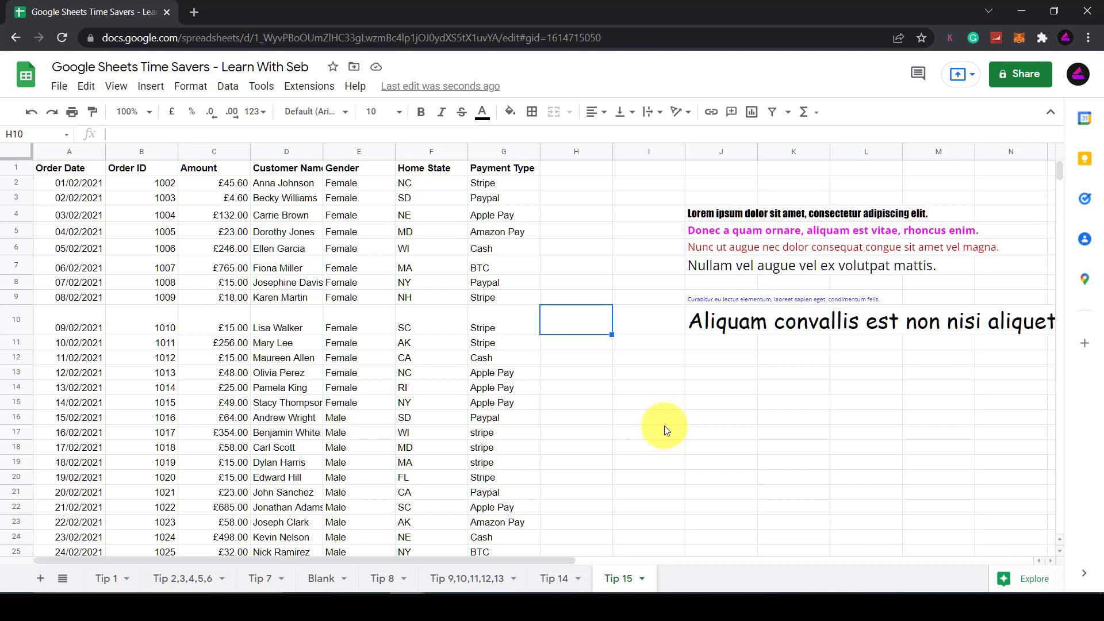
{"action": "mouse_move", "coordinate": [825, 320]}
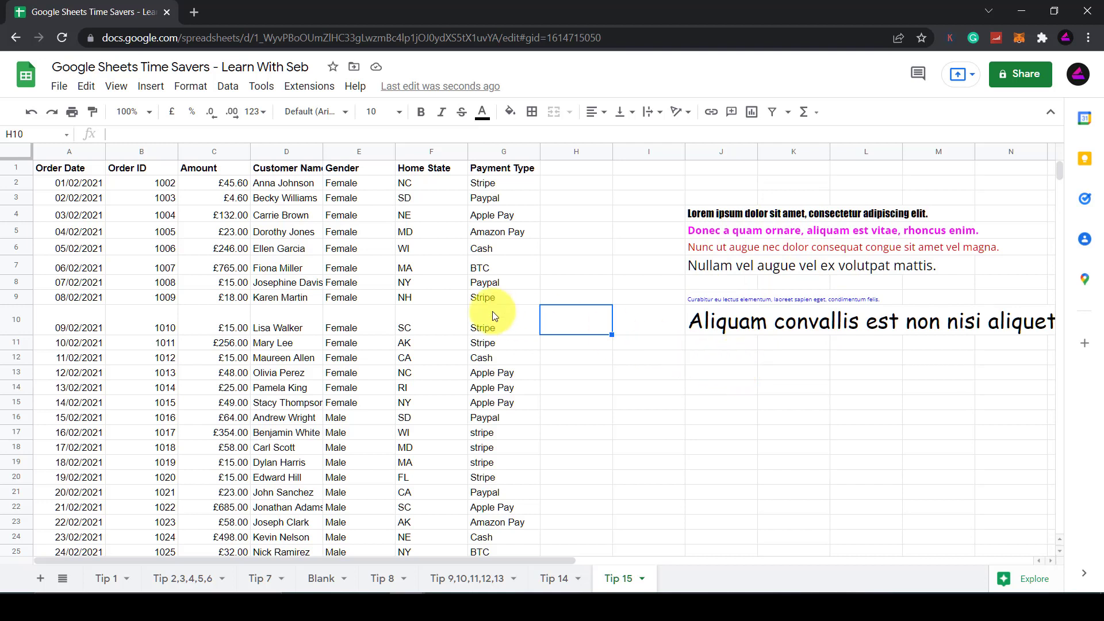
{"action": "left_click", "coordinate": [503, 231]}
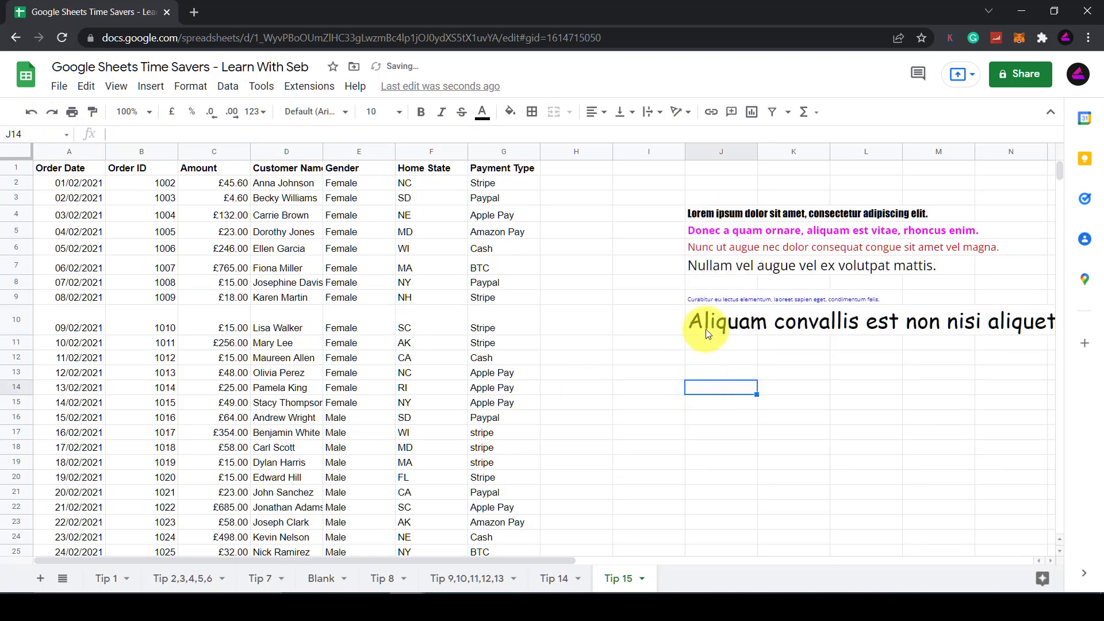
{"action": "left_click", "coordinate": [718, 321]}
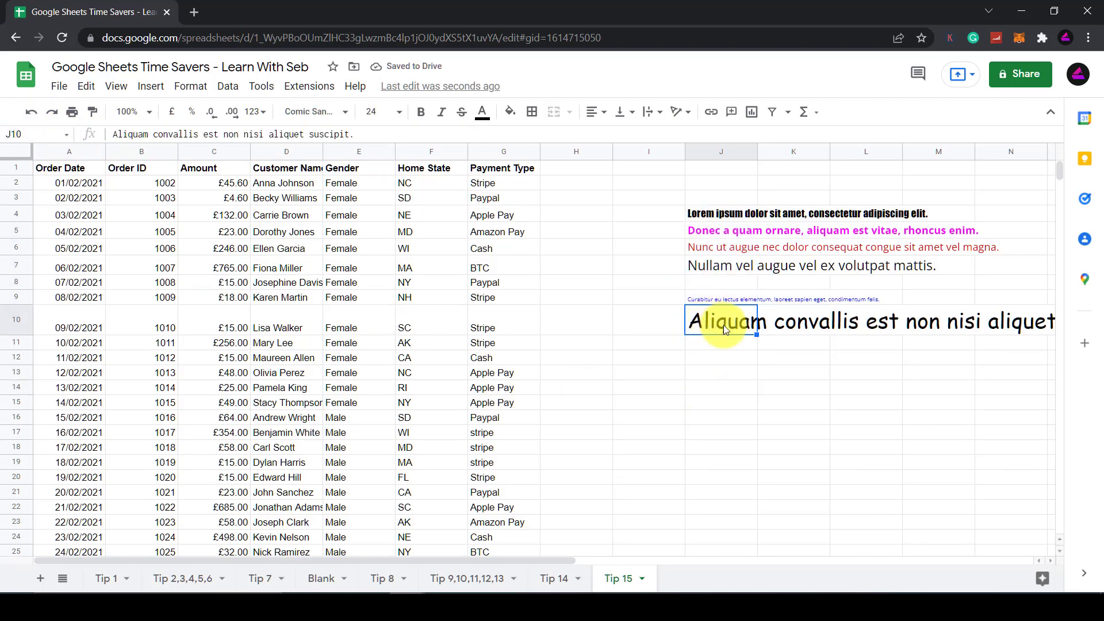
{"action": "mouse_move", "coordinate": [91, 112]}
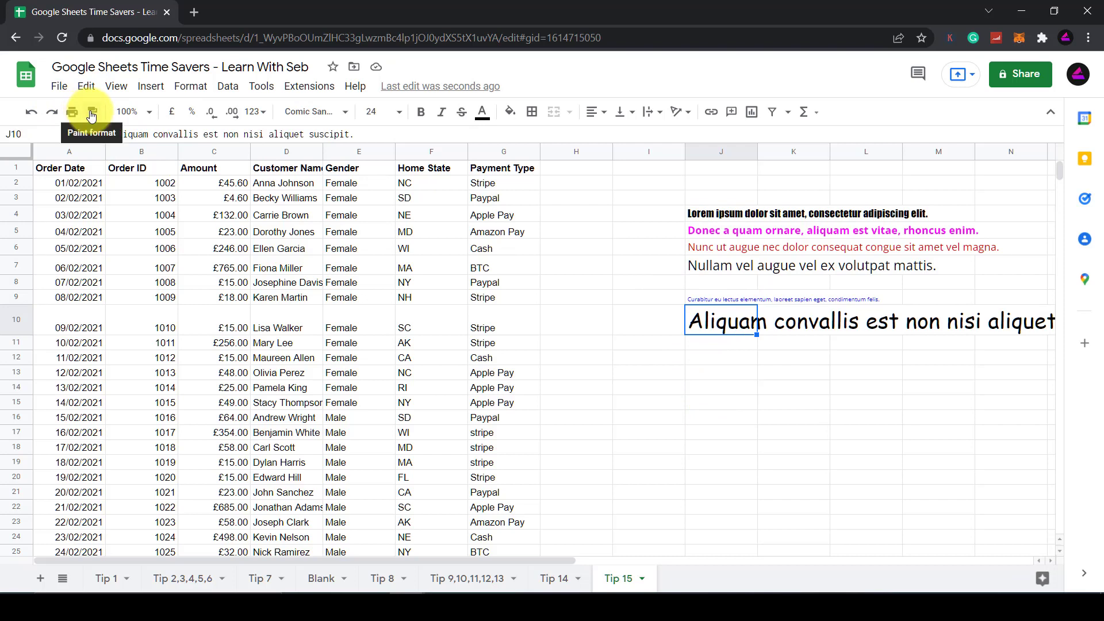